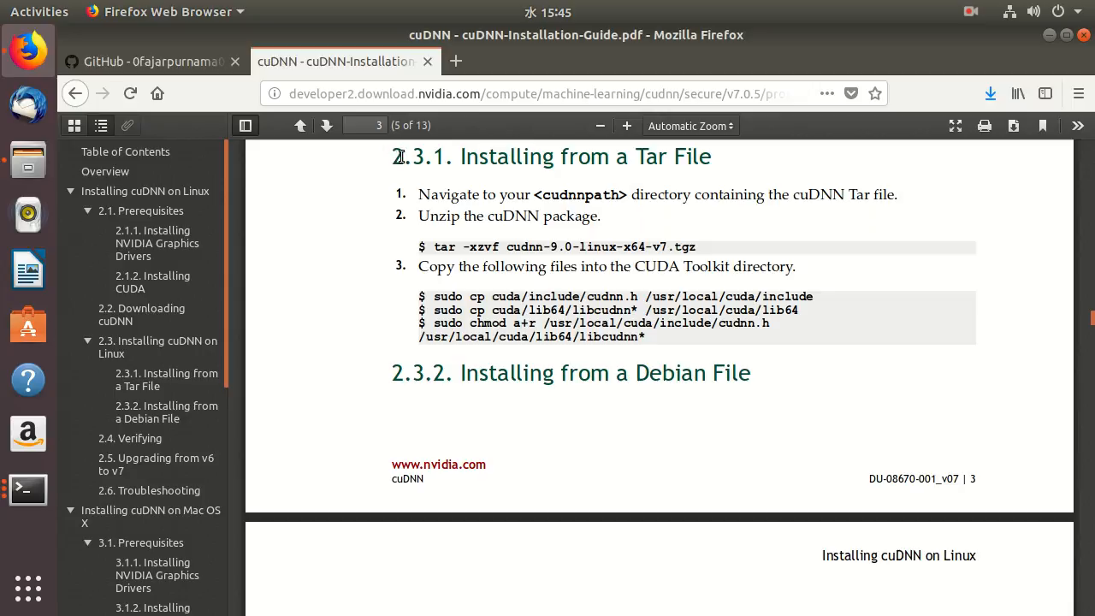
mouse_move(492, 144)
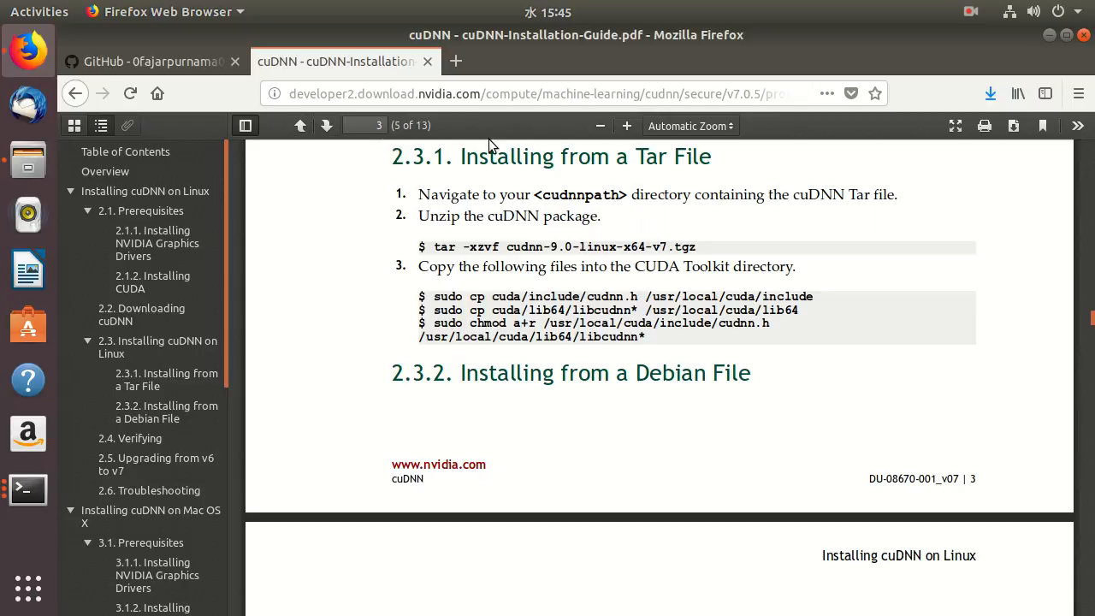
mouse_move(520, 190)
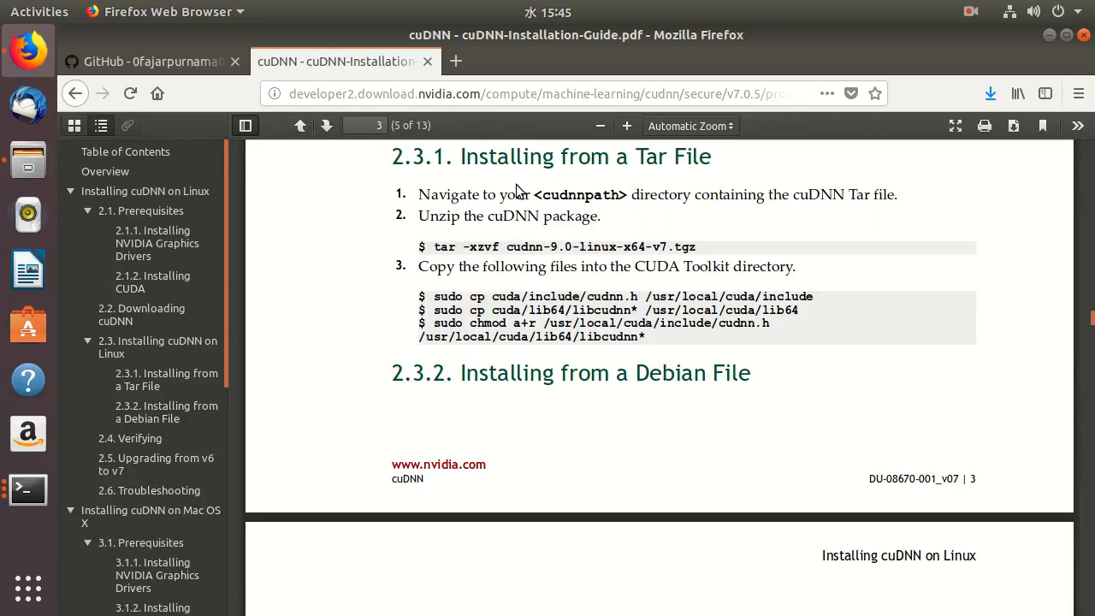
mouse_move(607, 285)
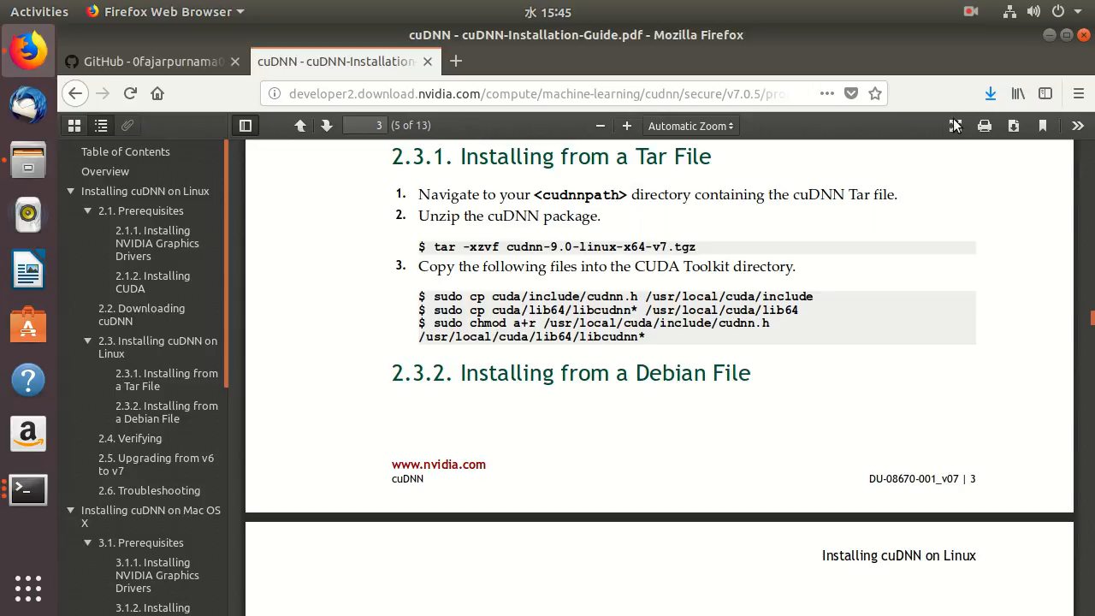
mouse_move(982, 101)
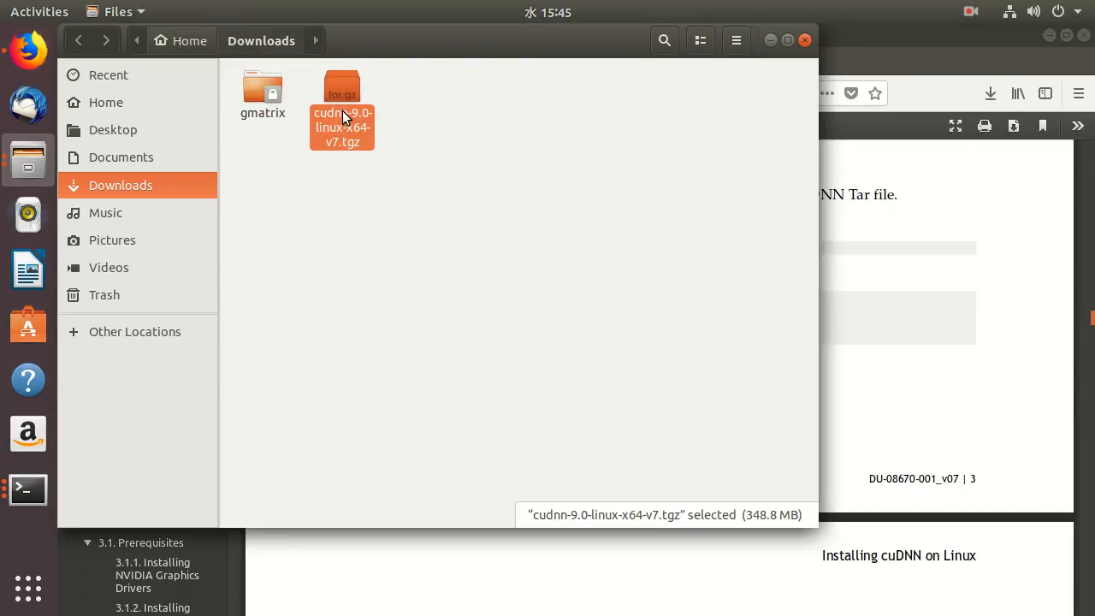
- Bring up the context menu for cudnn-9.0-linux-x64-v7.tgz in Downloads to extract it
right_click(342, 120)
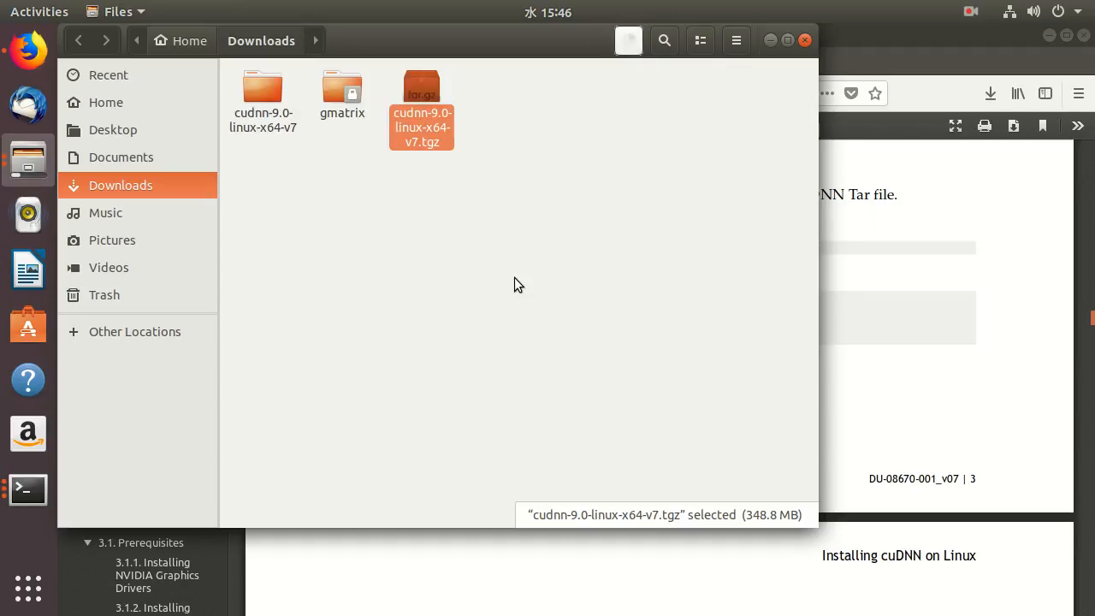
mouse_move(296, 131)
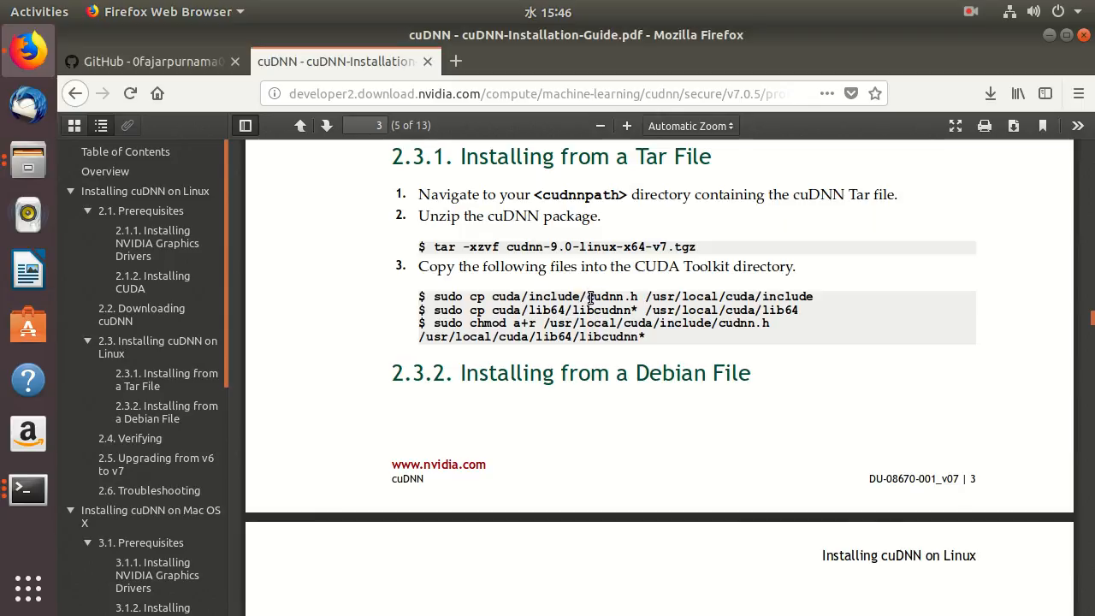
- Select 'cudnn.h' in the guide's copy command and bring Files back to the front
double_click(612, 296)
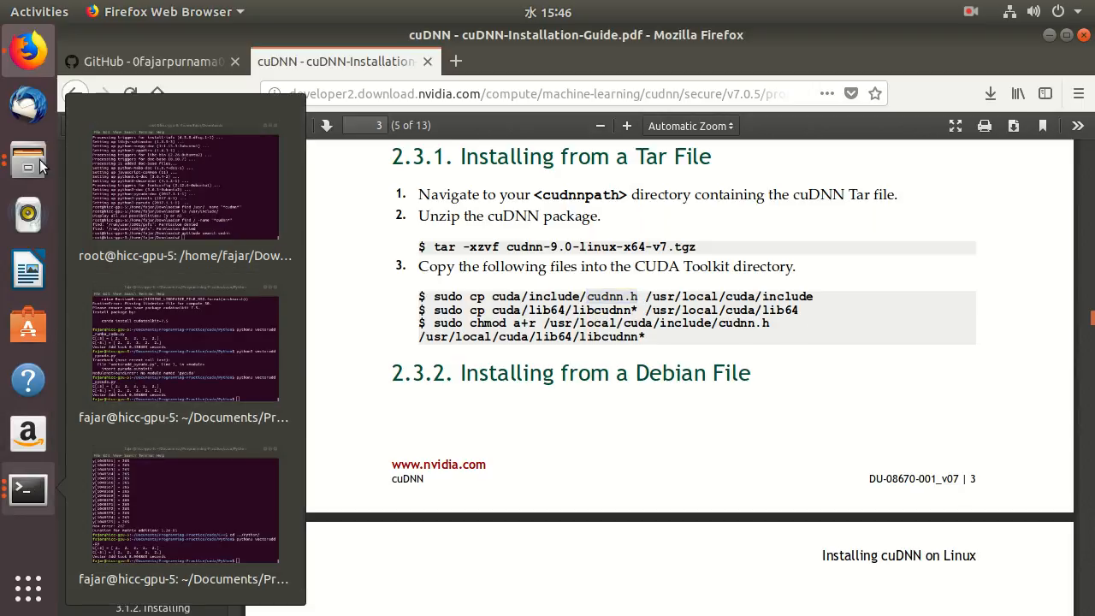
left_click(27, 160)
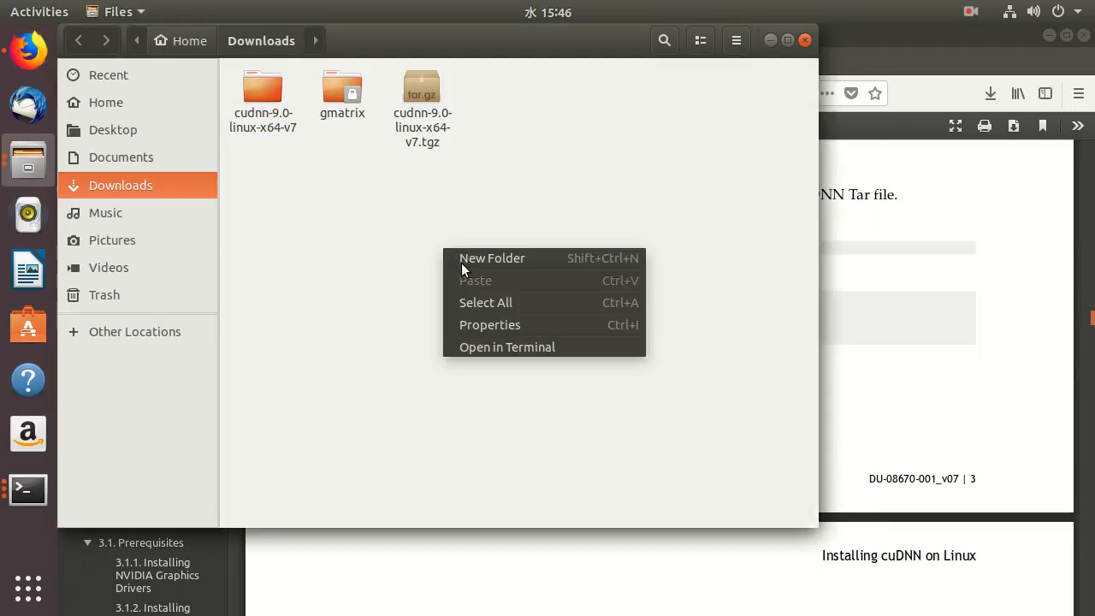
- Open a terminal at the Downloads folder and switch to that Terminal window
left_click(506, 347)
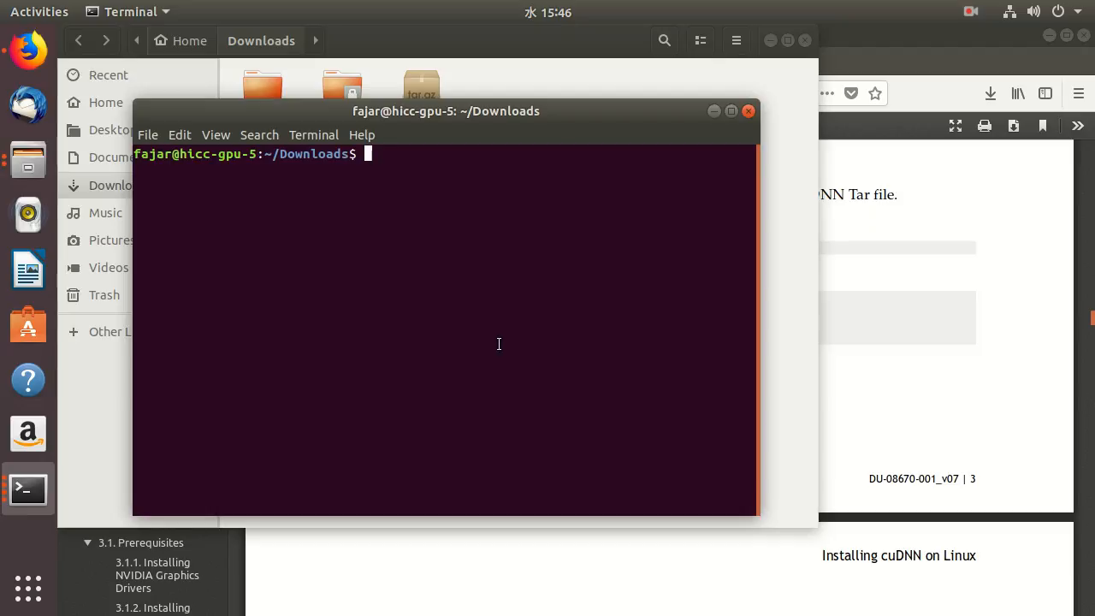
mouse_move(280, 110)
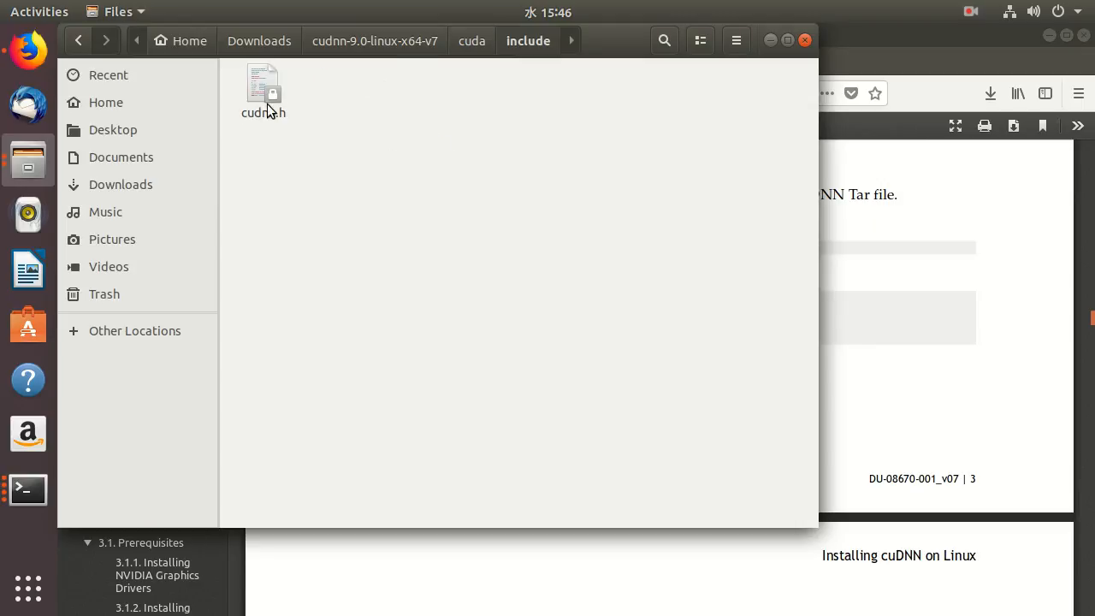
mouse_move(415, 188)
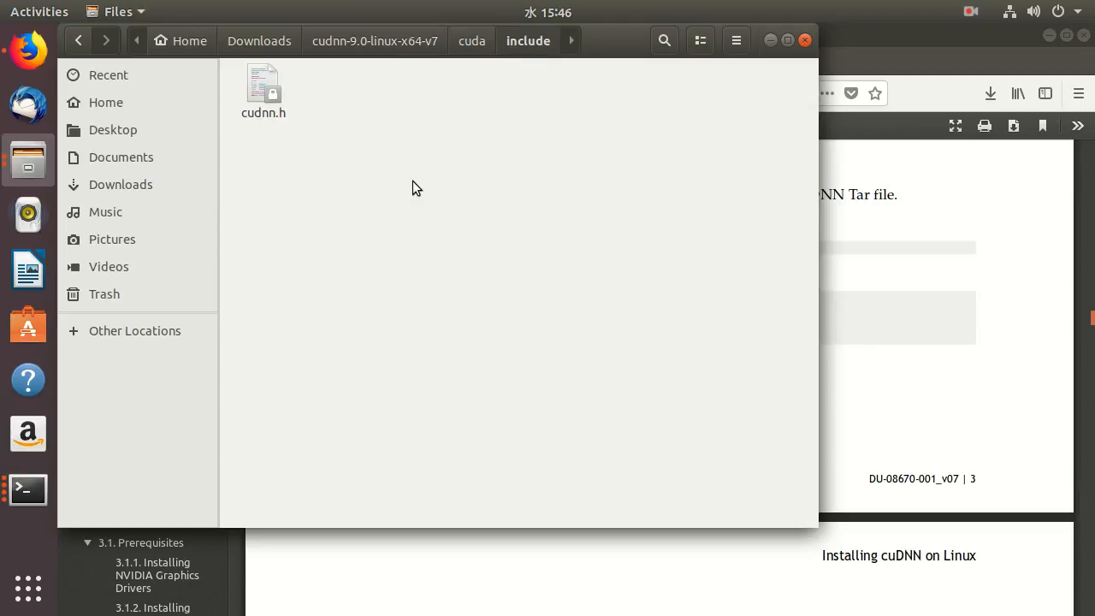
left_click(28, 490)
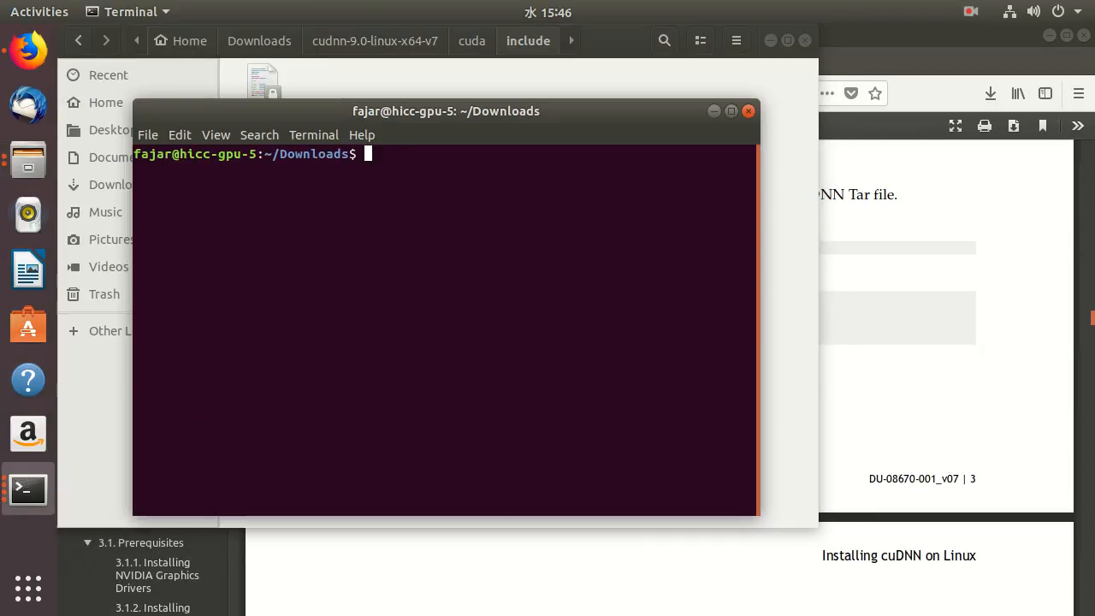
- Become root with sudo su and move into cudnn-9.0-linux-x64-v7/cuda
type("sdu")
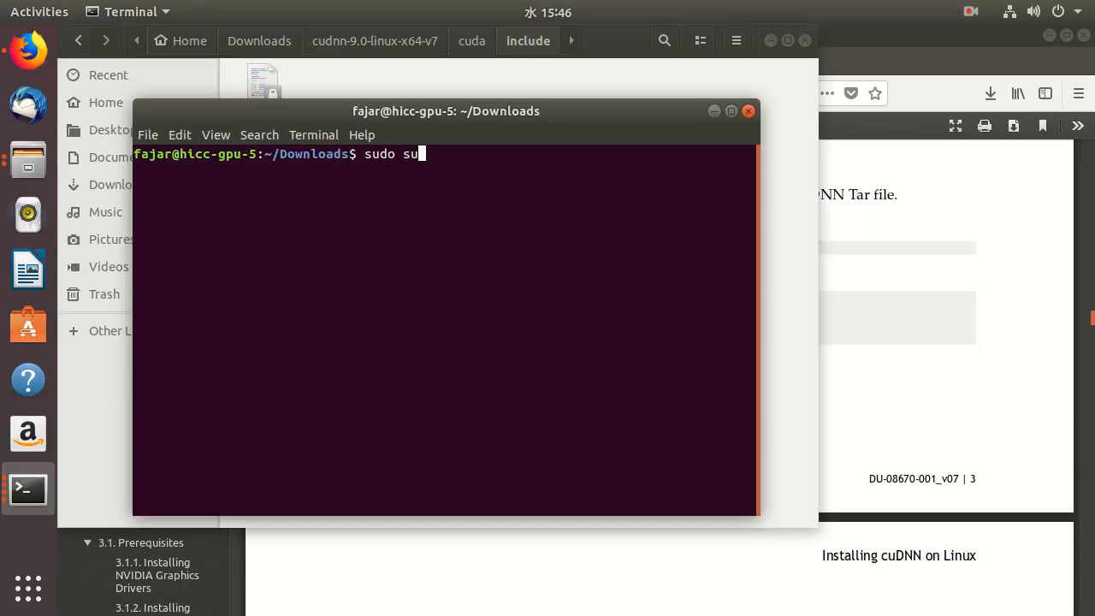
key("Return")
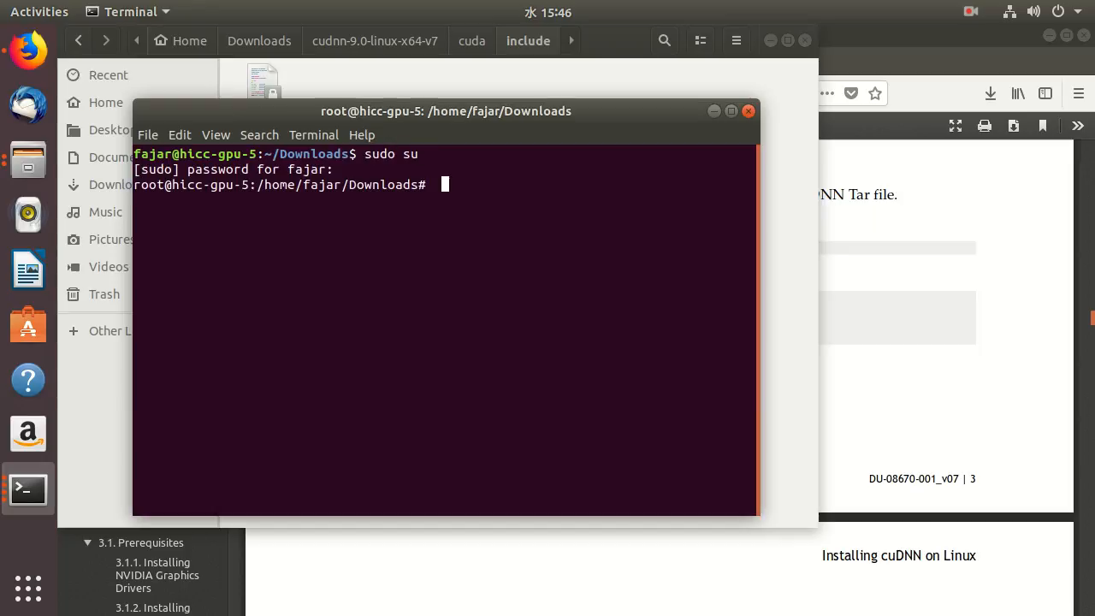
type("cd")
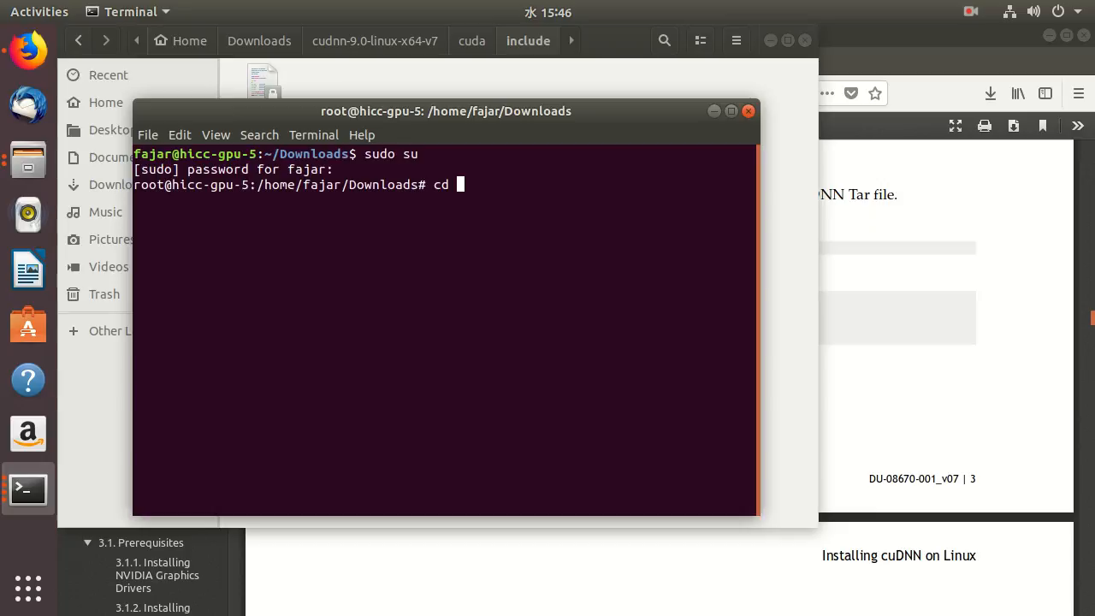
type("cudnn-9.0-linux-x64-v7")
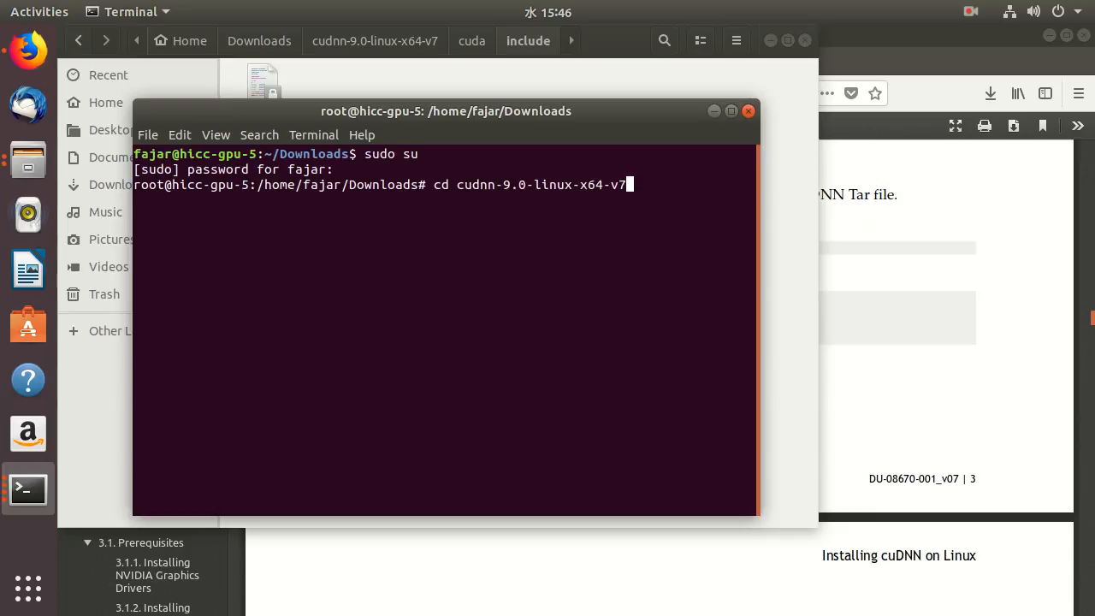
type("cu")
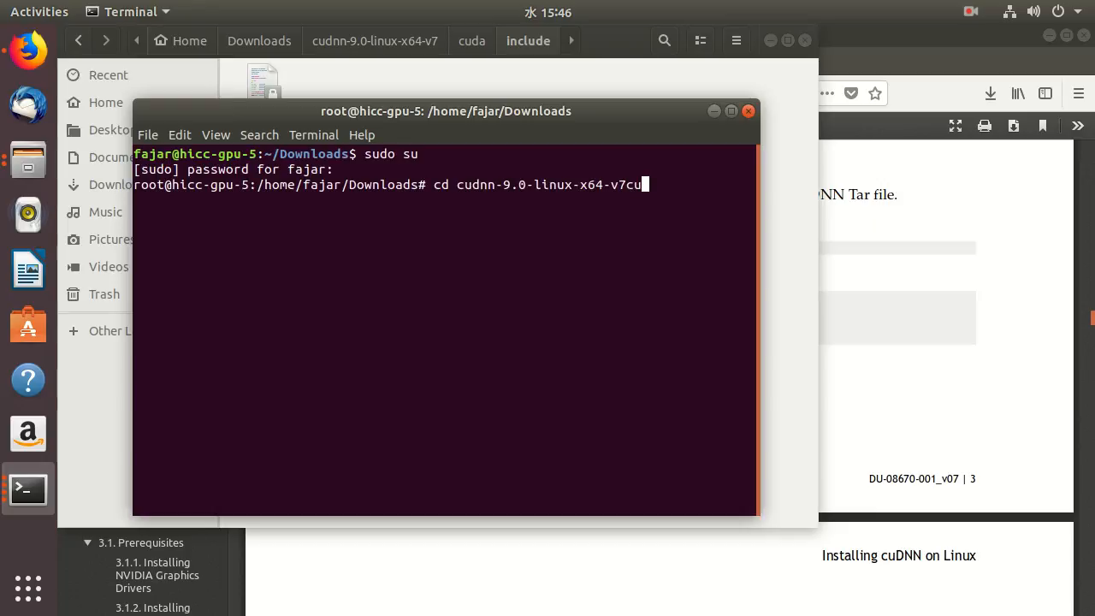
key("Tab")
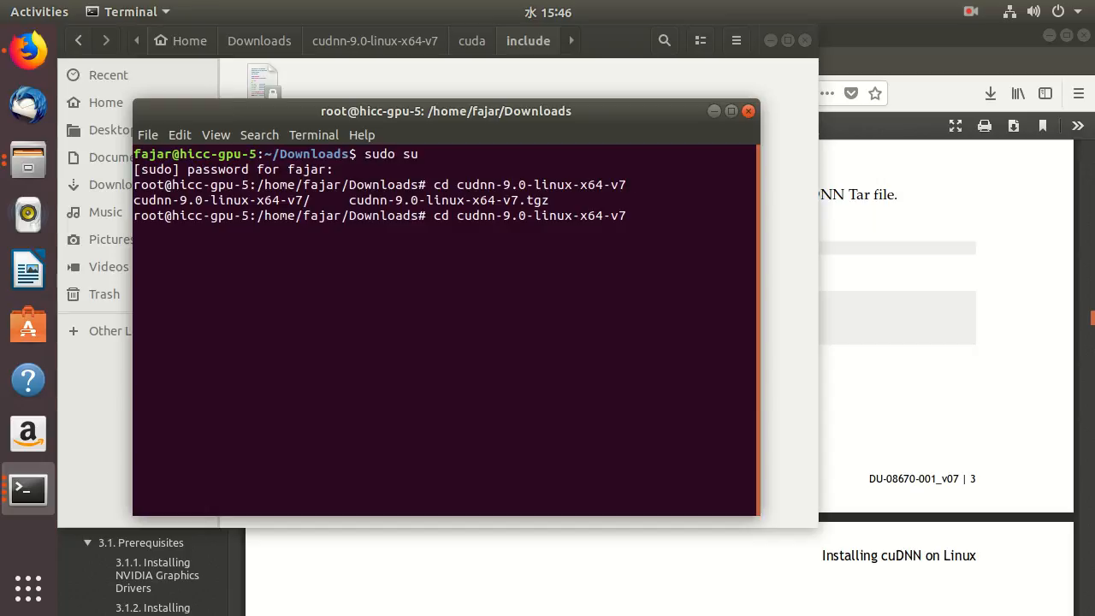
key("Return")
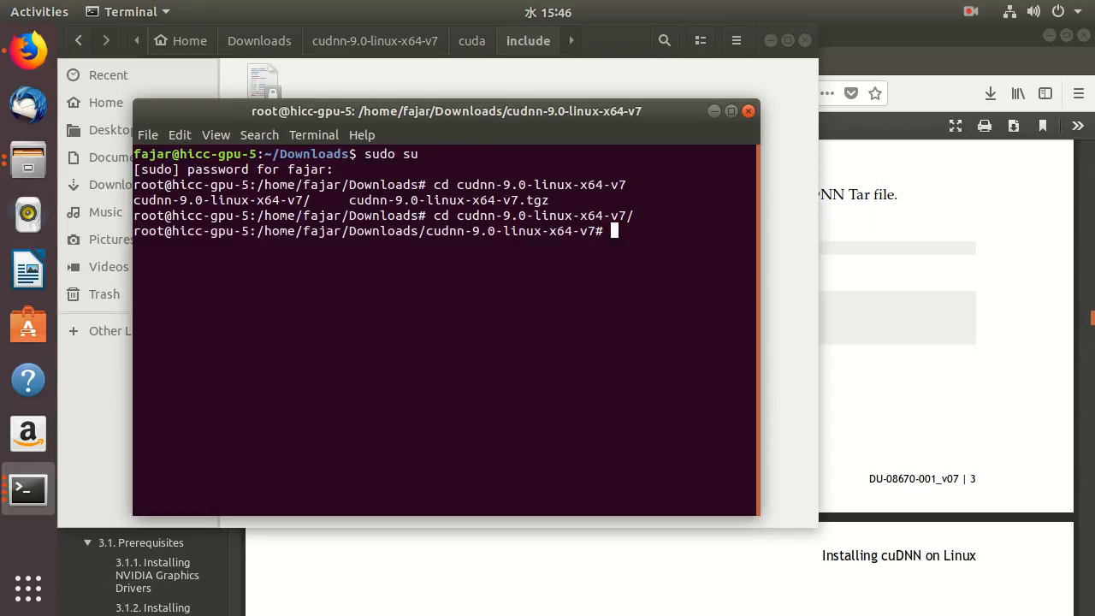
type("cp")
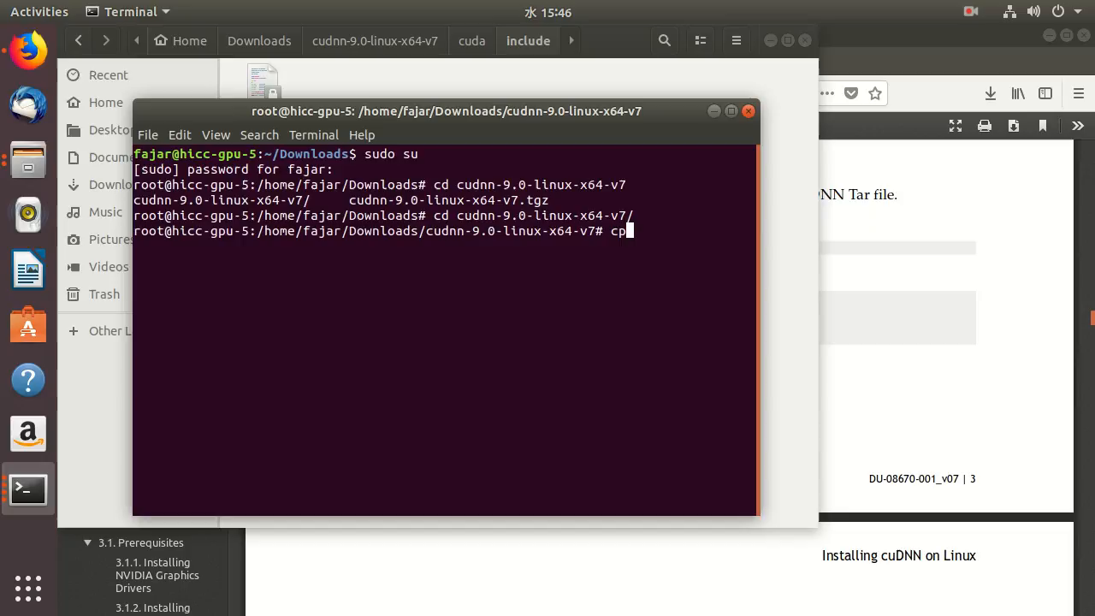
type("i")
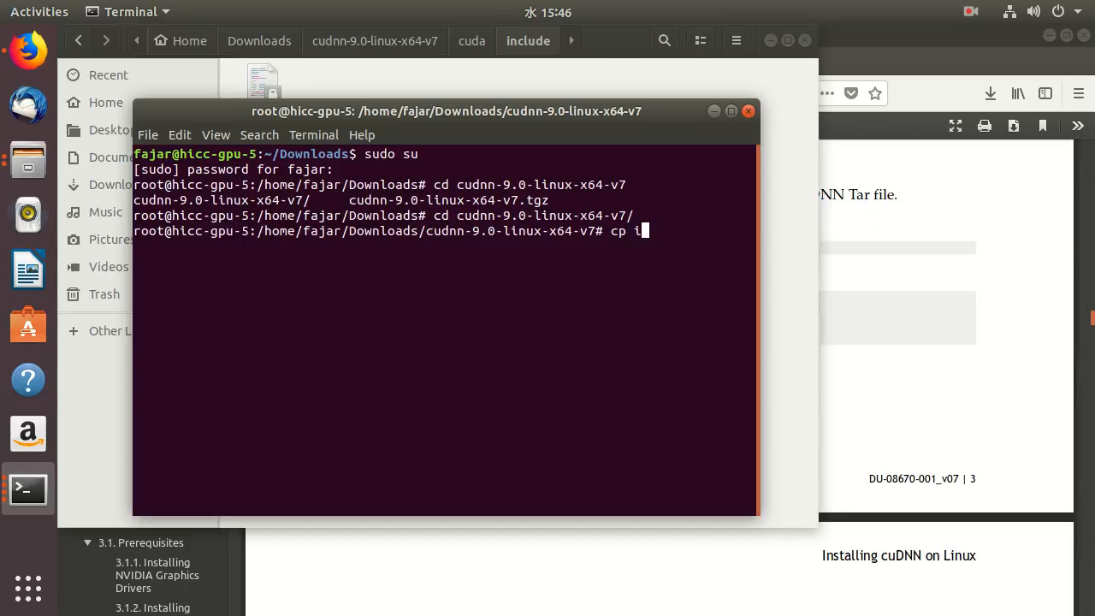
key("Return")
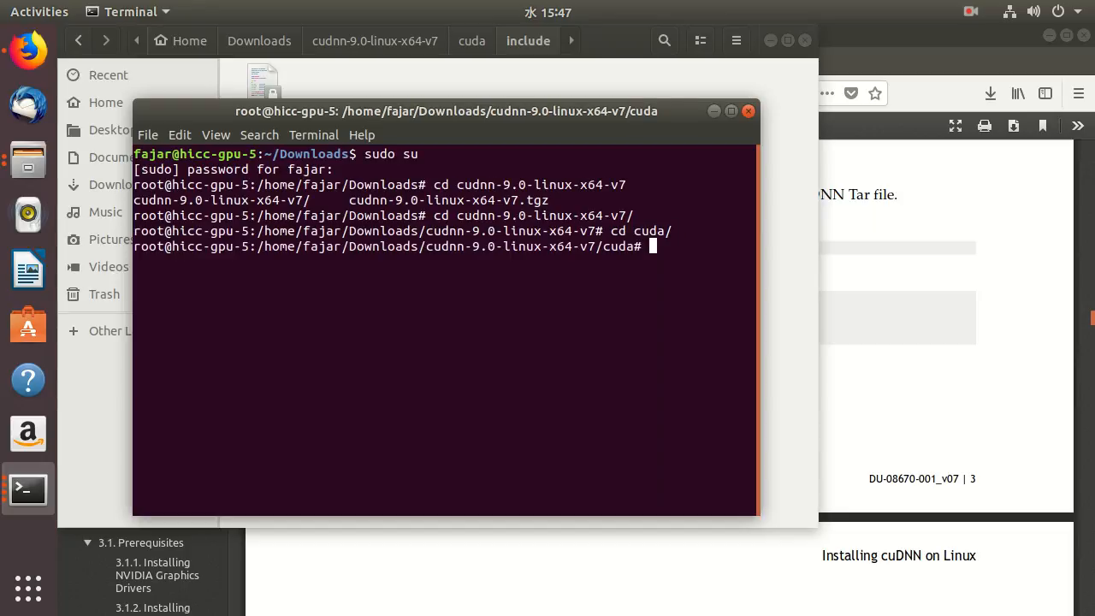
- Copy include/cudnn.h into /usr/include/ as root
type("cp include/")
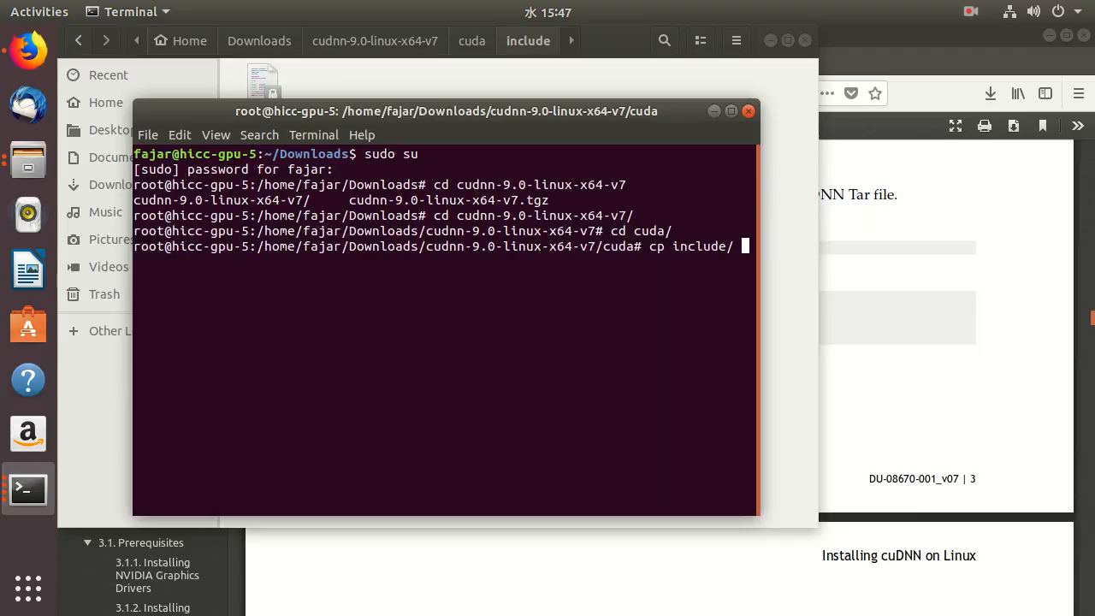
type("/usr/include/")
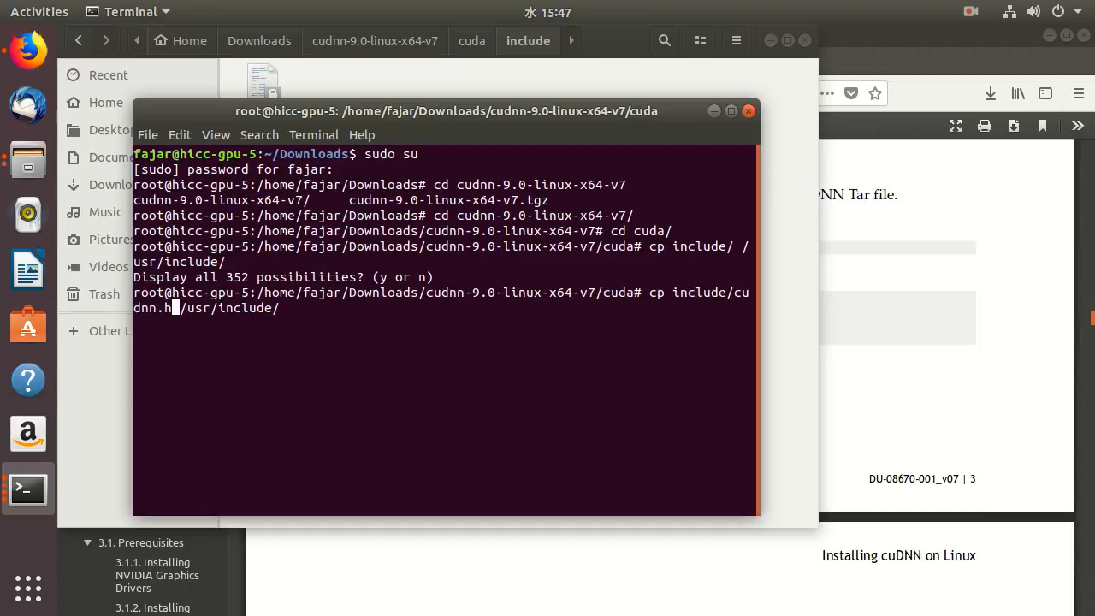
key("Return")
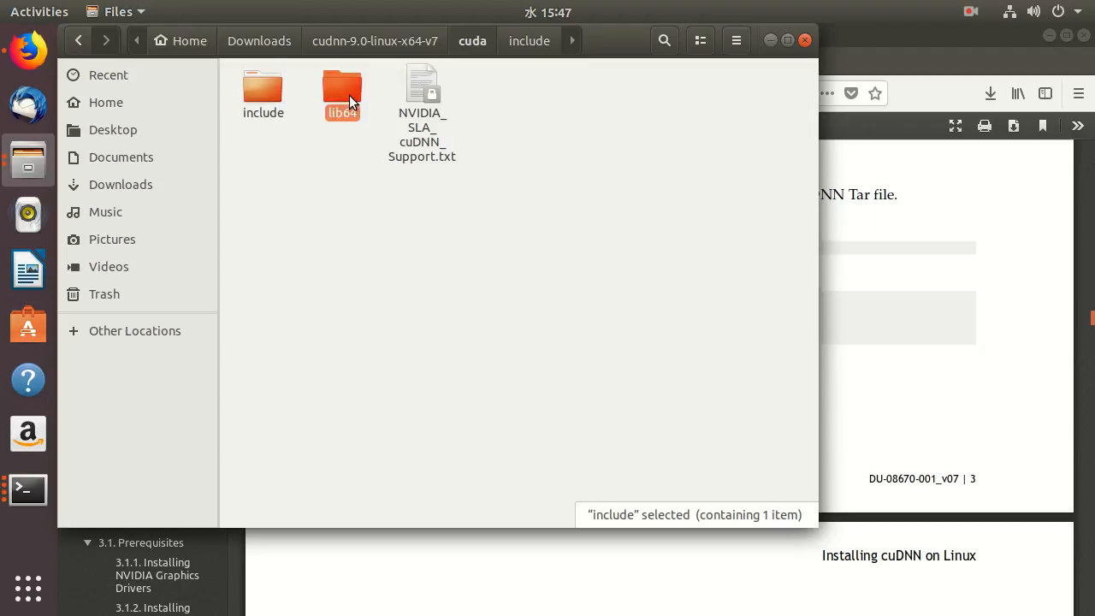
- Open the lib64 folder to view the libcudnn library files, then list terminal windows
double_click(342, 94)
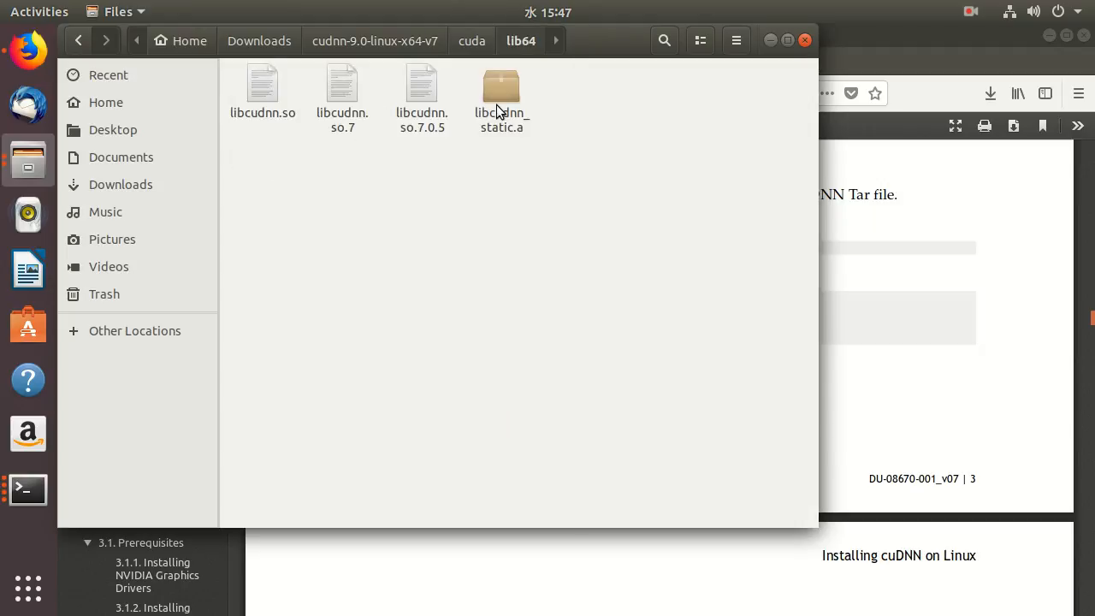
left_click(27, 490)
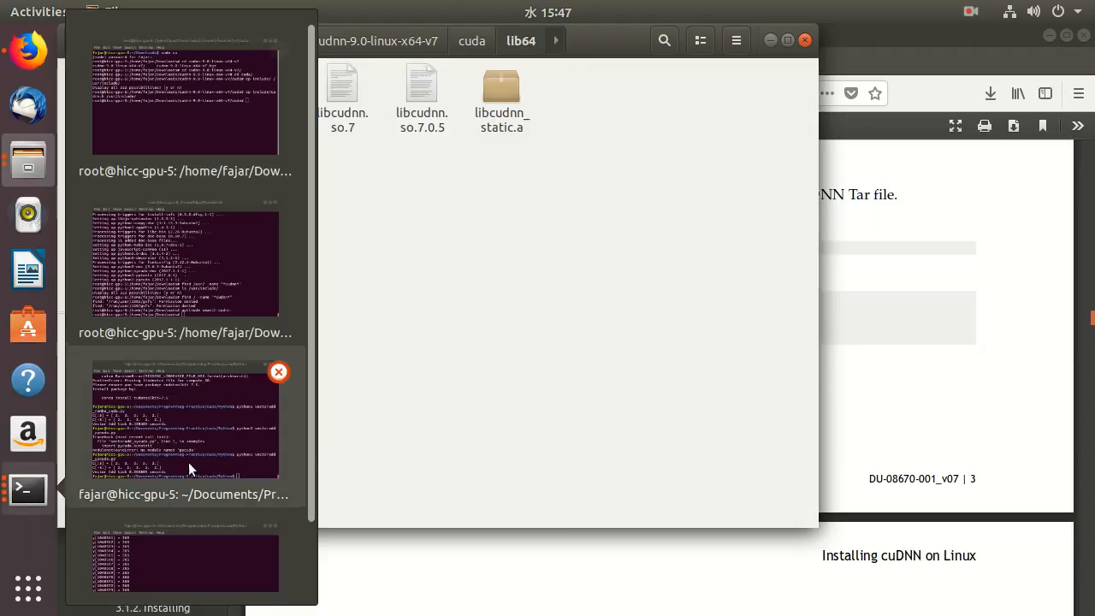
mouse_move(324, 555)
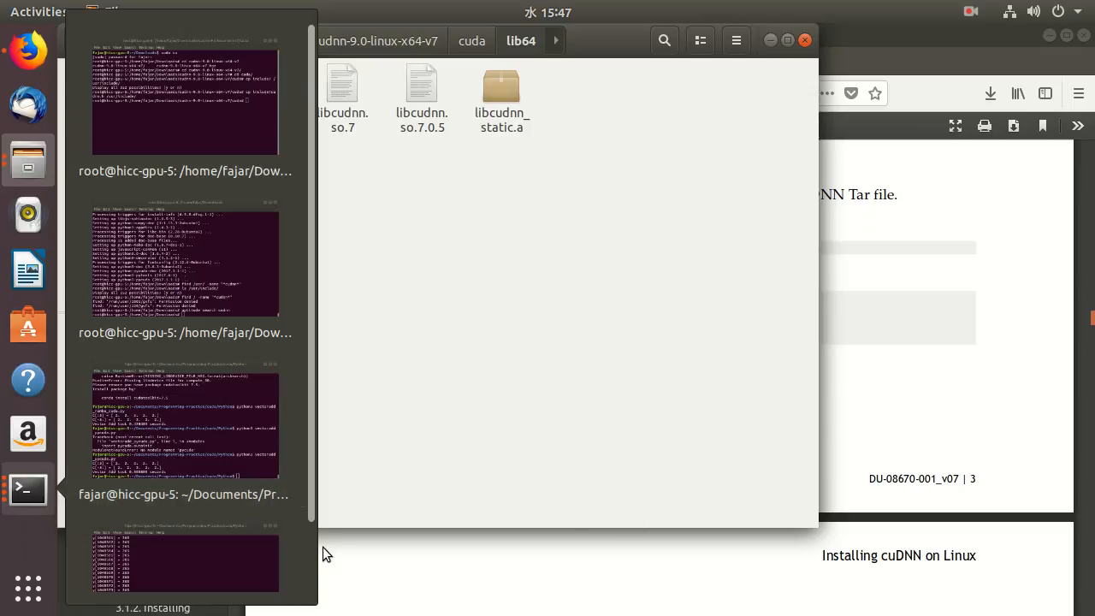
mouse_move(41, 166)
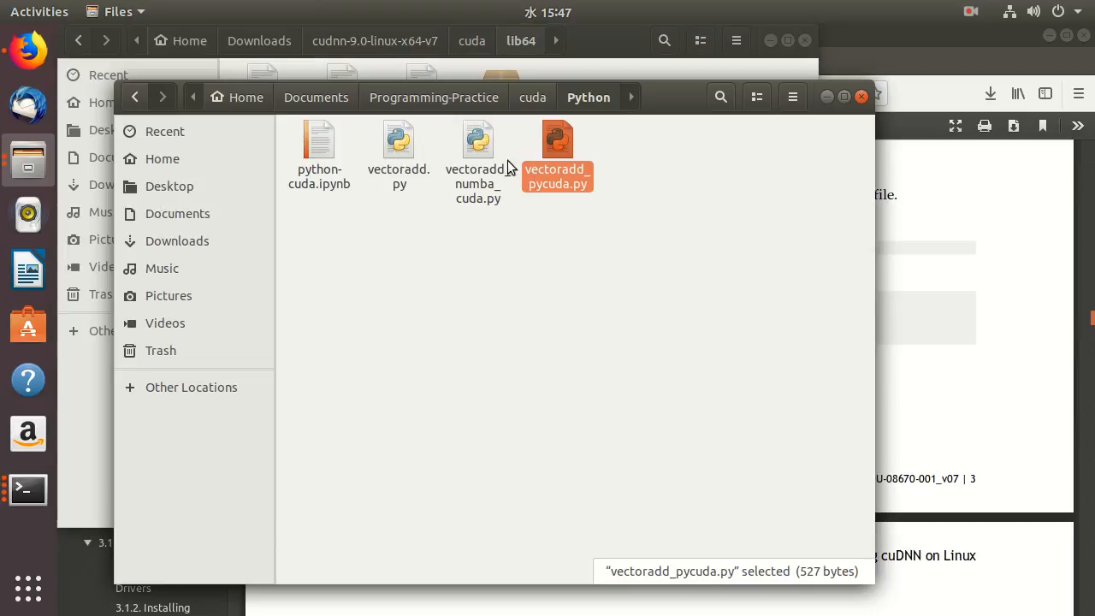
- Open vectoradd_numba_cuda.py in gedit and select its /usr/lib/x86_64-linux-gnu/ path
double_click(478, 154)
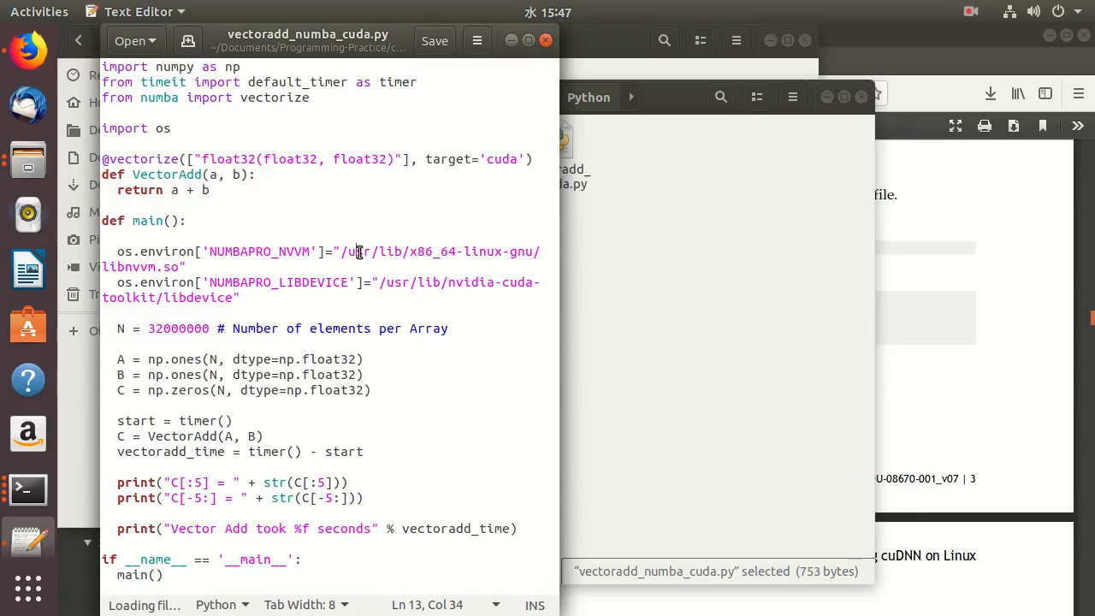
mouse_move(508, 255)
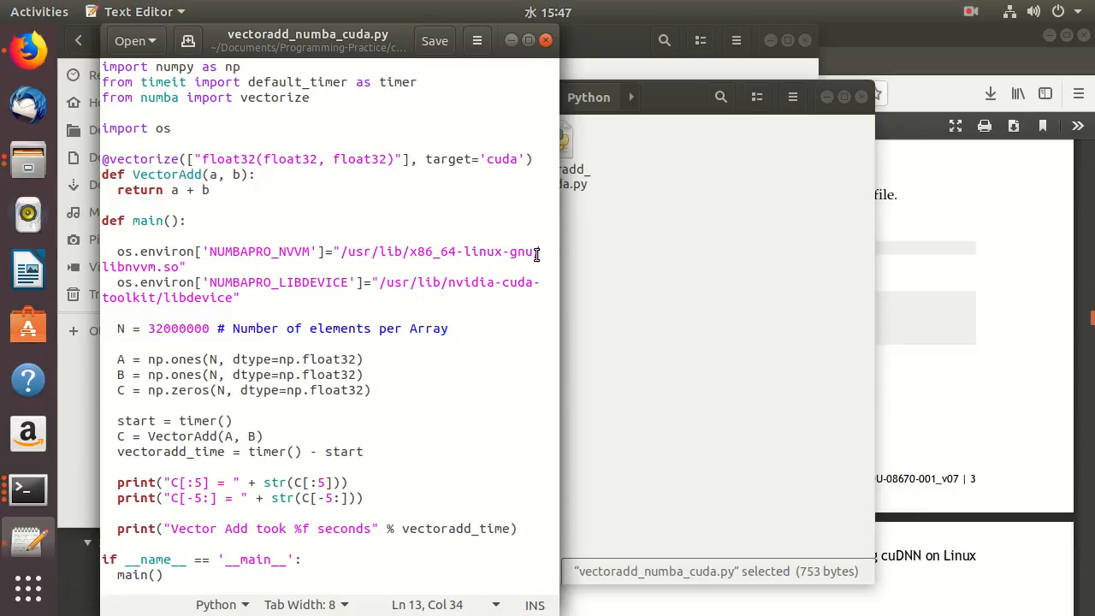
left_click(535, 251)
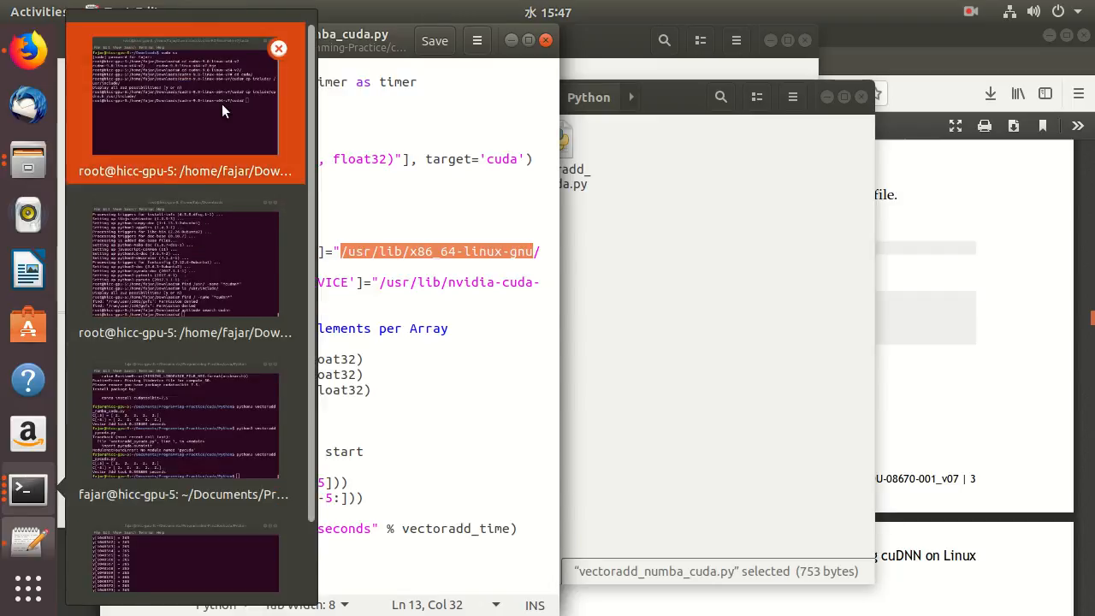
- Copy all cuDNN lib64/* libraries into /usr/lib/x86_64-linux-gnu/ from the root terminal
left_click(185, 95)
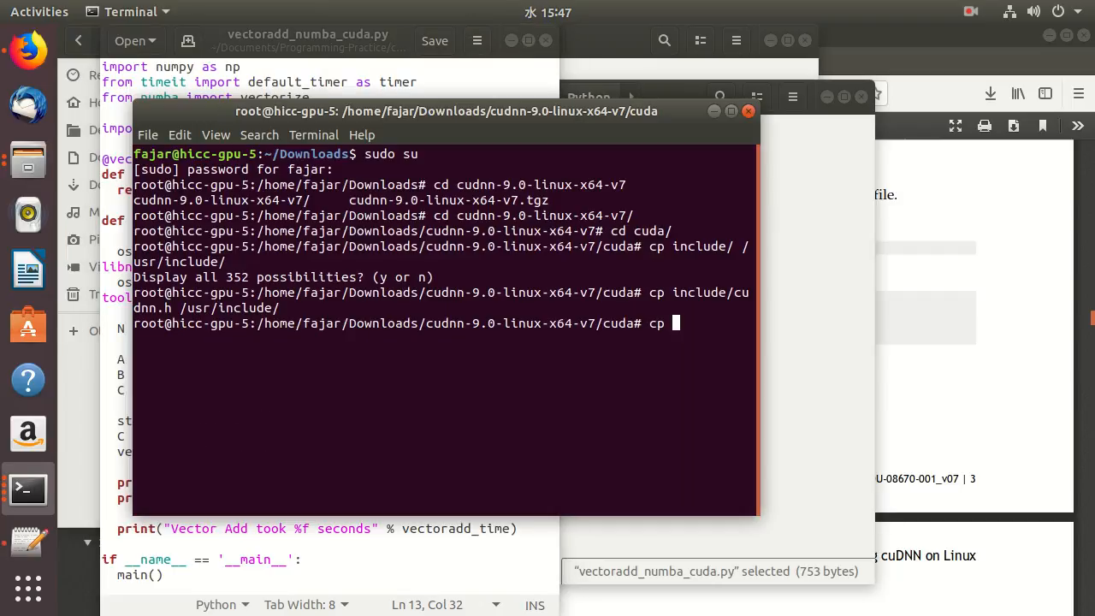
type("lib64/")
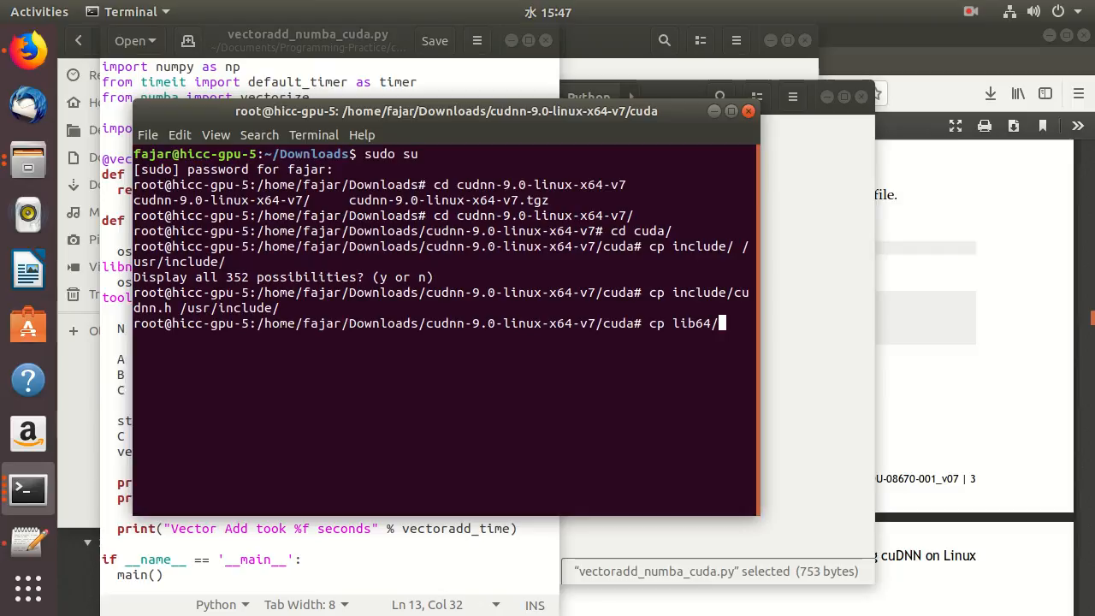
type("*")
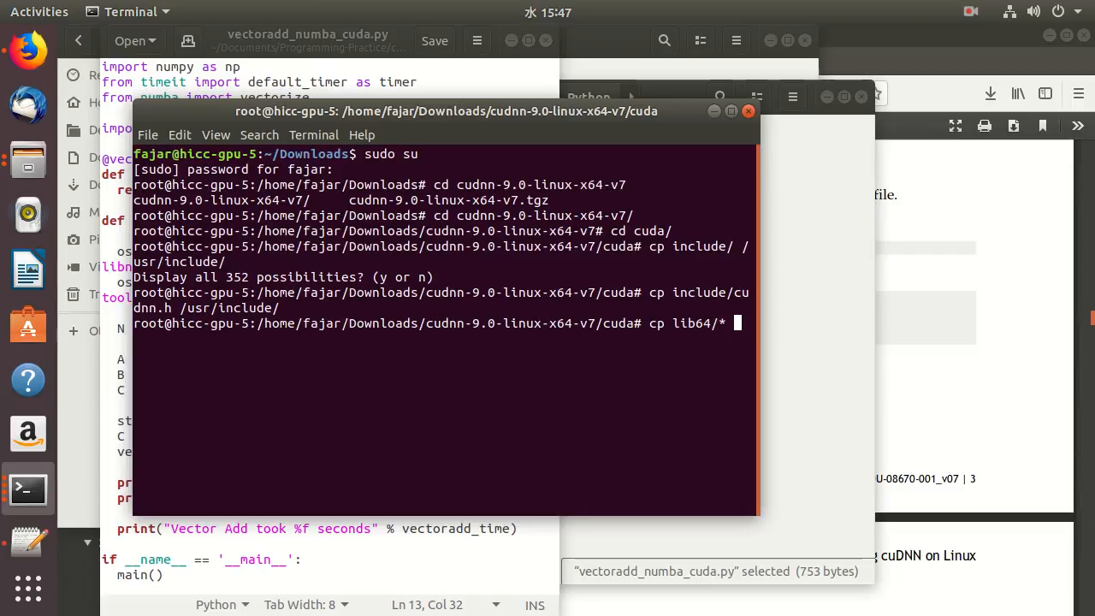
type("li")
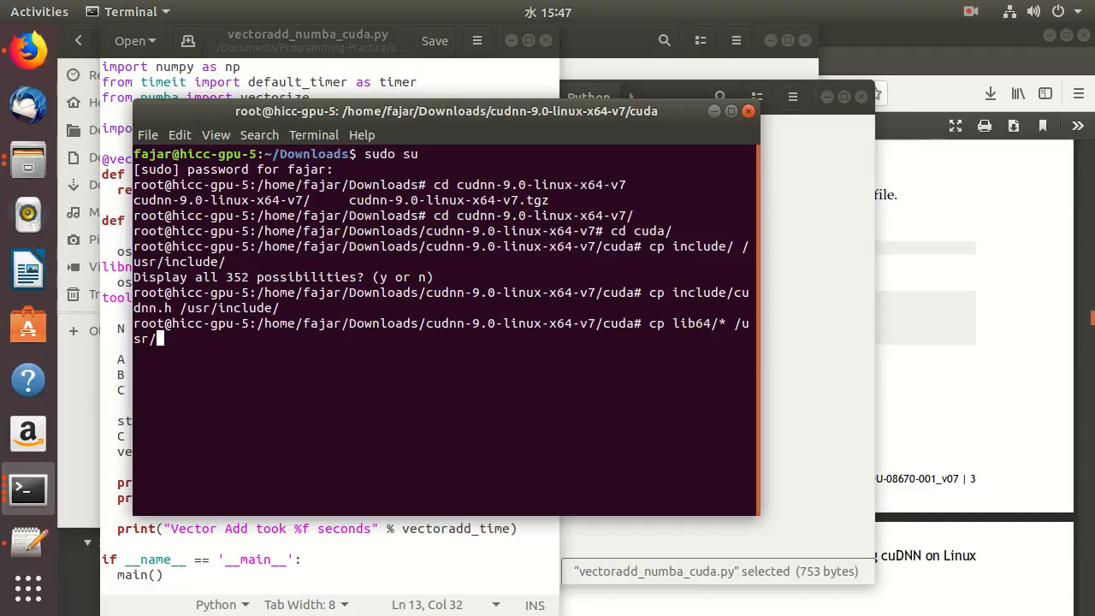
type("lib/x86_64-linux-gnu/")
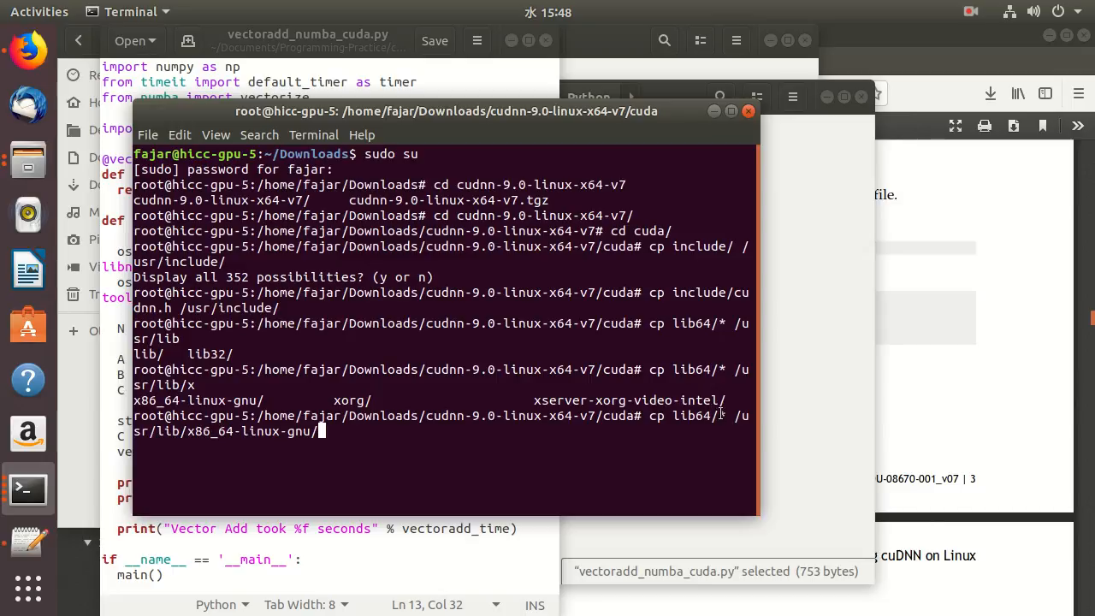
mouse_move(298, 432)
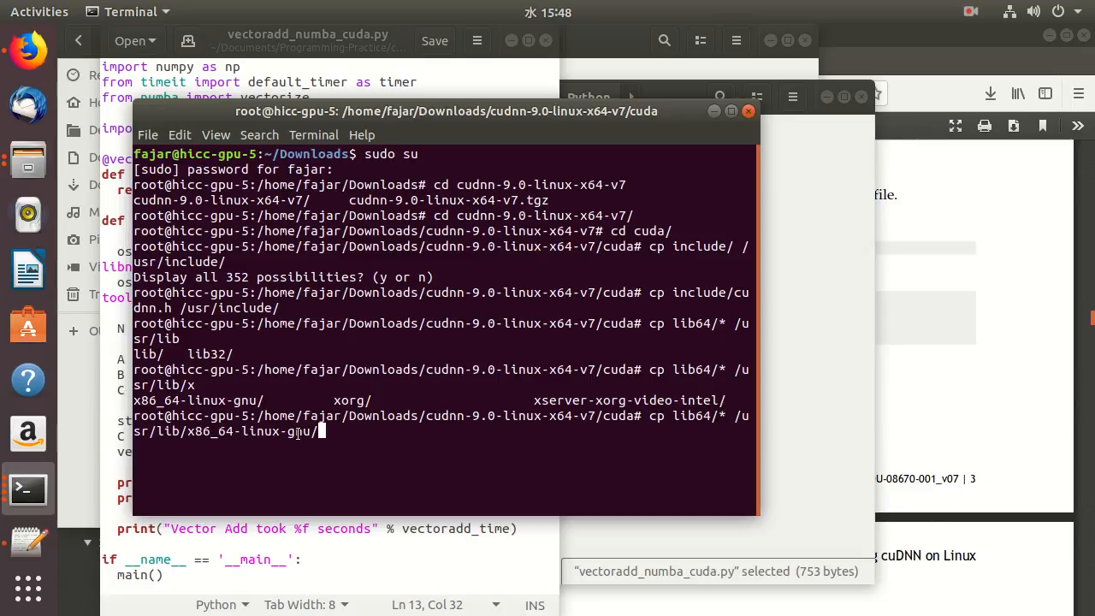
key("Return")
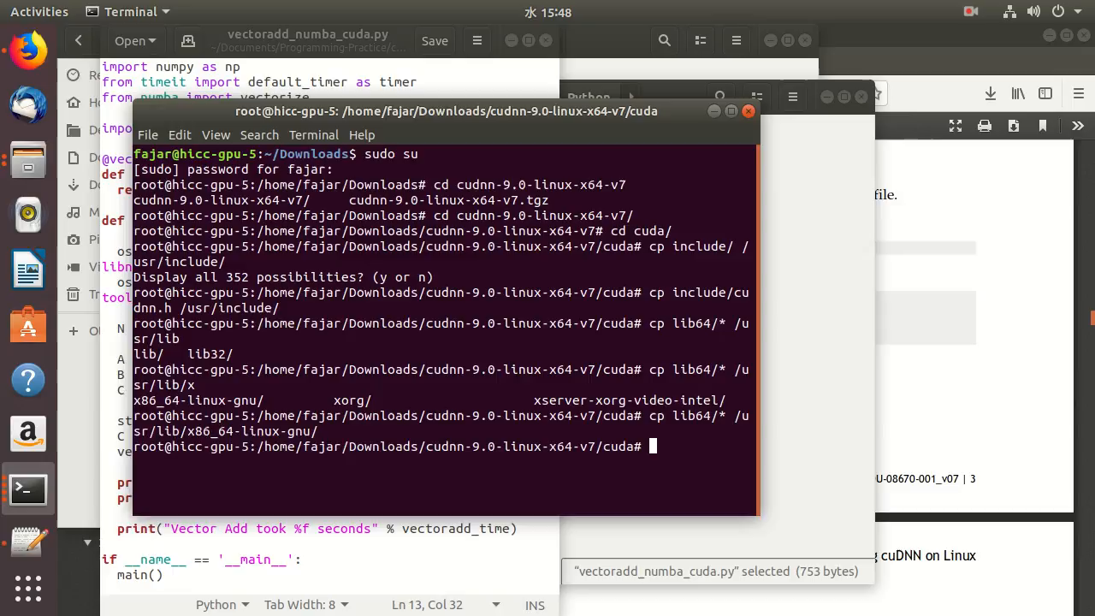
left_click(342, 60)
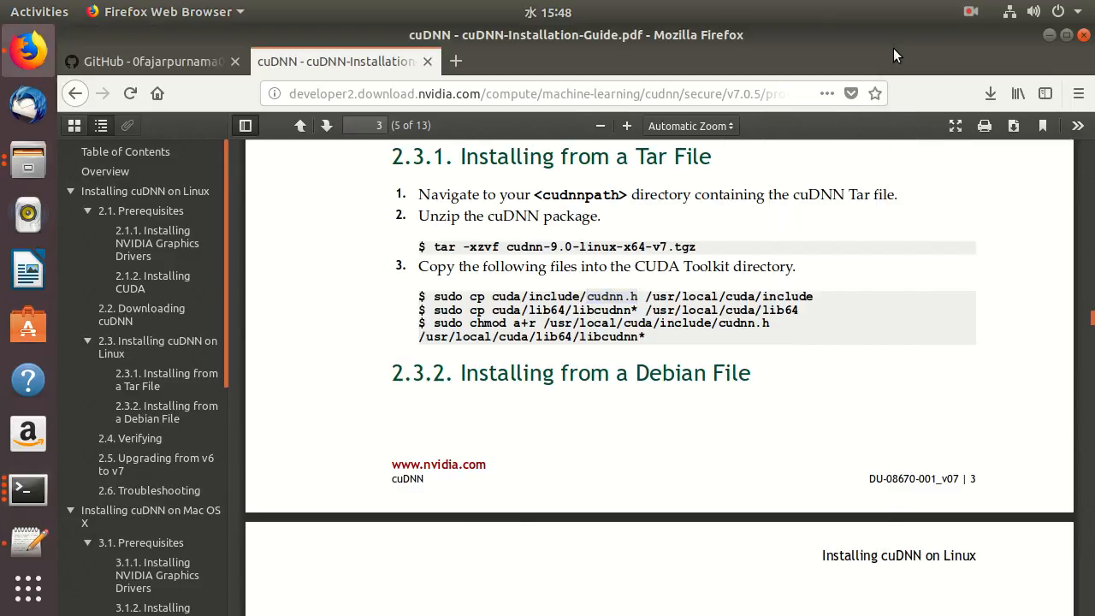
mouse_move(482, 77)
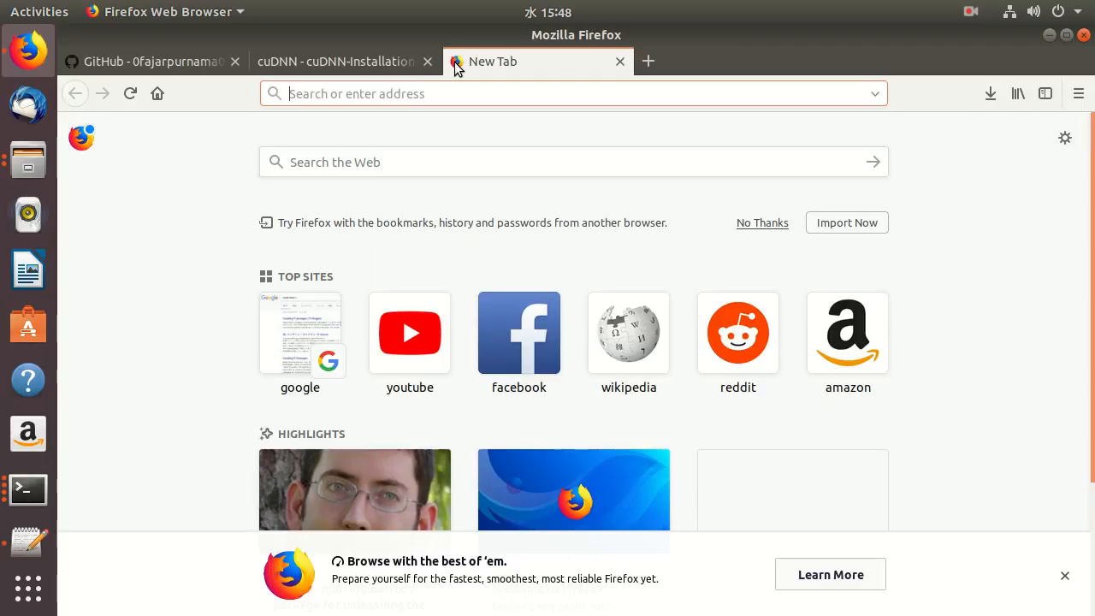
type("www")
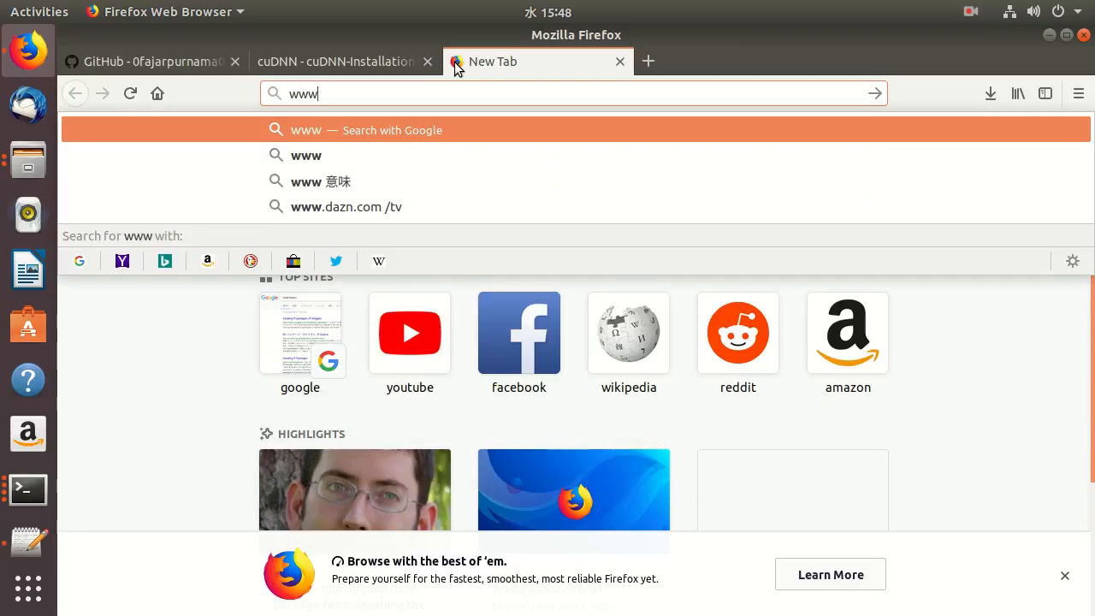
type("gh")
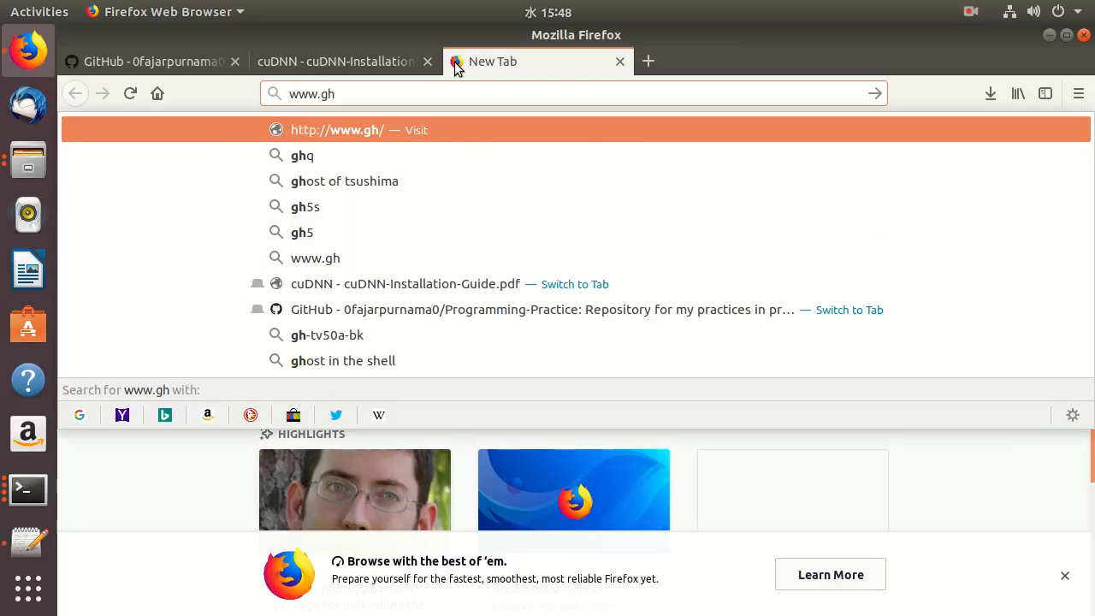
key("BackSpace")
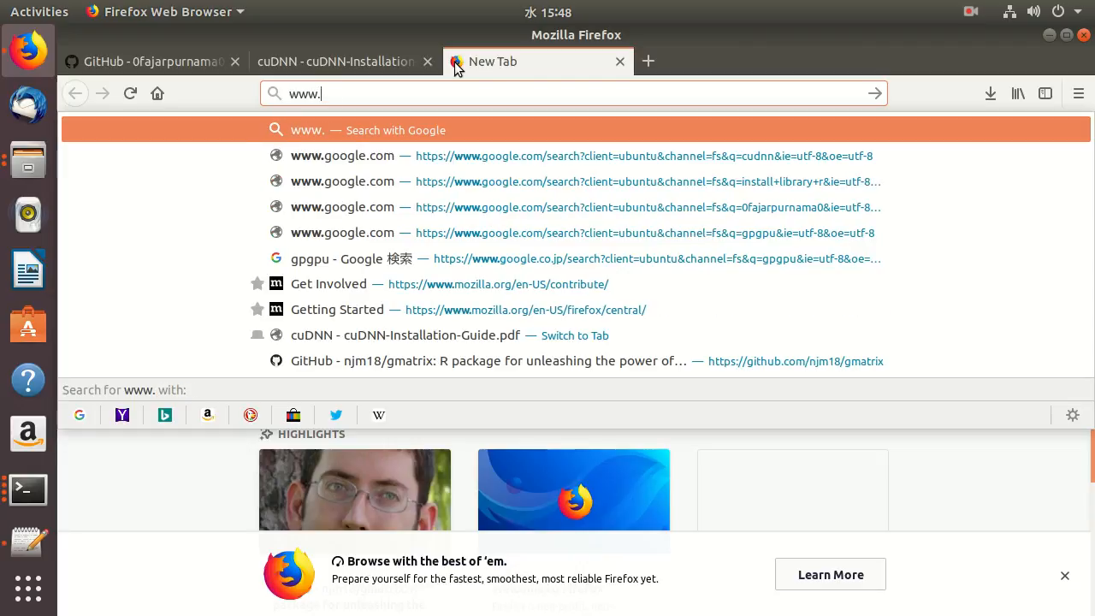
type("hic")
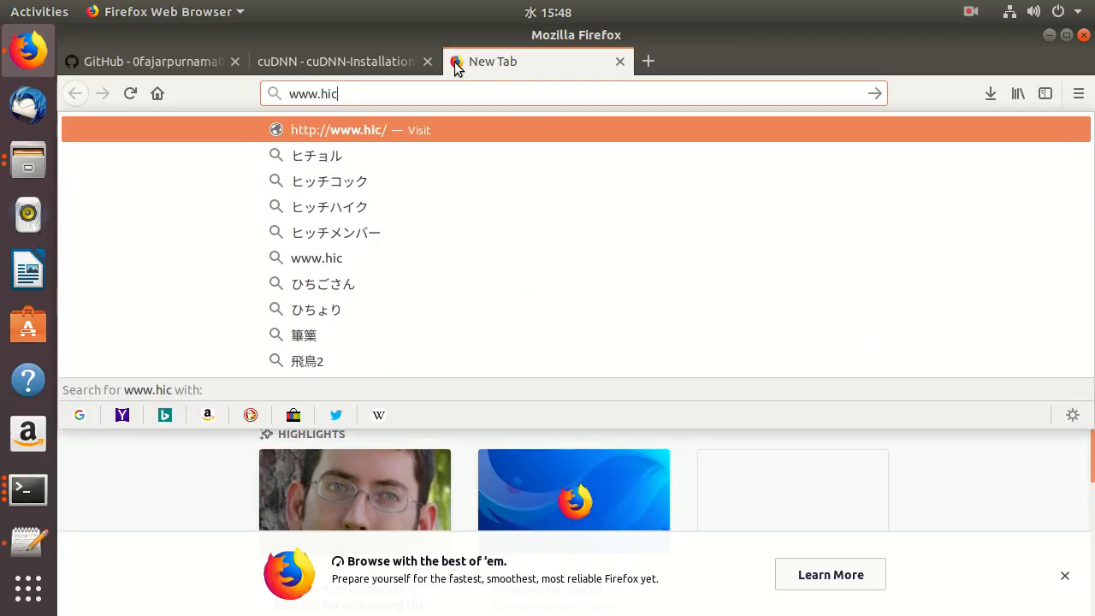
type("c.cd.kumamoto-u")
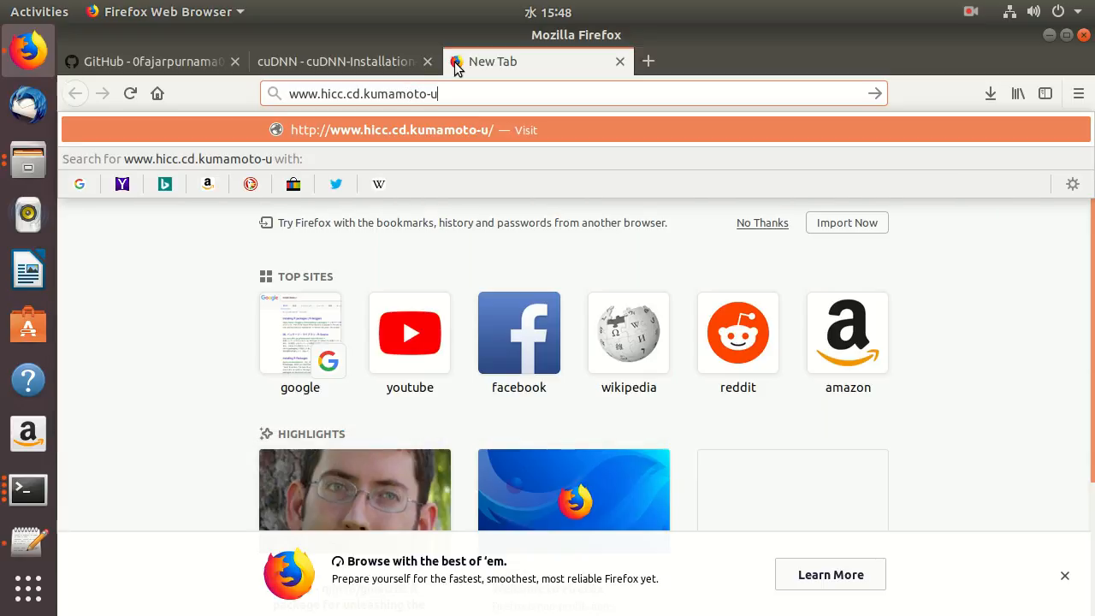
type(".ac")
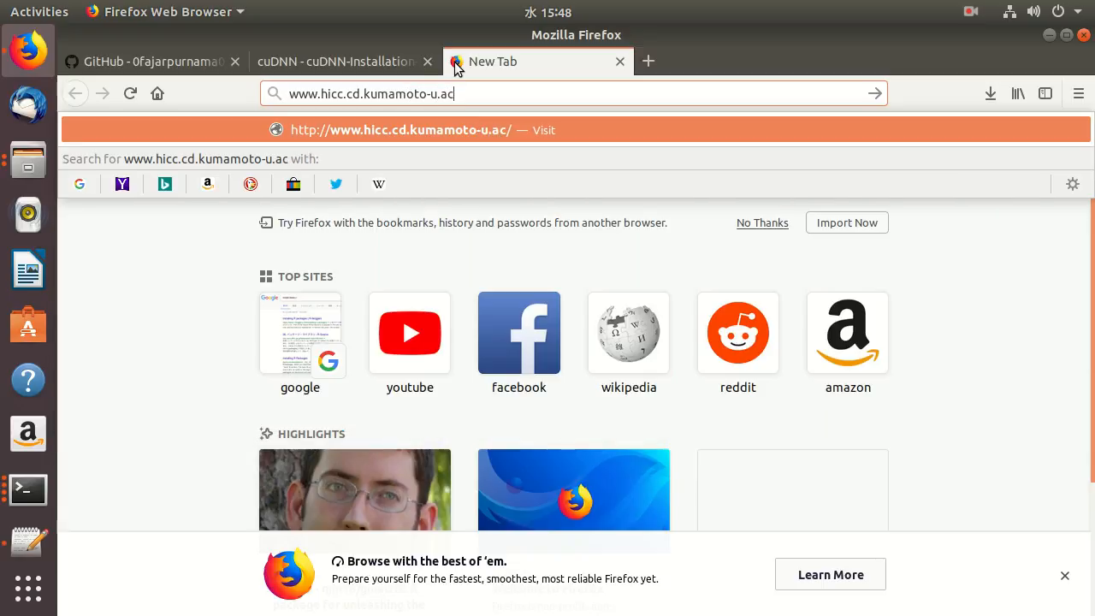
key("Return")
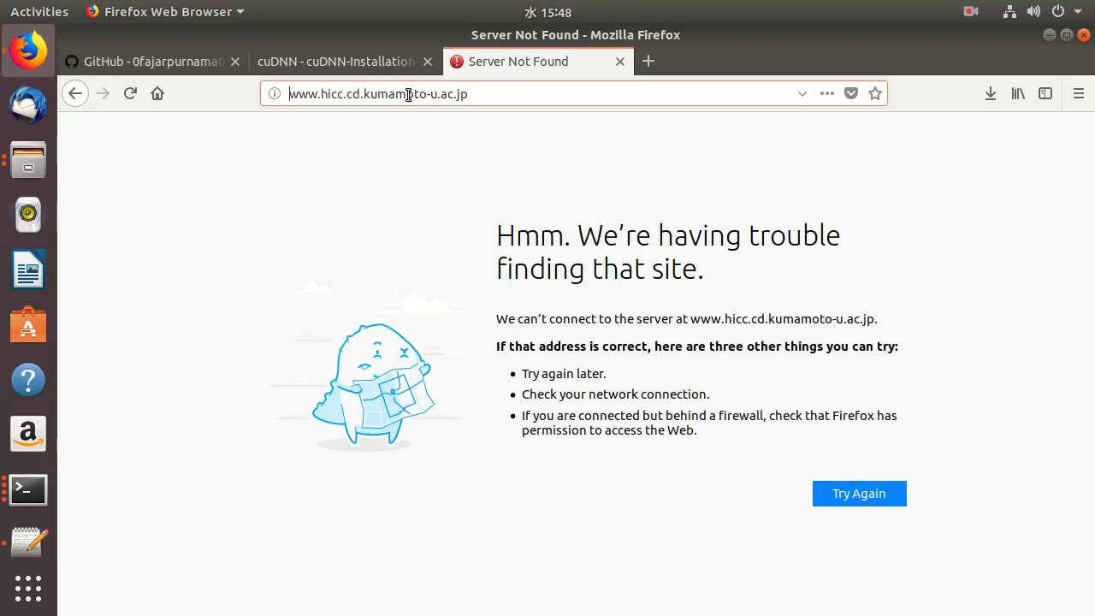
left_click(378, 93)
type("s")
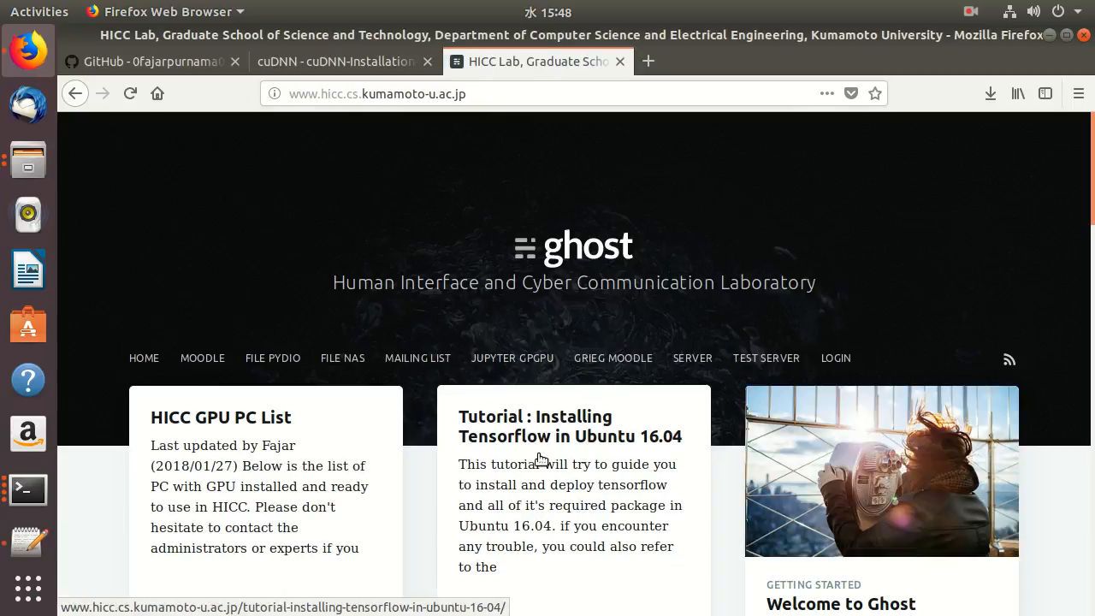
mouse_move(625, 411)
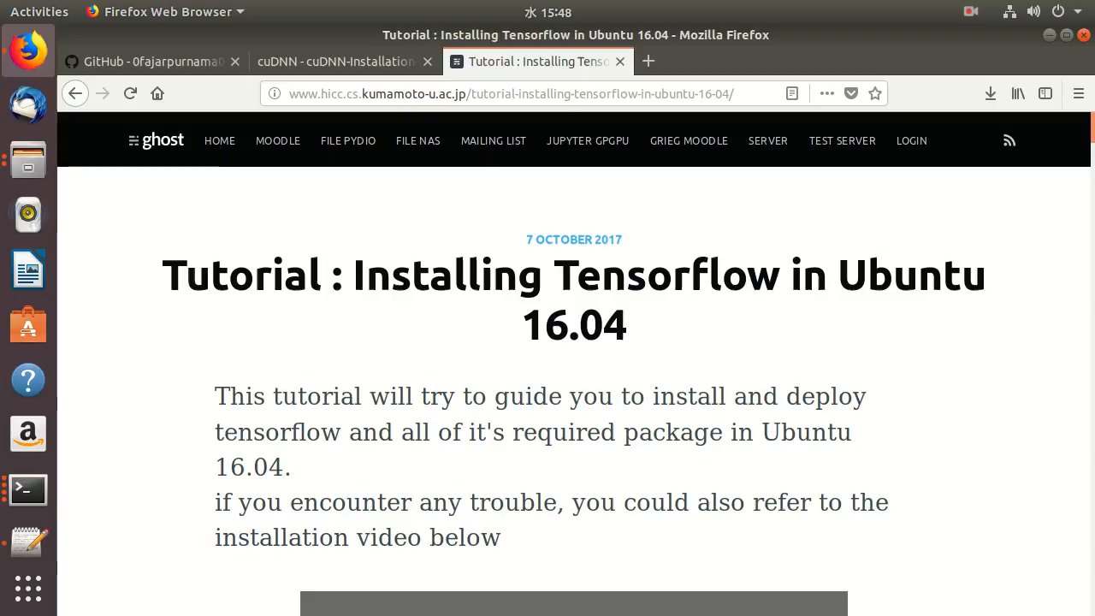
- Scroll the tutorial to Step 5 and confirm the libcupti-dev install with Y
scroll("down", 3)
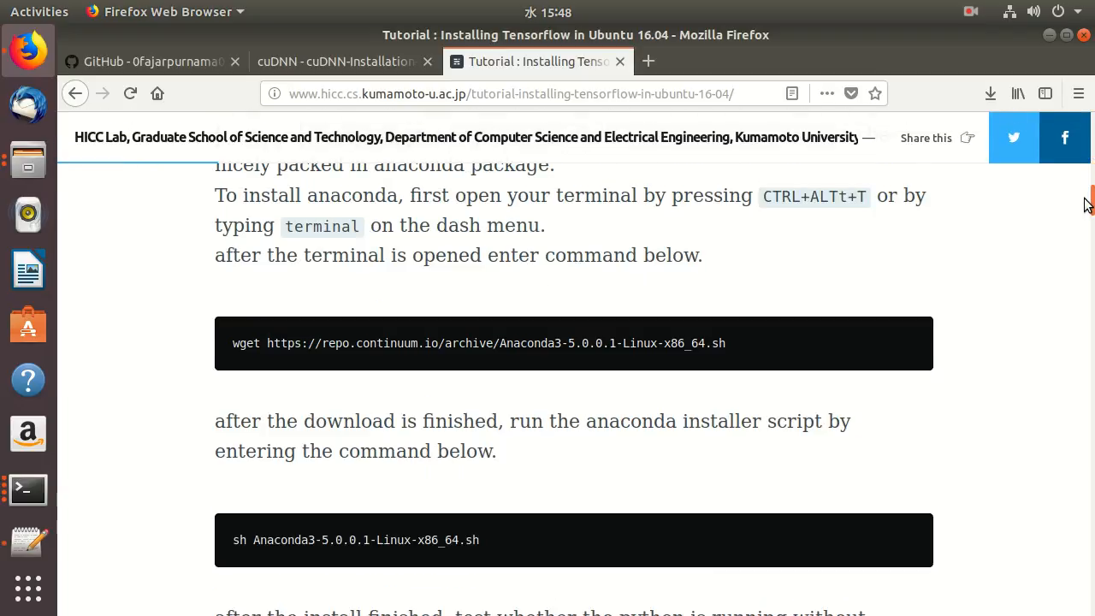
scroll("down", 3)
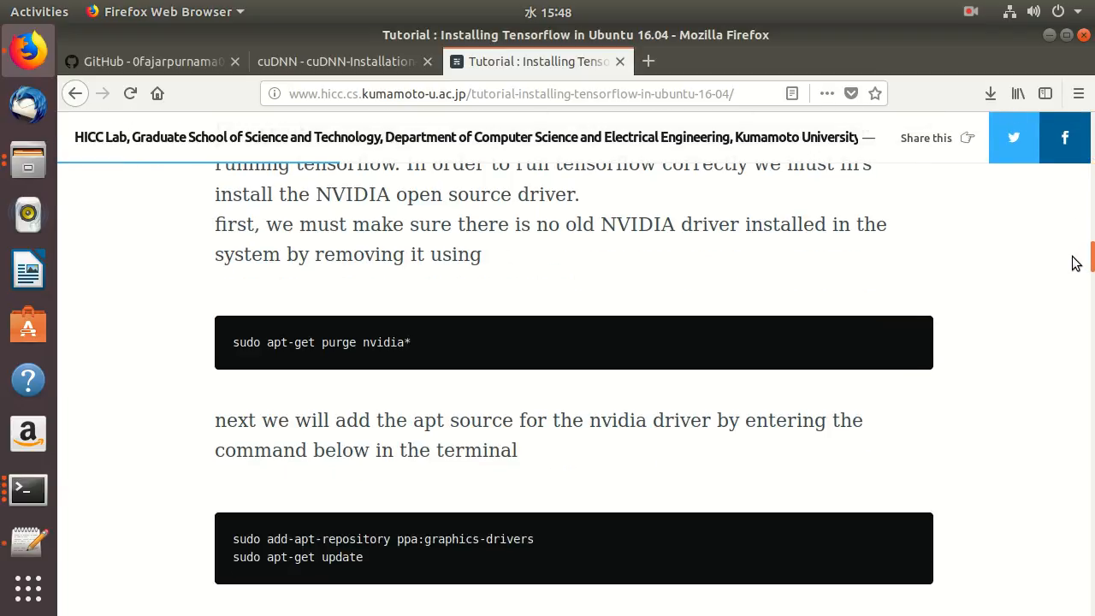
scroll("down", 3)
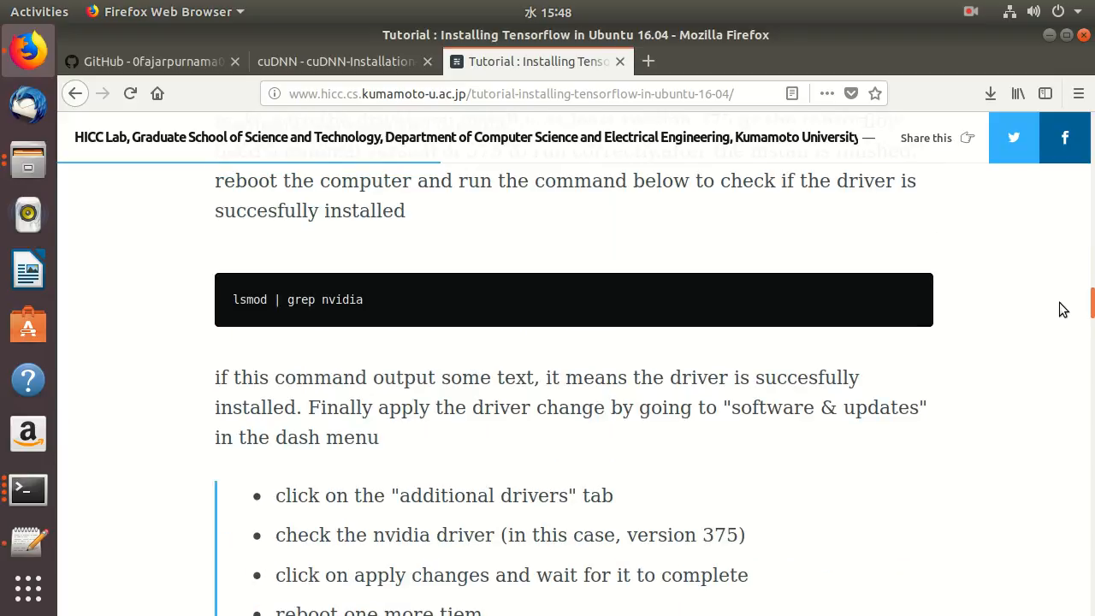
scroll("down", 3)
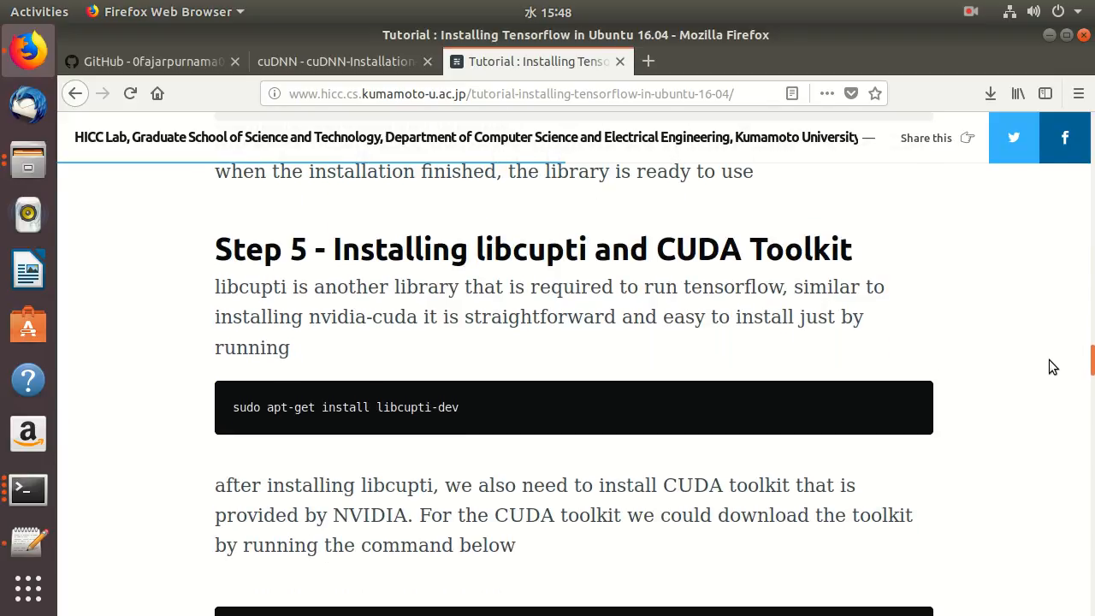
mouse_move(456, 403)
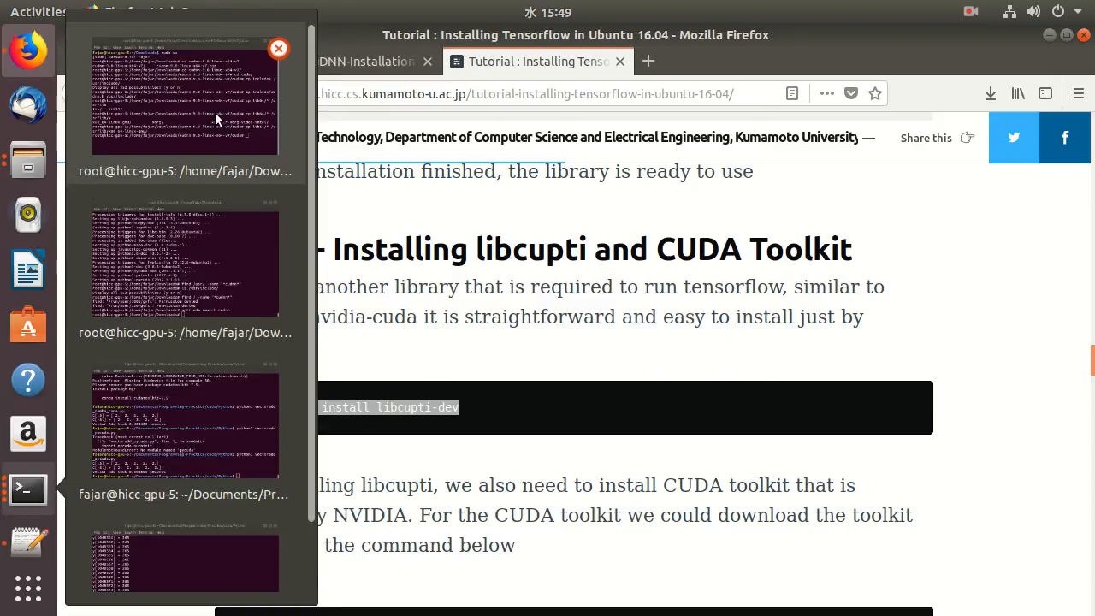
left_click(185, 94)
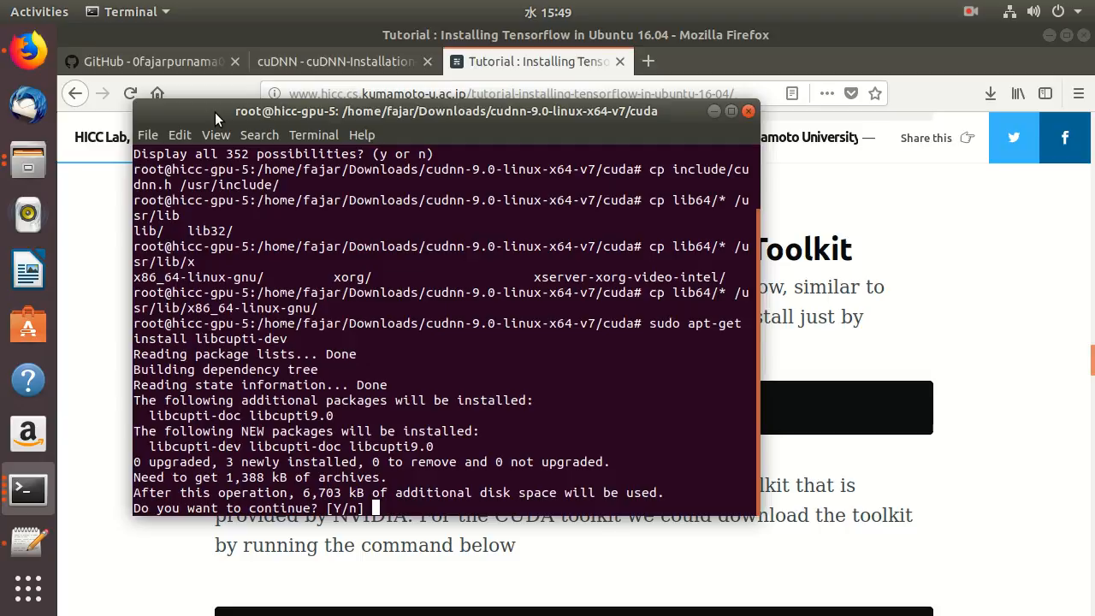
type("Y")
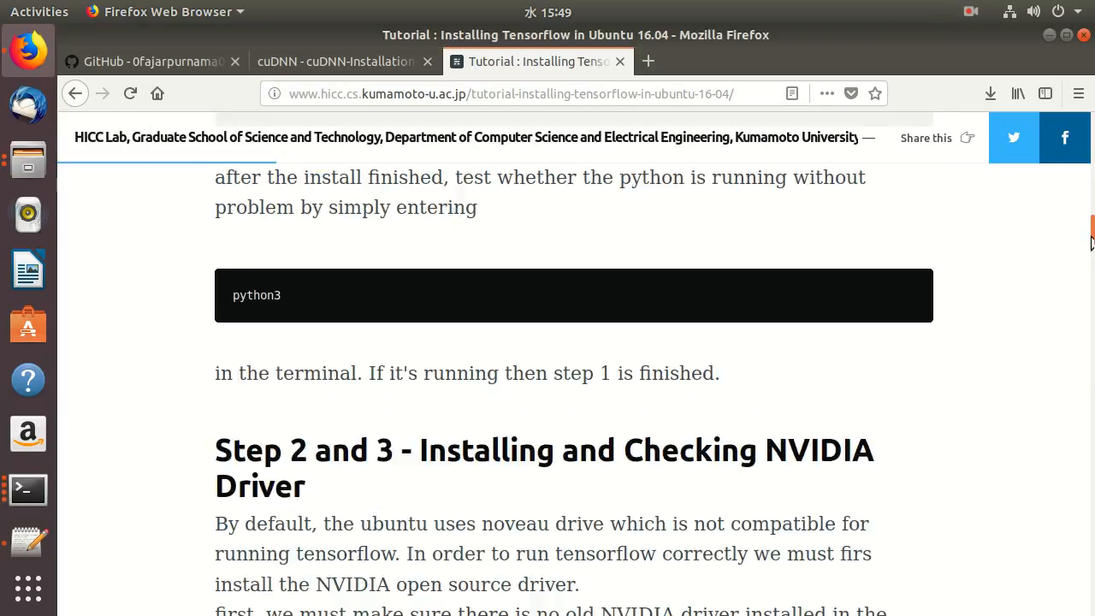
- Scroll the tutorial to Step 7's python3-pip and tensorflow-gpu install commands
scroll("down", 3)
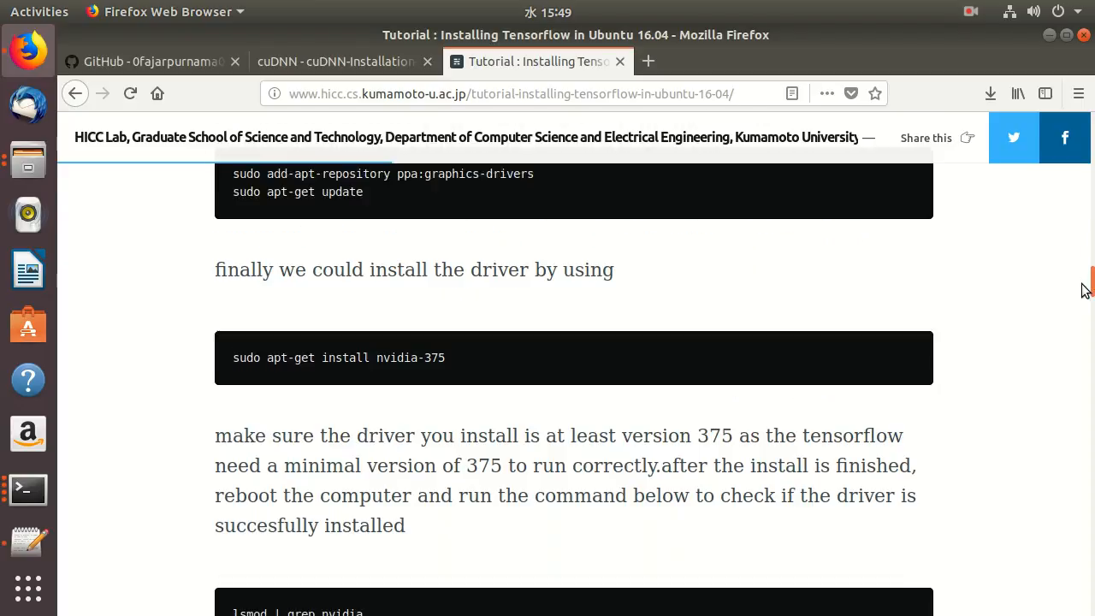
scroll("down", 3)
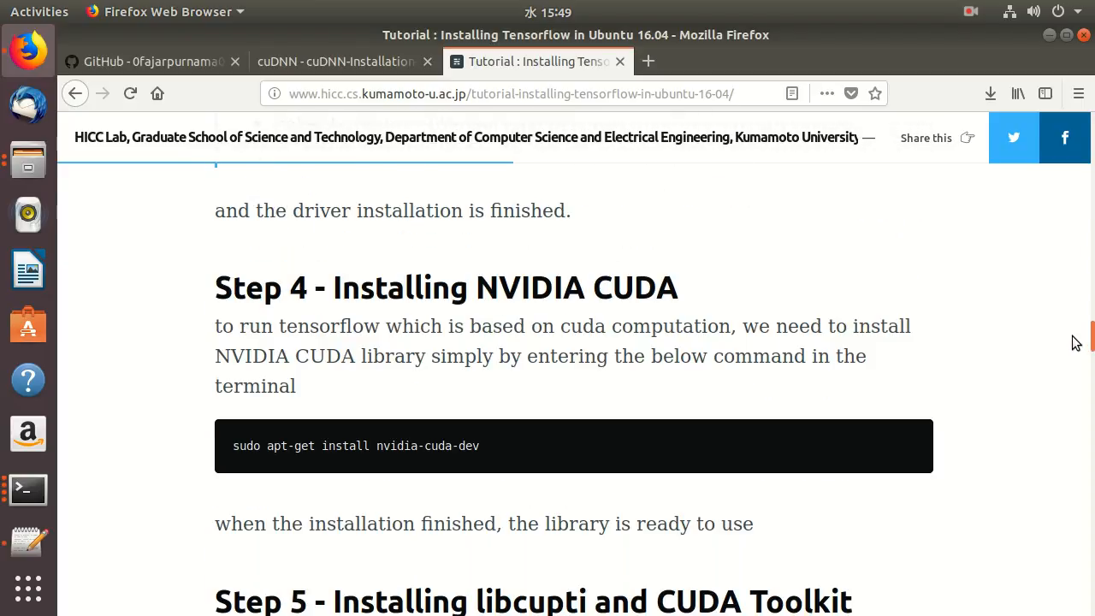
scroll("down", 3)
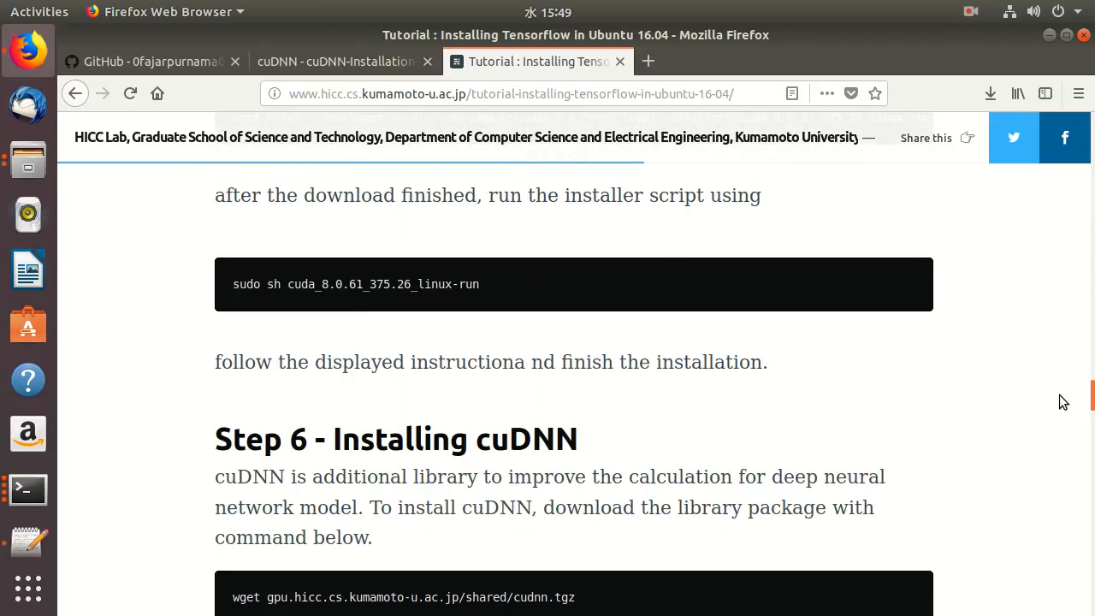
scroll("down", 3)
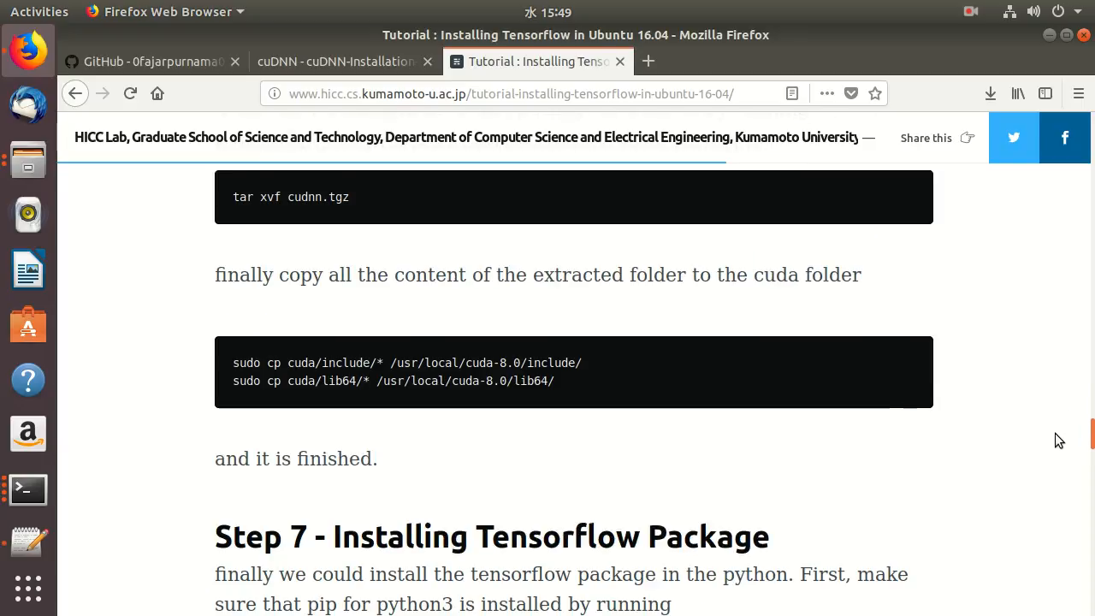
scroll("down", 3)
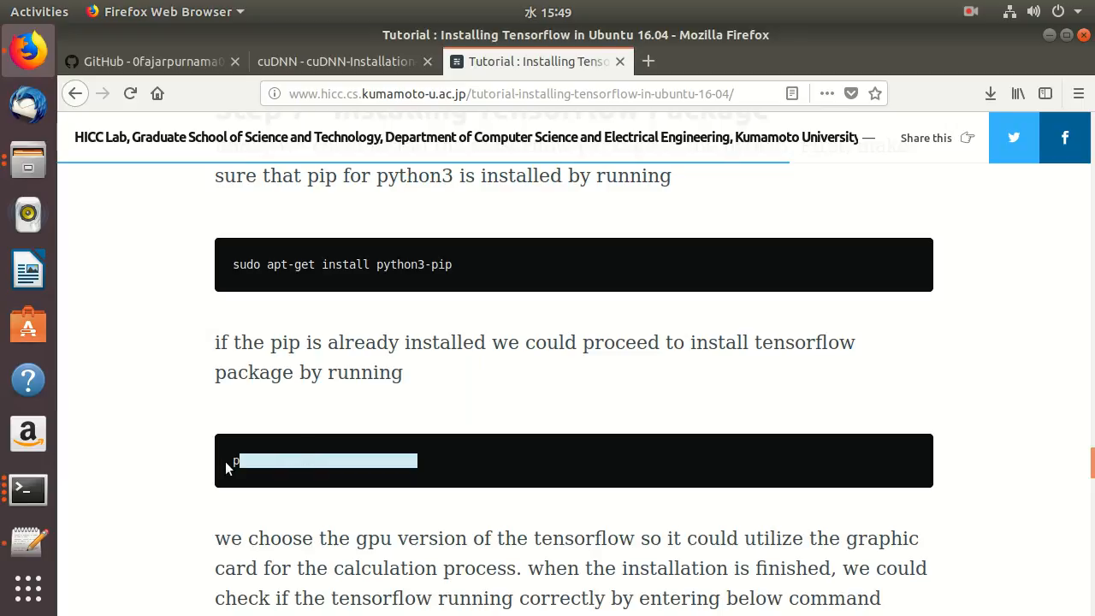
- In the root terminal, start installing tensorflow-gpu with pip3 until its download nears completion
left_click(29, 490)
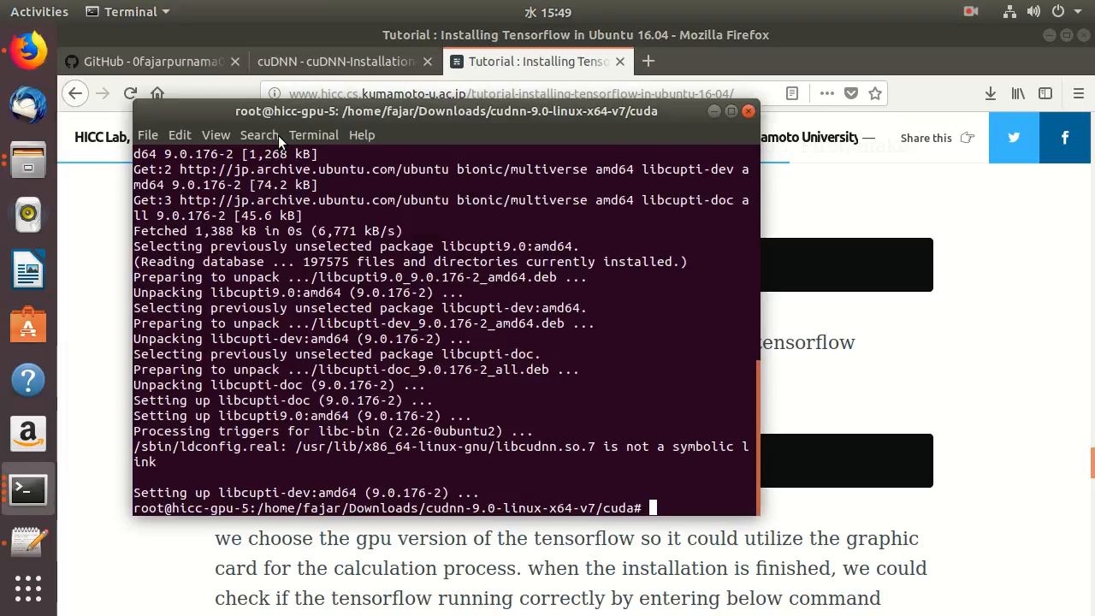
type("pip3 install tensorflow-gpu")
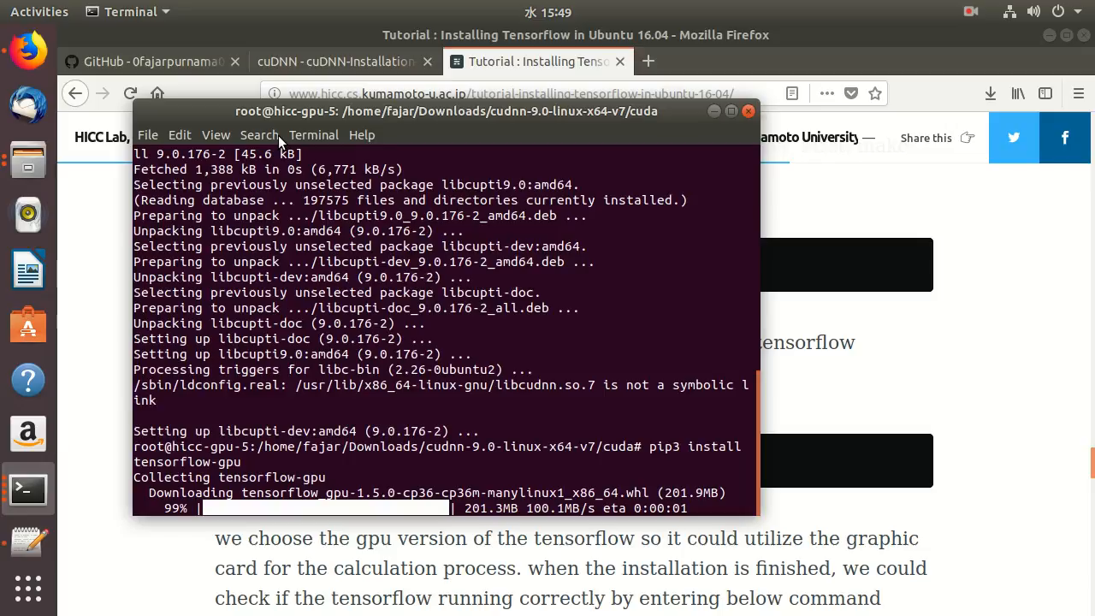
mouse_move(587, 225)
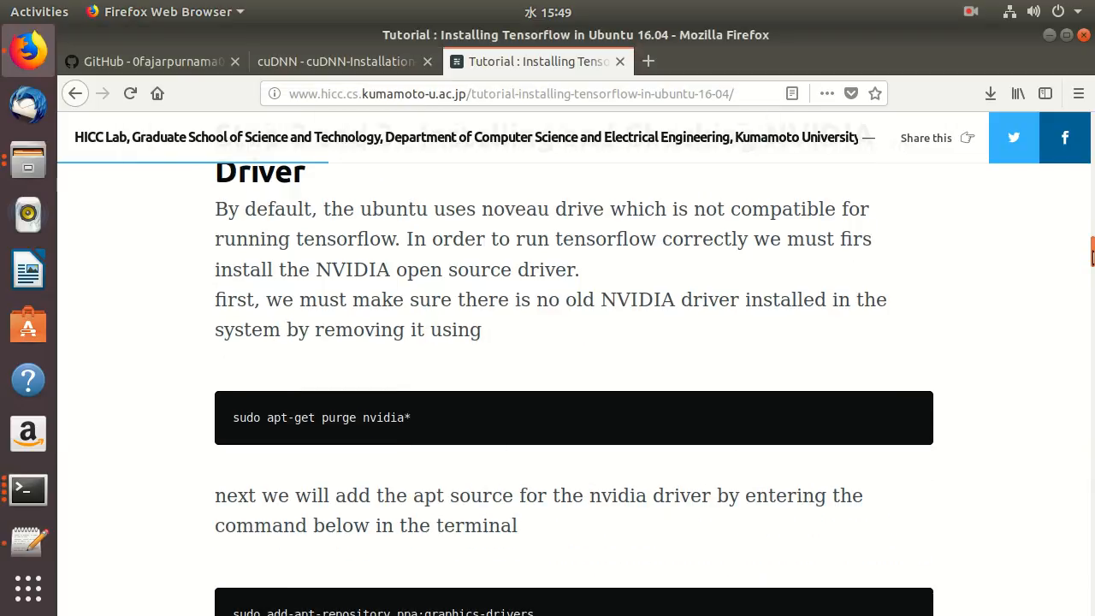
- Locate the tutorial's python3 'import tensorflow as tf' check and list the open terminal windows
scroll("down", 3)
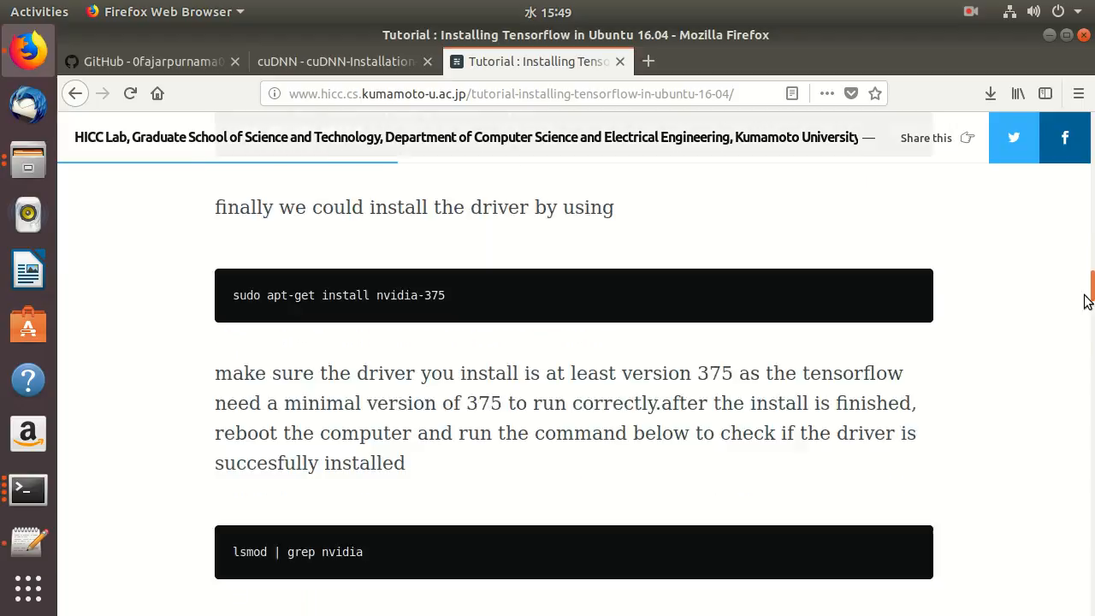
scroll("down", 3)
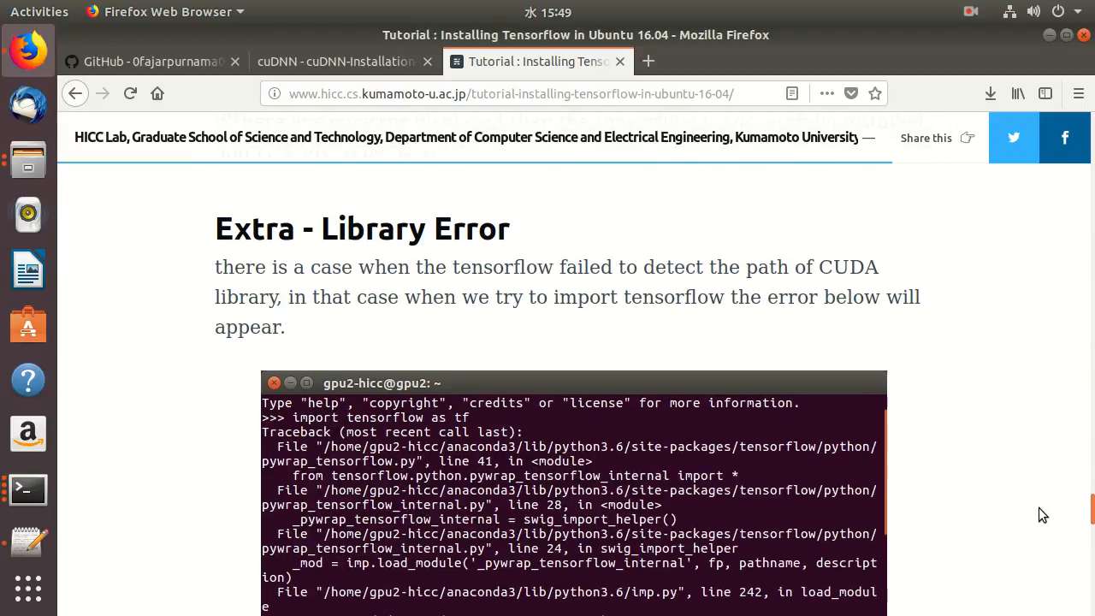
scroll("up", 3)
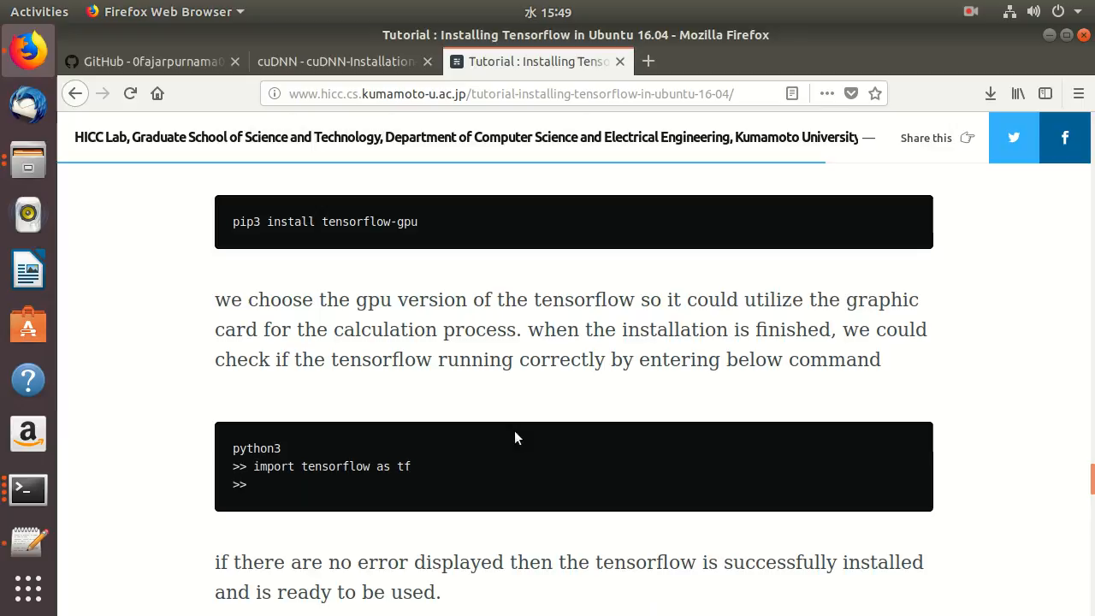
mouse_move(355, 469)
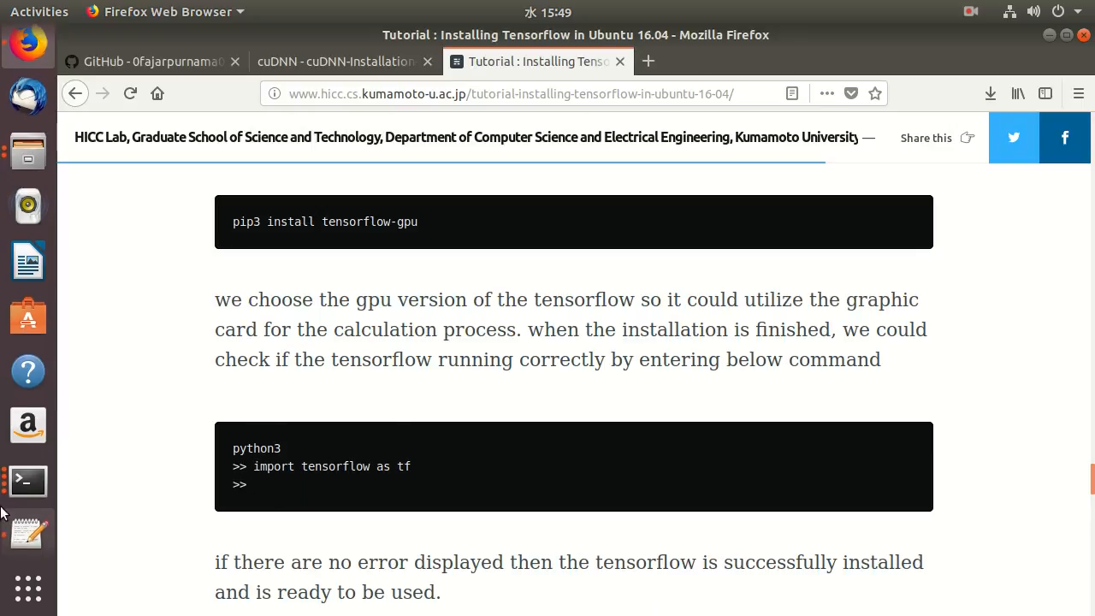
left_click(27, 480)
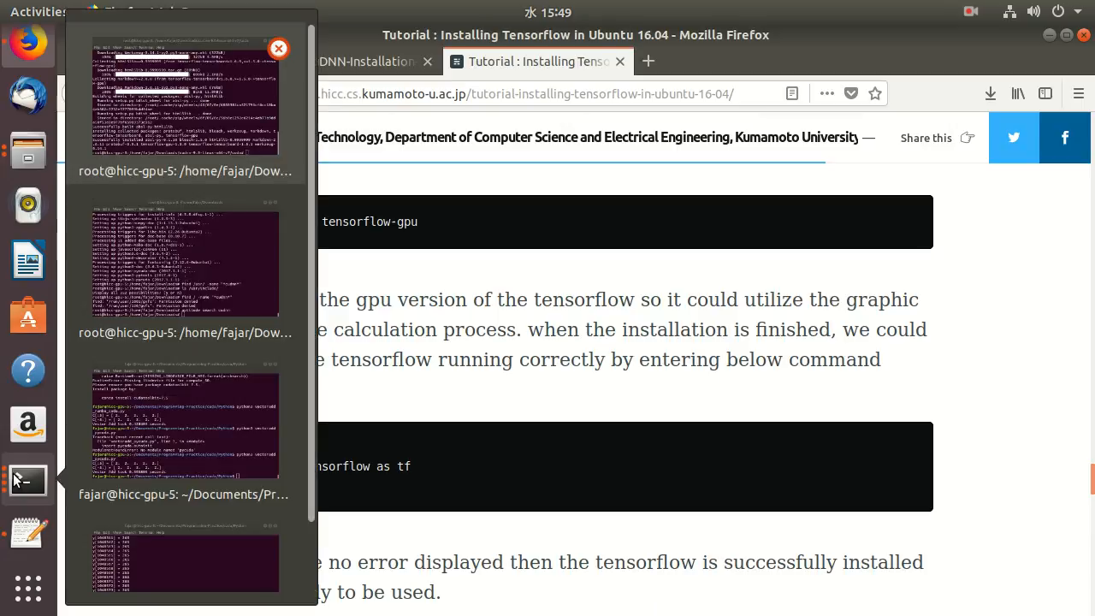
- In the user terminal, run python3 and import tensorflow, which fails with a numpy version error
left_click(185, 94)
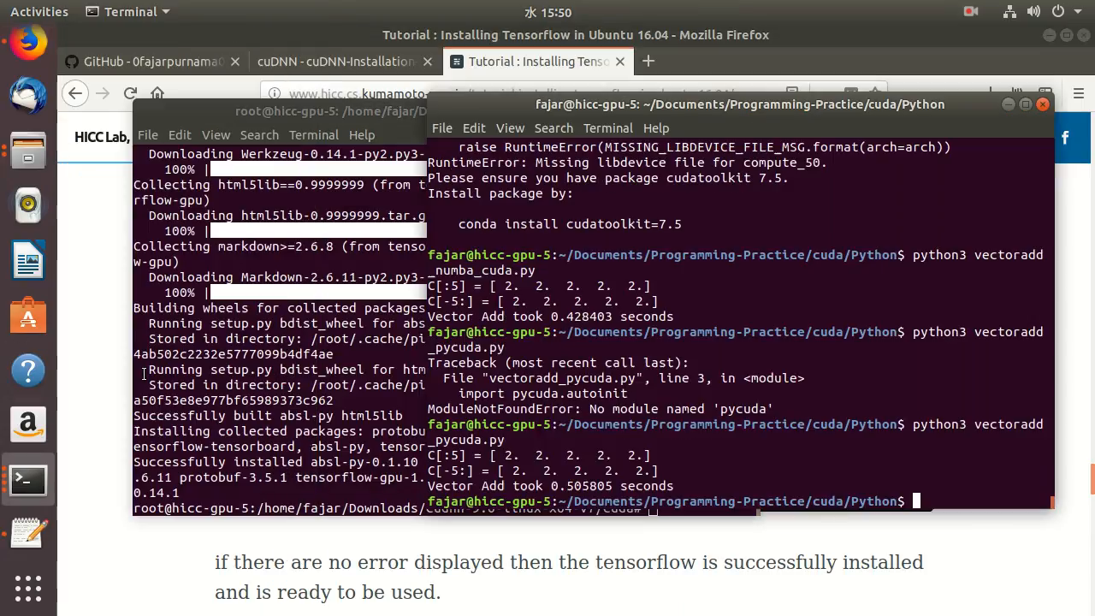
type("pyt")
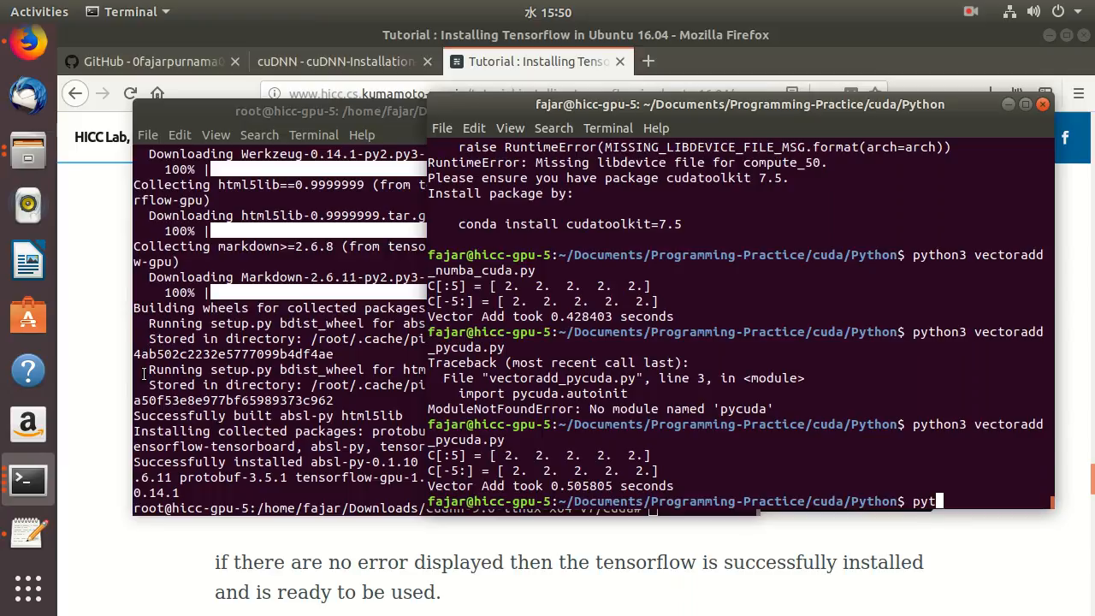
key("Return")
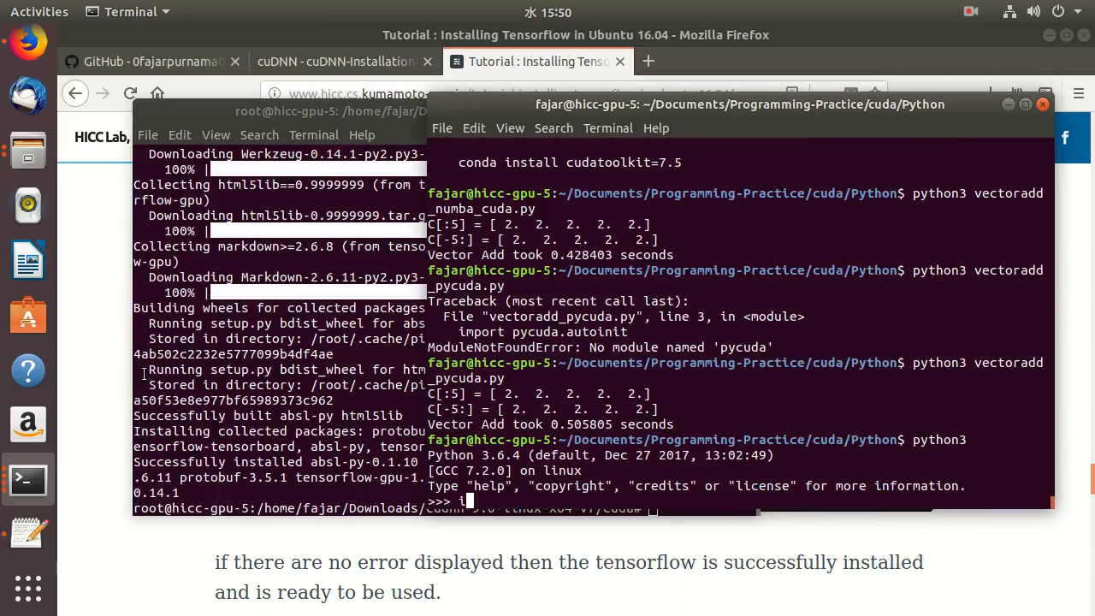
type("import tensorflow")
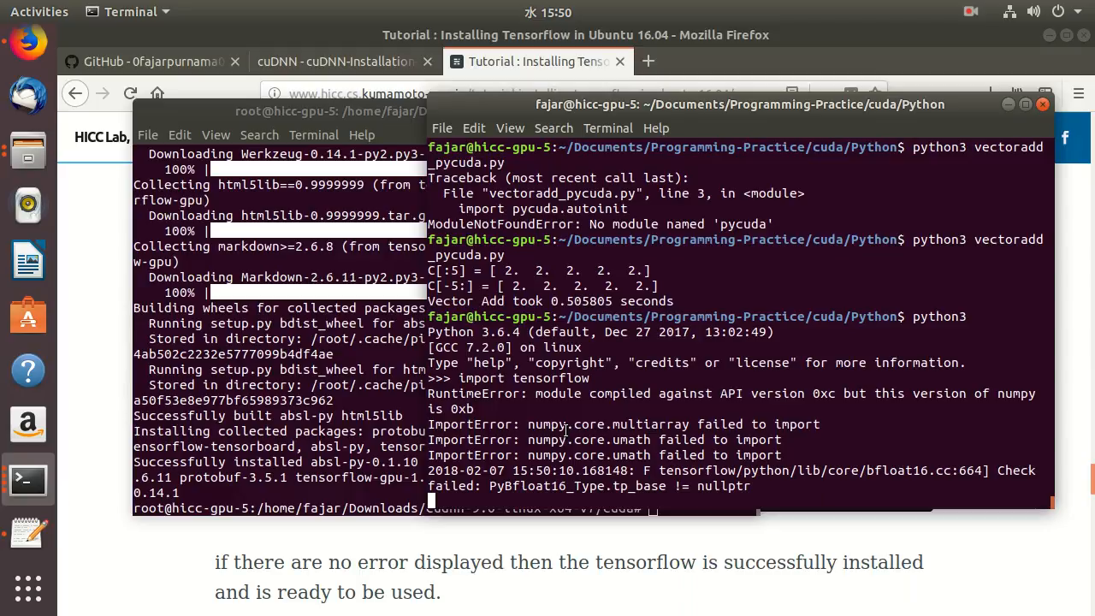
mouse_move(601, 413)
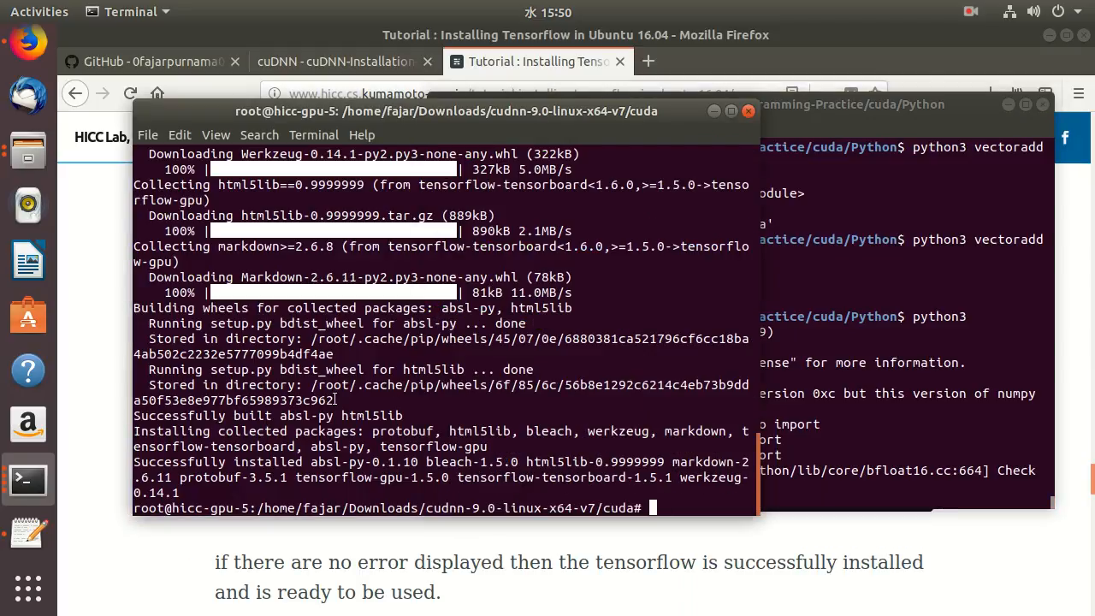
- Search numpy with aptitude, then purge python3-numpy after fixing the typo, confirming with y
type("aptitude se")
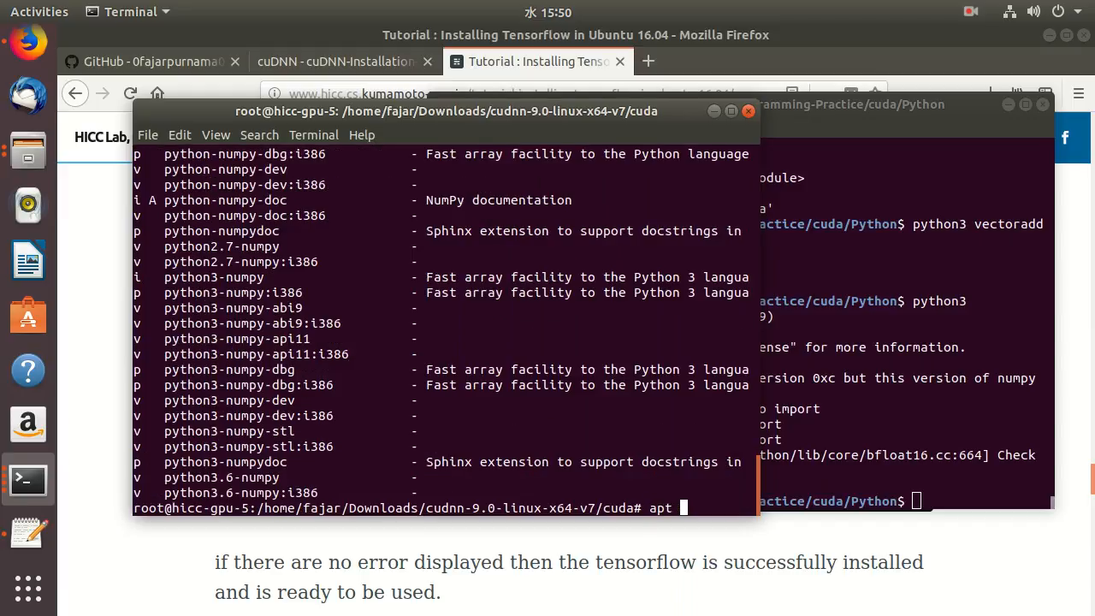
type("purge python")
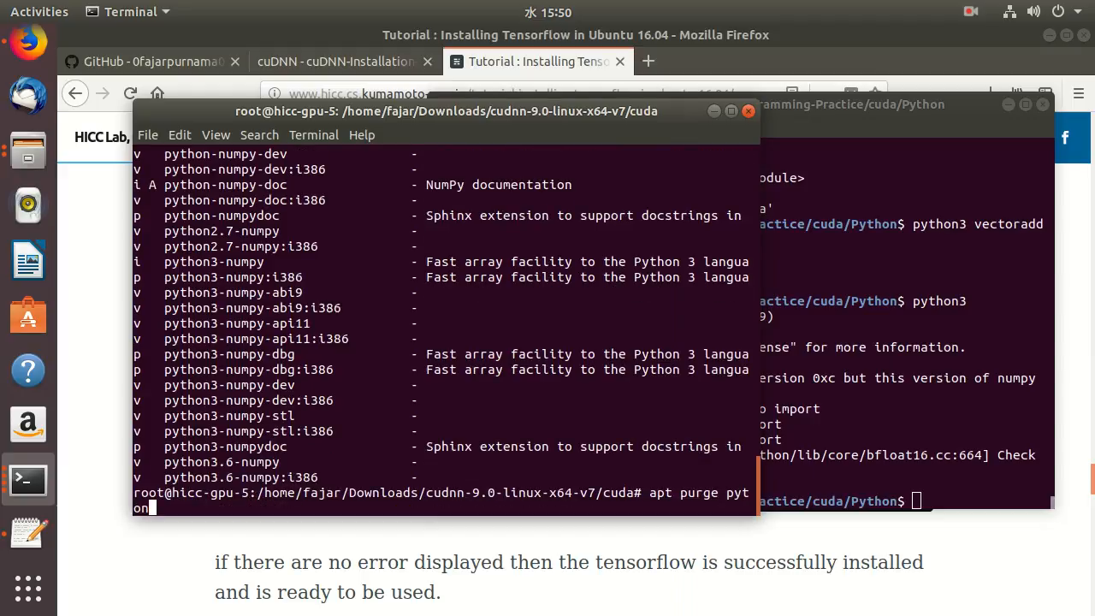
type("-numpy")
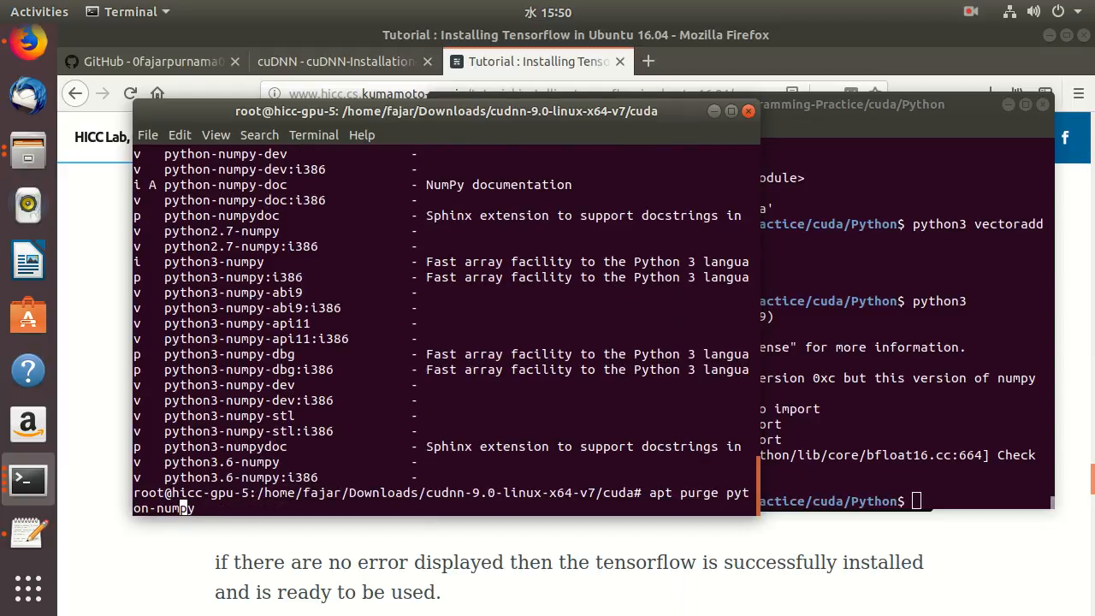
type("3")
key("Return")
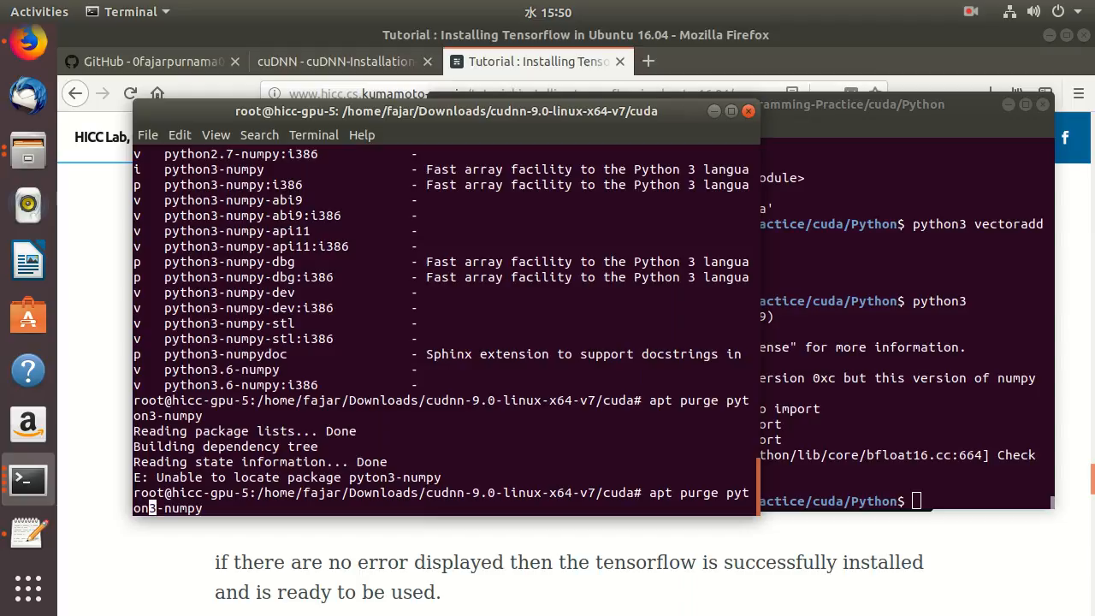
type("h")
key("Return")
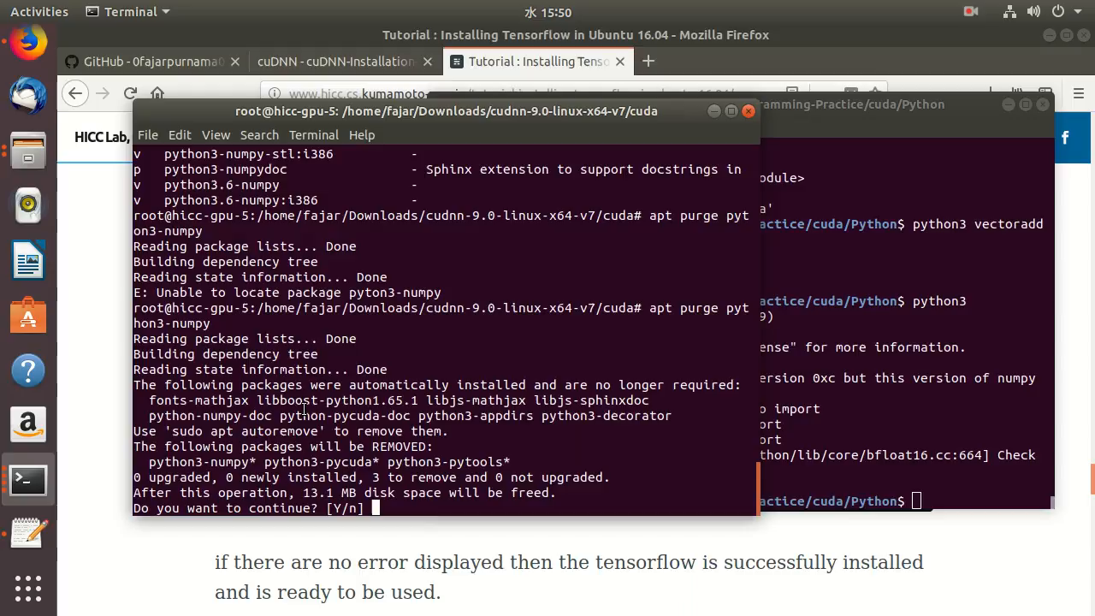
type("y")
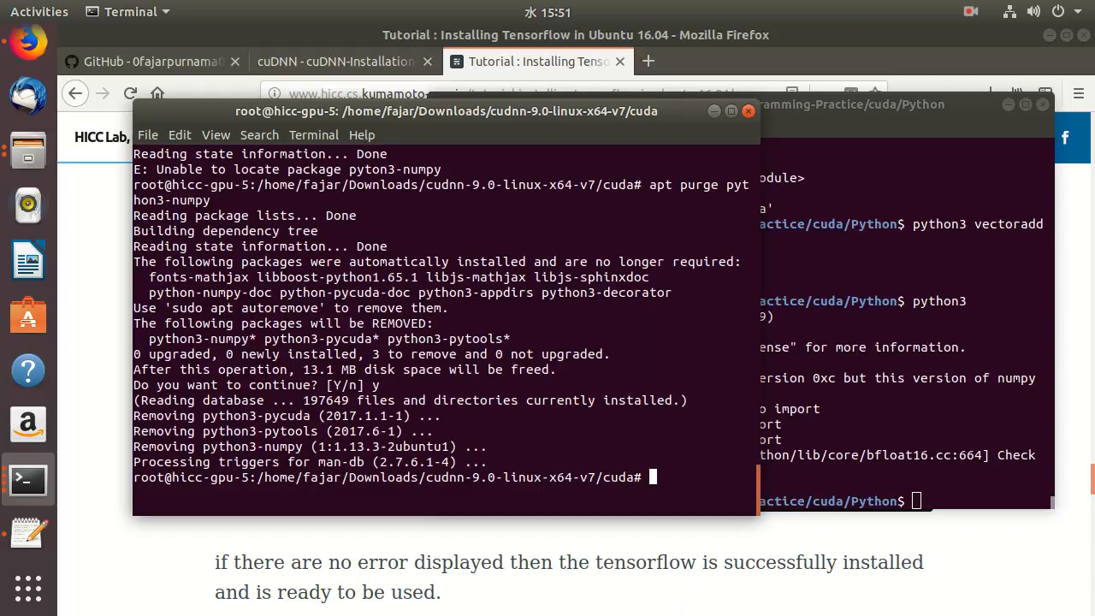
- Clean the apt package cache with autoclean, discarding the drafted pip and purge commands
type("pip3")
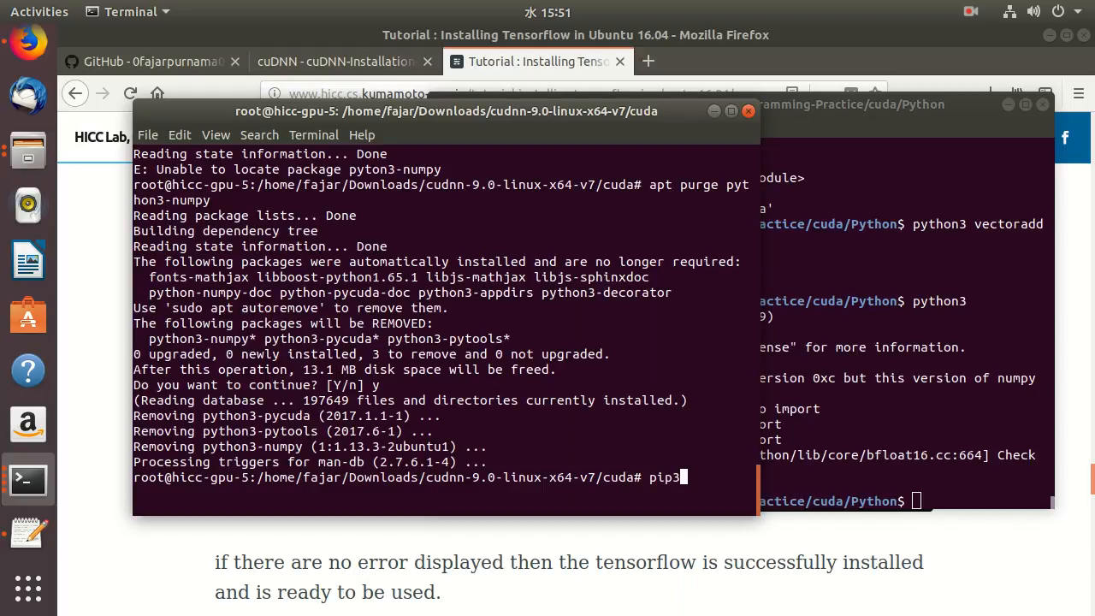
type("insta")
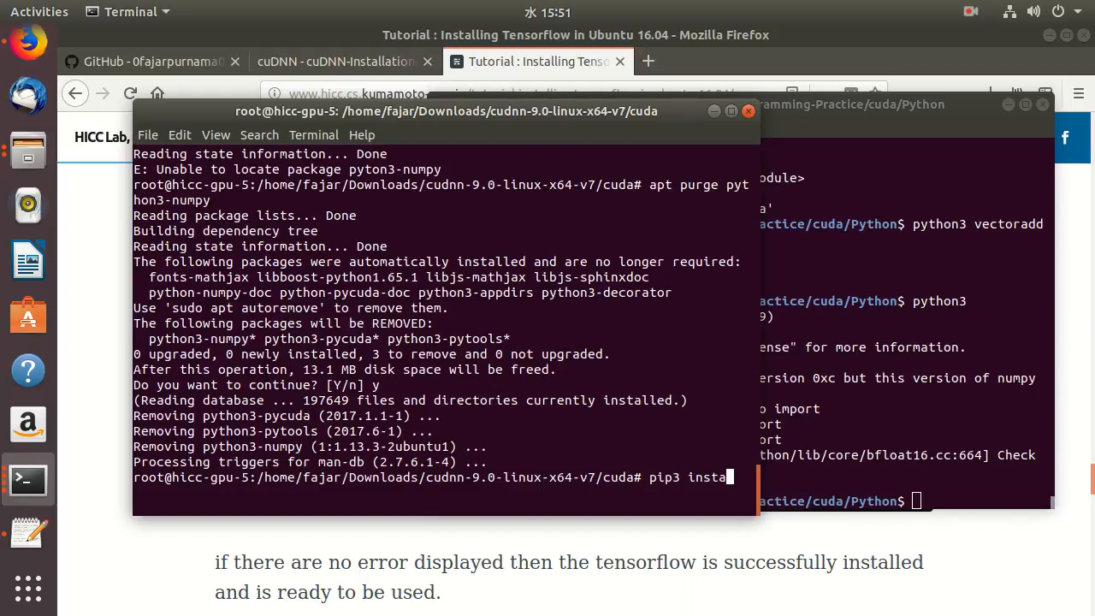
type("ll numpy")
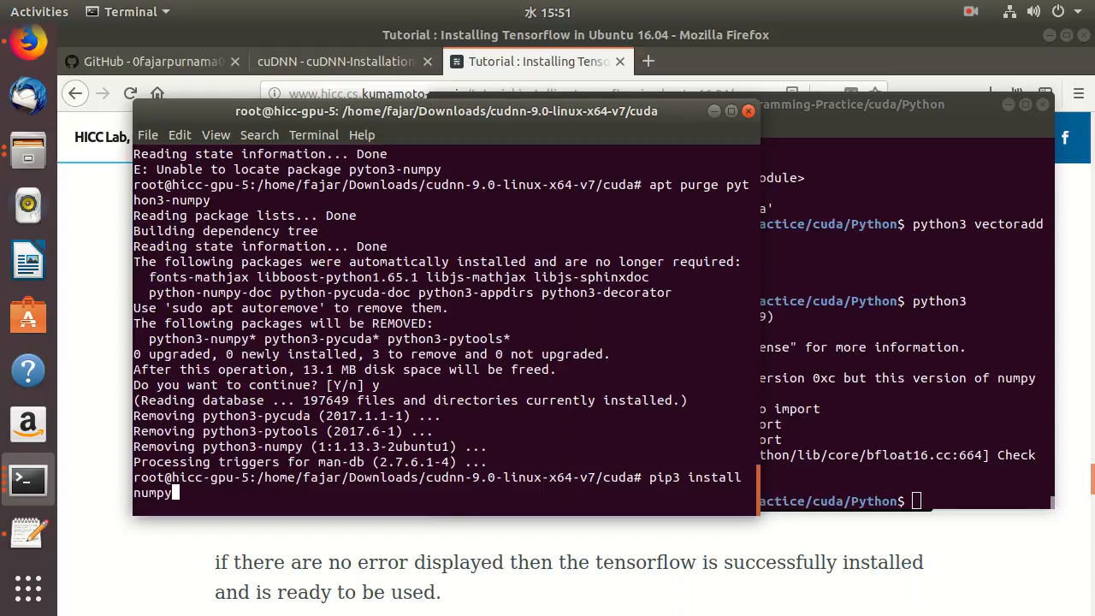
type("pycud")
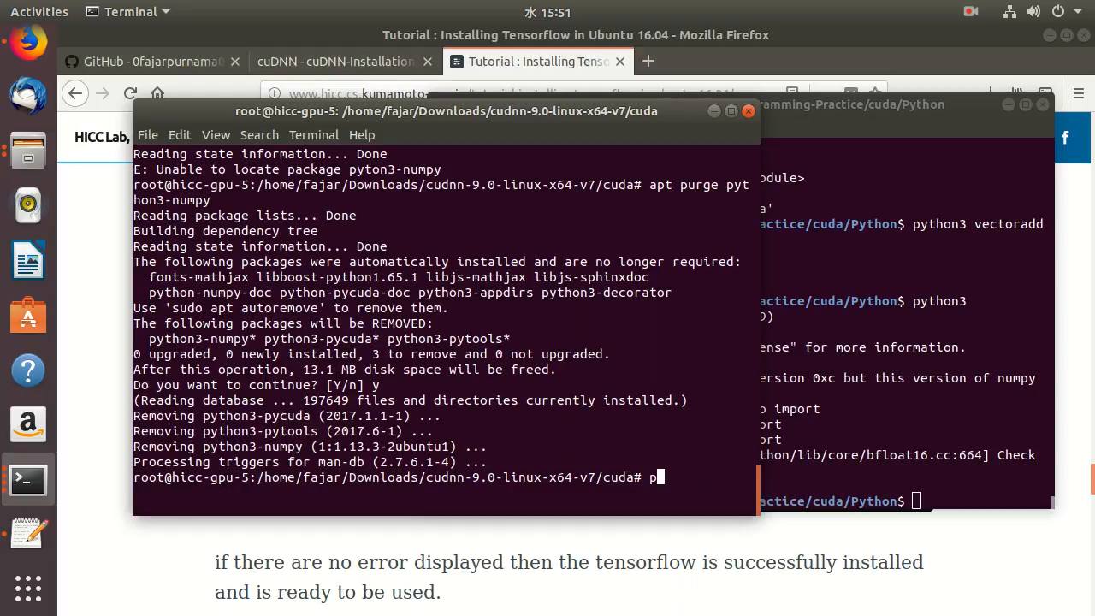
type("apt a")
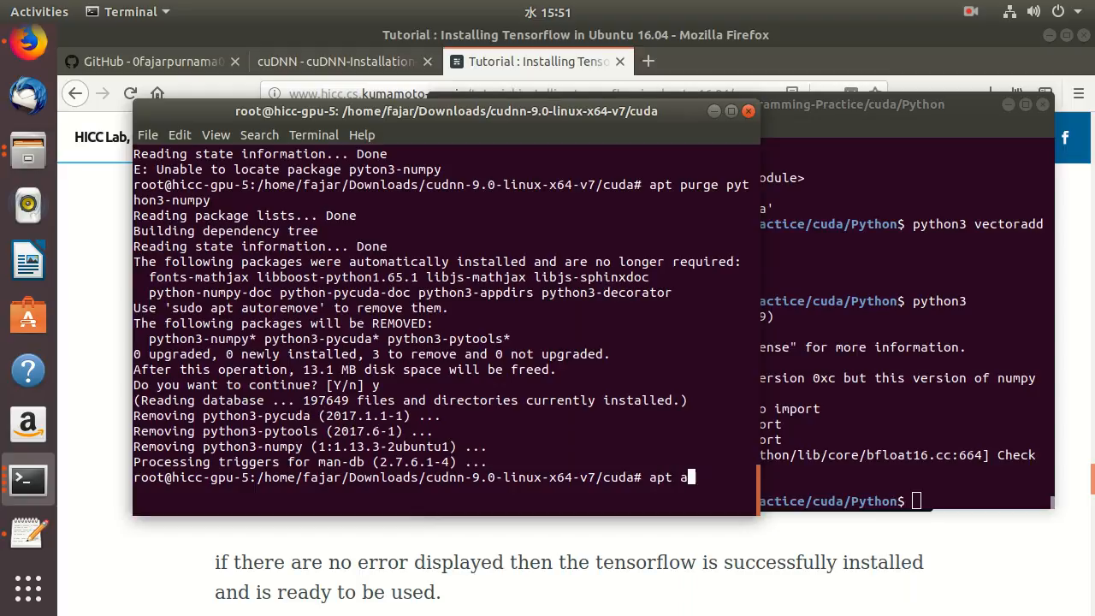
type("ut")
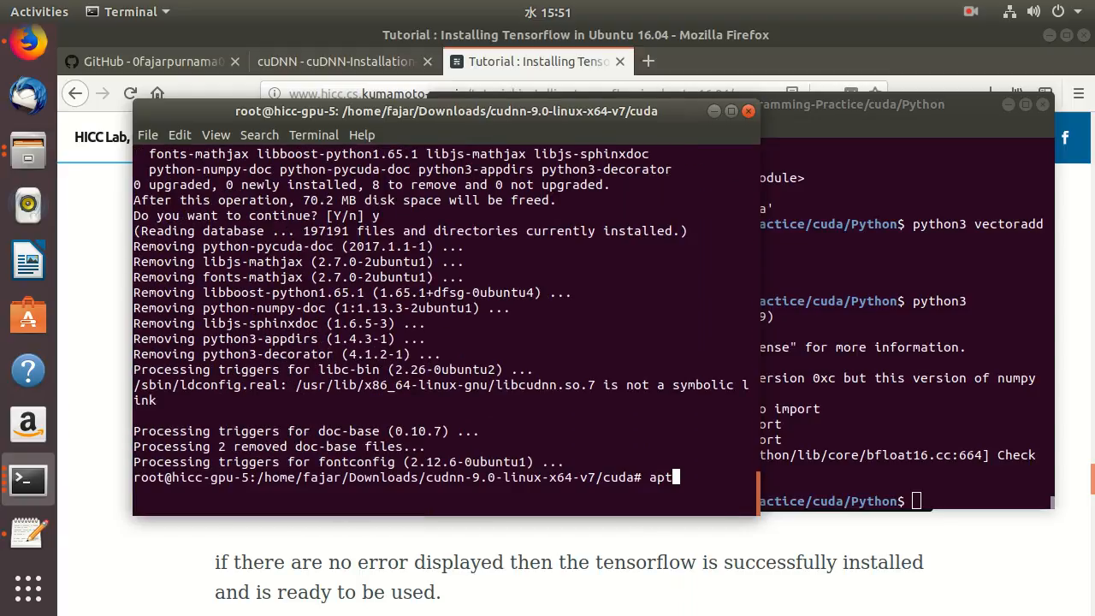
key("Return")
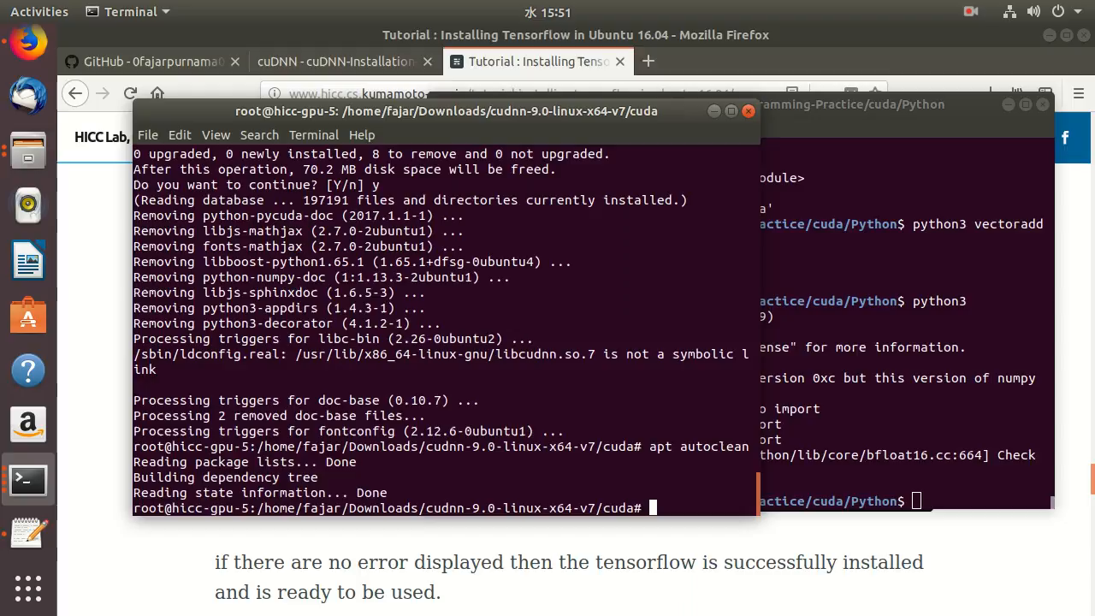
type("apt purge python3-numpy")
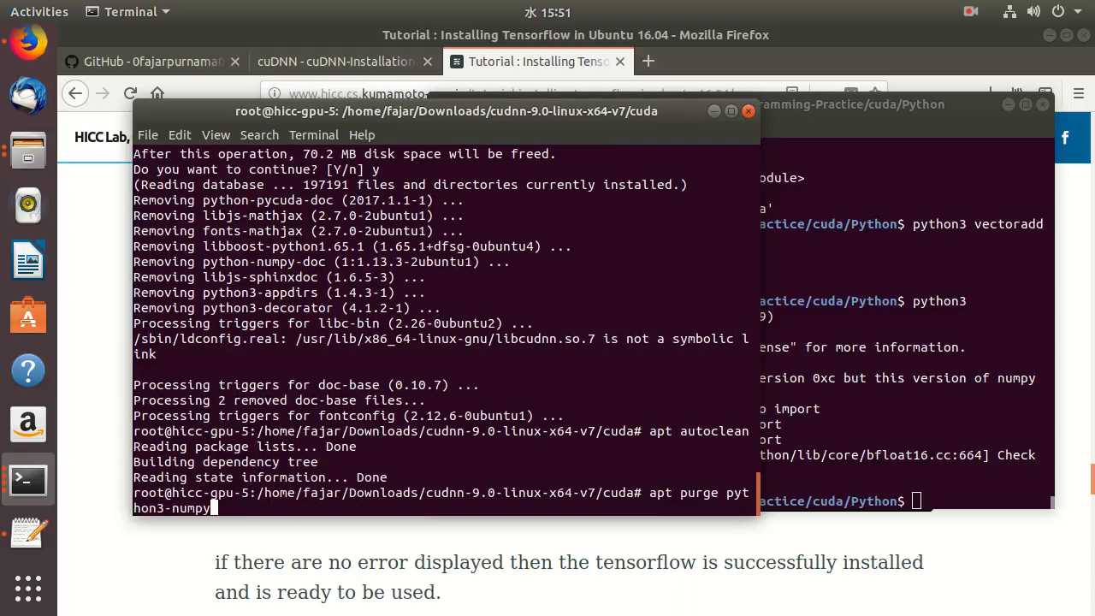
key("Return")
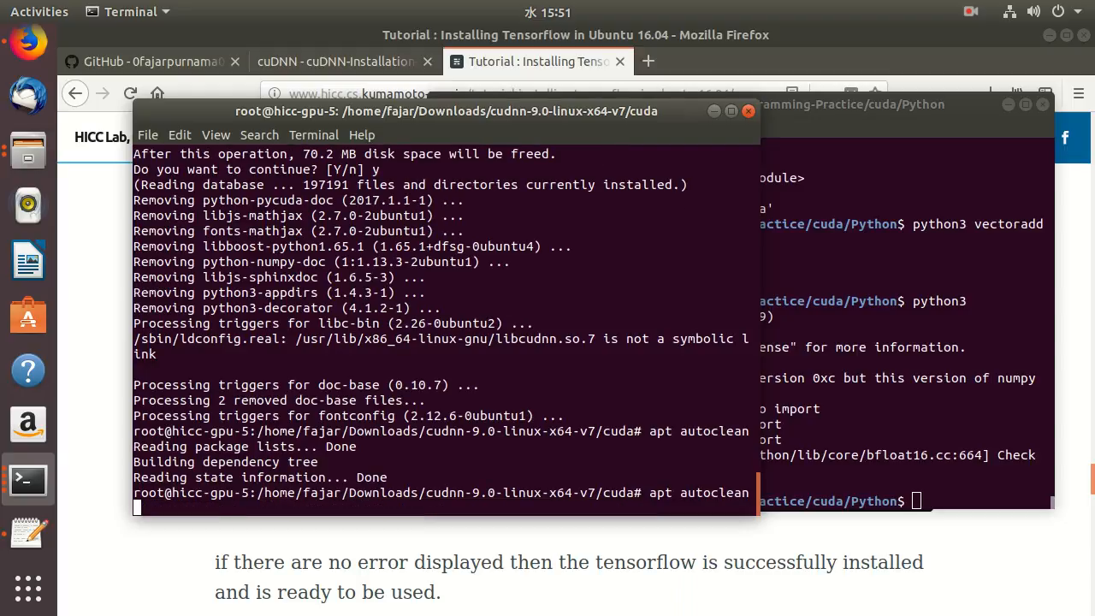
- Begin typing a pip3 install command for numpy and pycuda in the root shell
type("pip3")
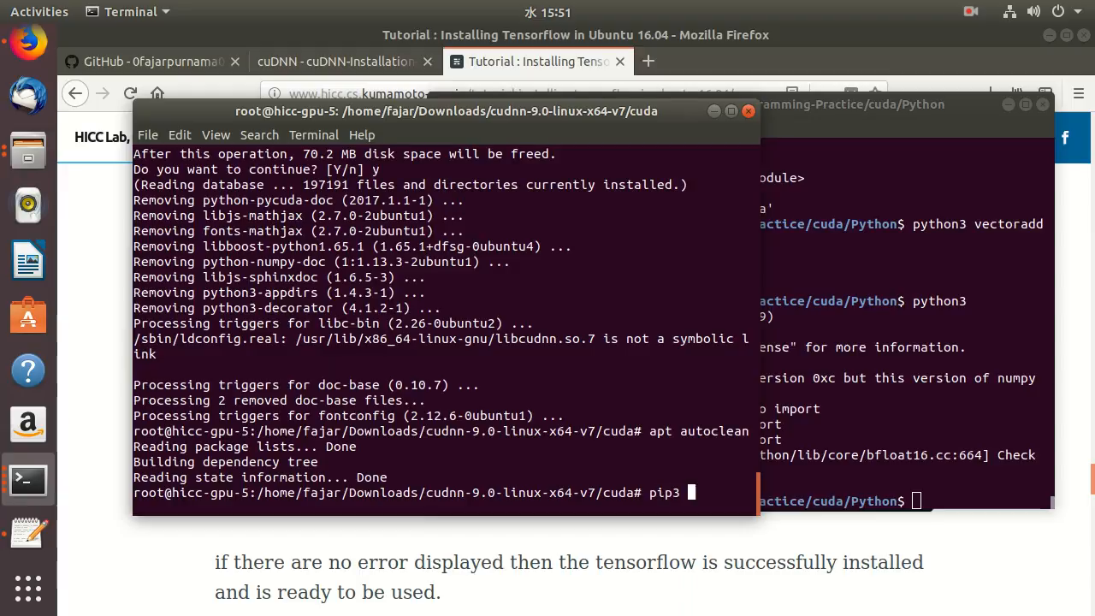
type("insta;")
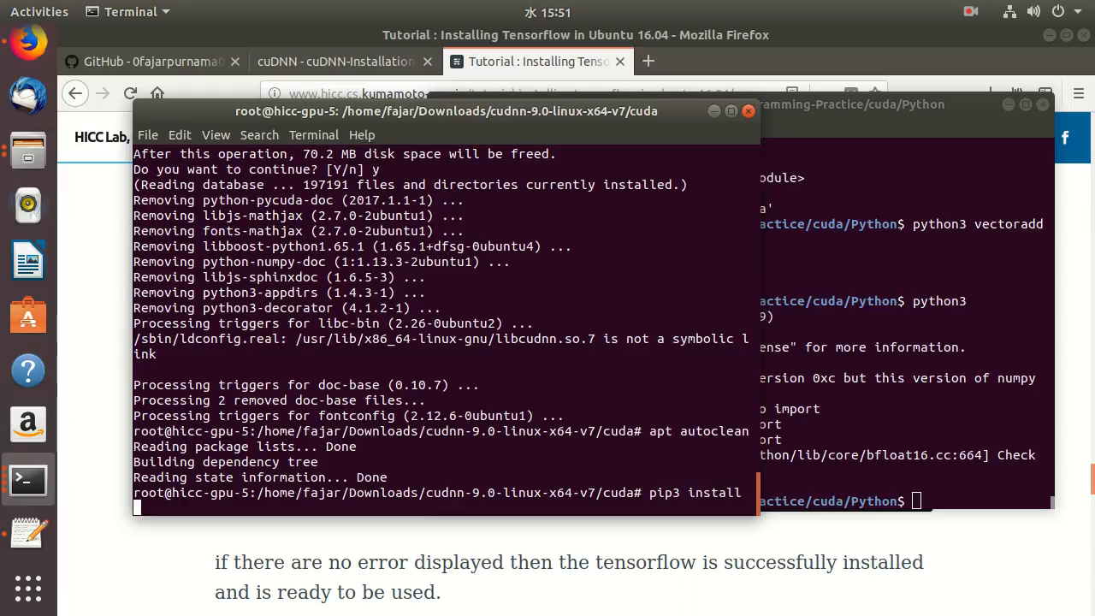
type("numpy")
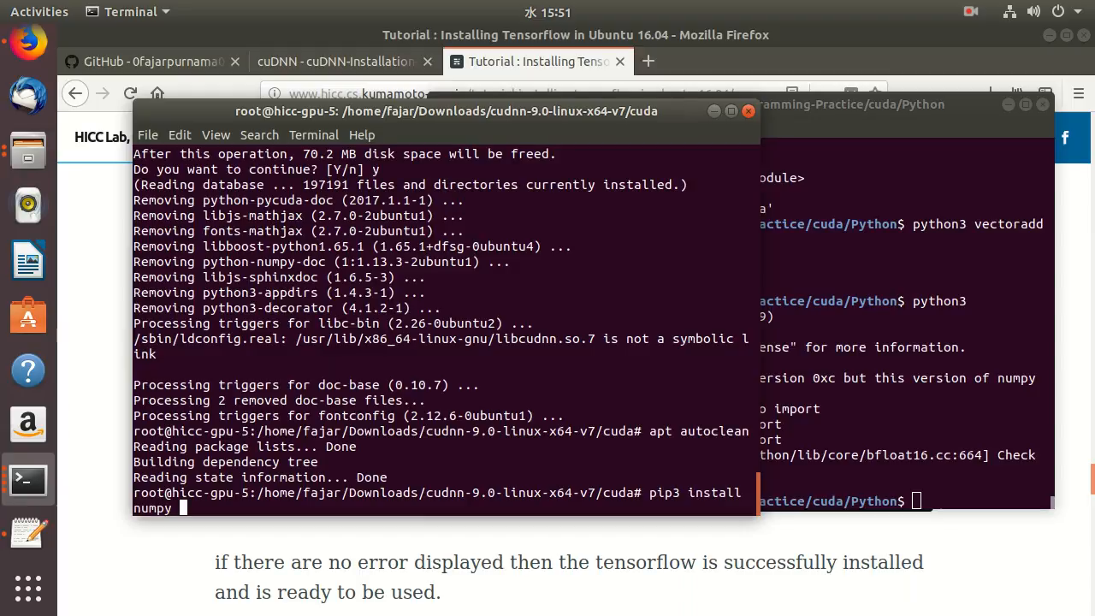
type("pycuda")
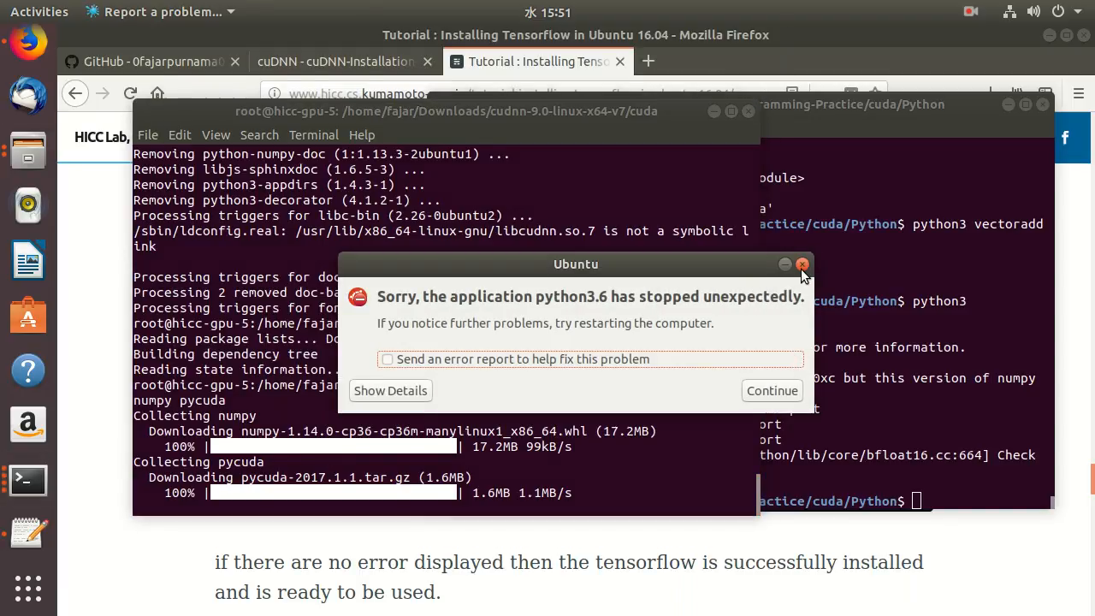
- Dismiss the python3.6 crash report, retry numpy and pycuda, then install numpy 1.14.0 alone
left_click(802, 265)
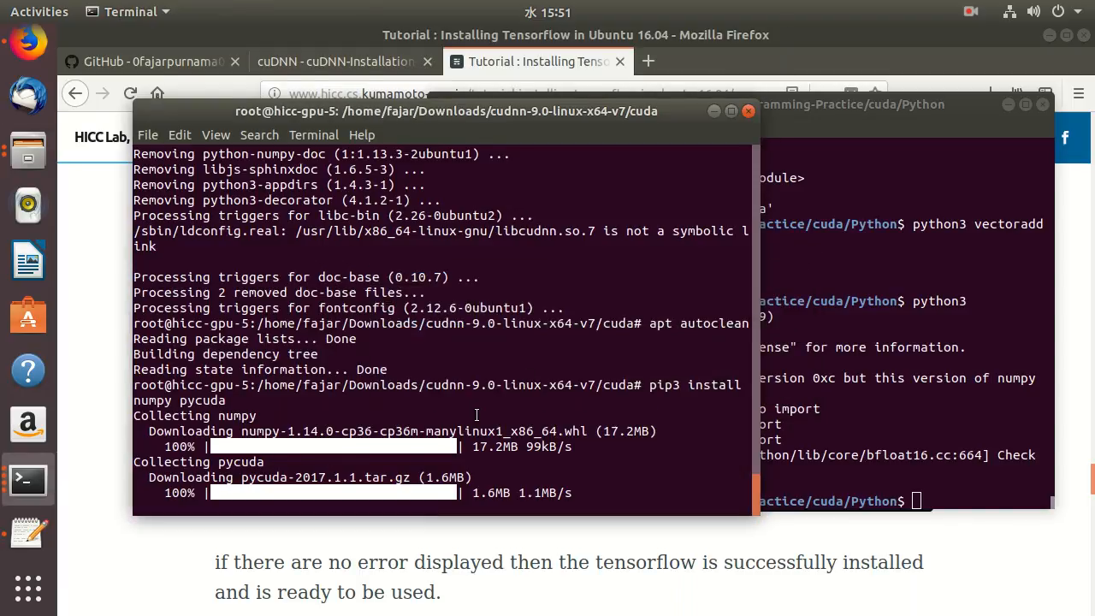
mouse_move(384, 393)
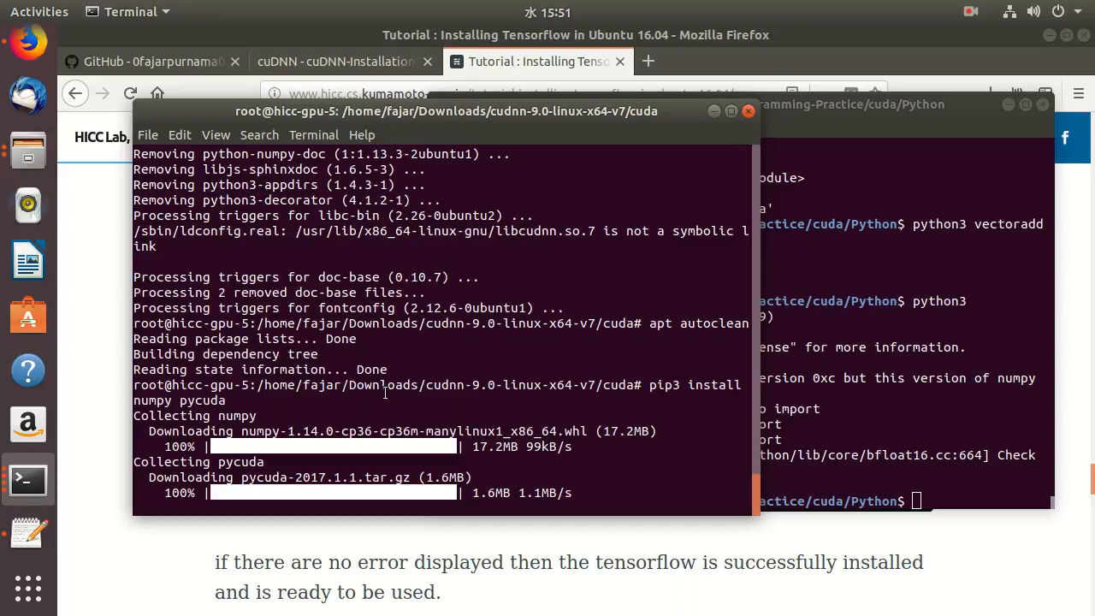
mouse_move(701, 384)
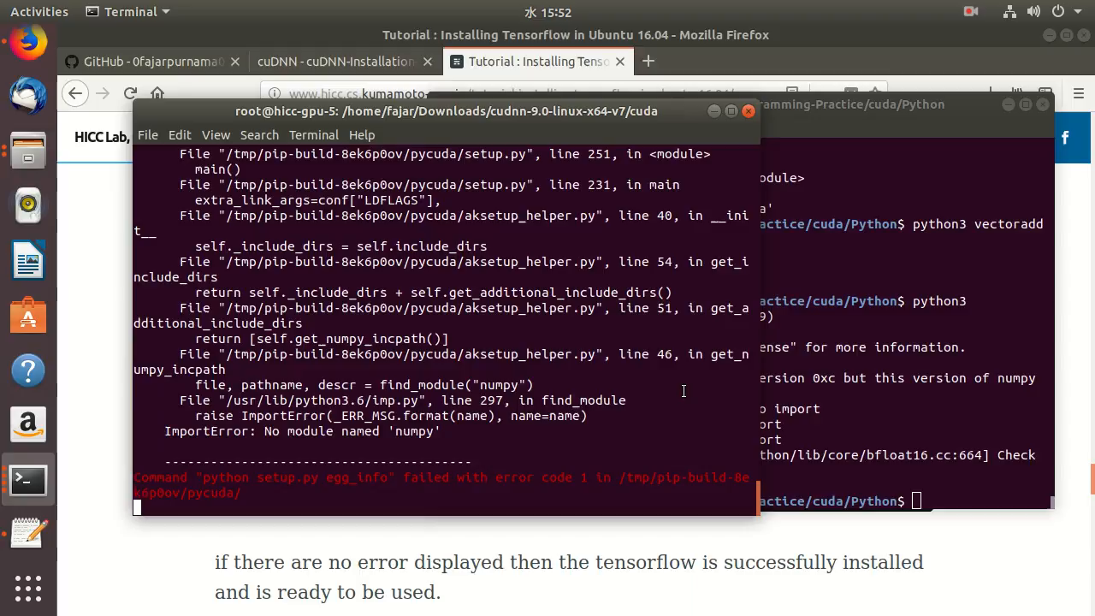
key("Return")
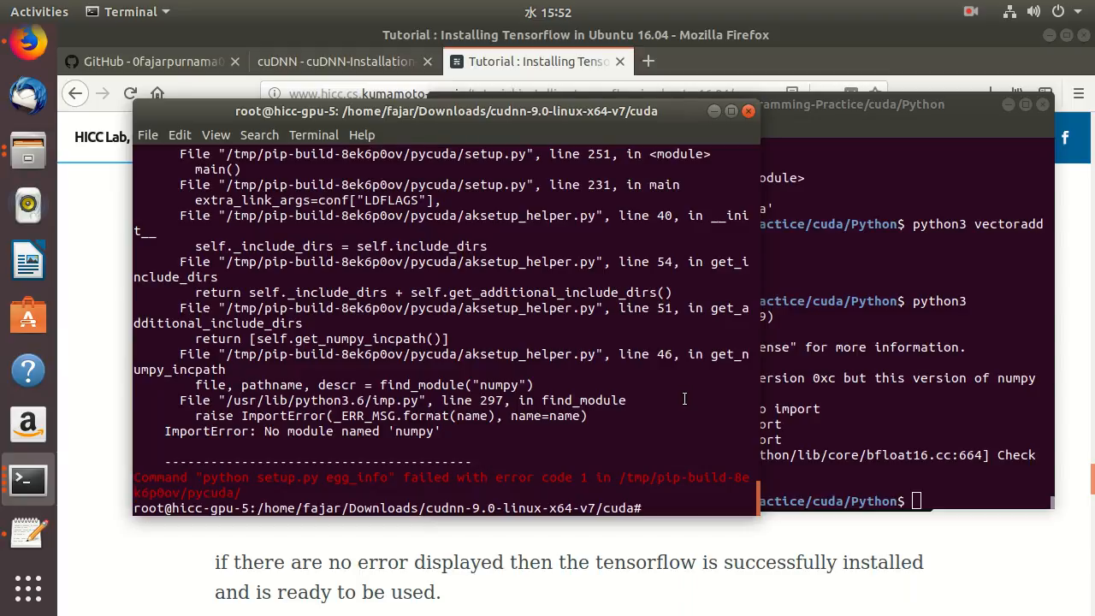
mouse_move(705, 450)
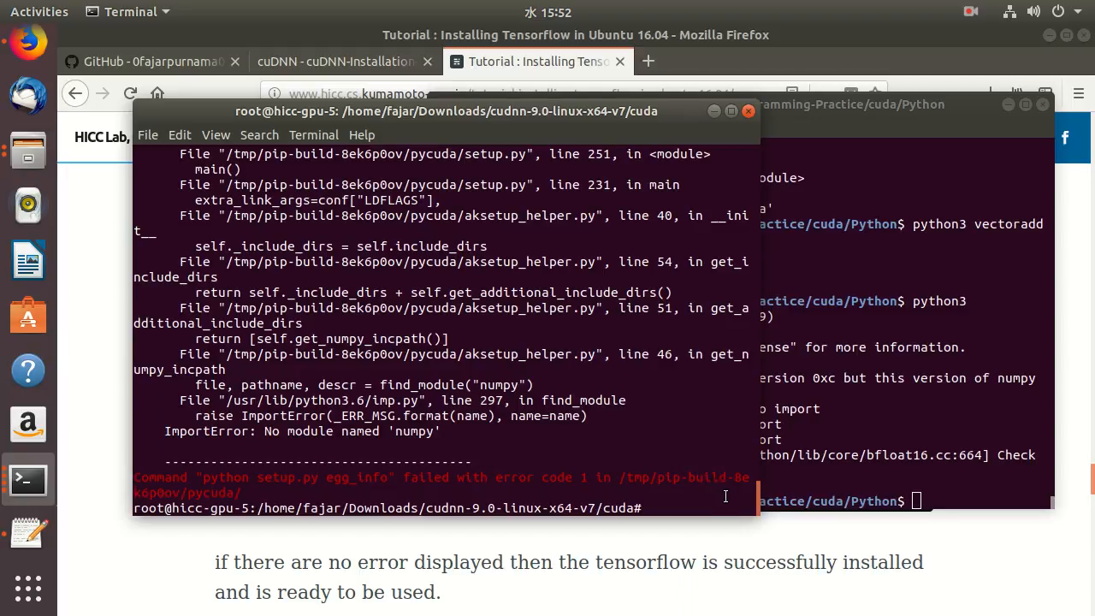
type("pip3 install numpy pycuda")
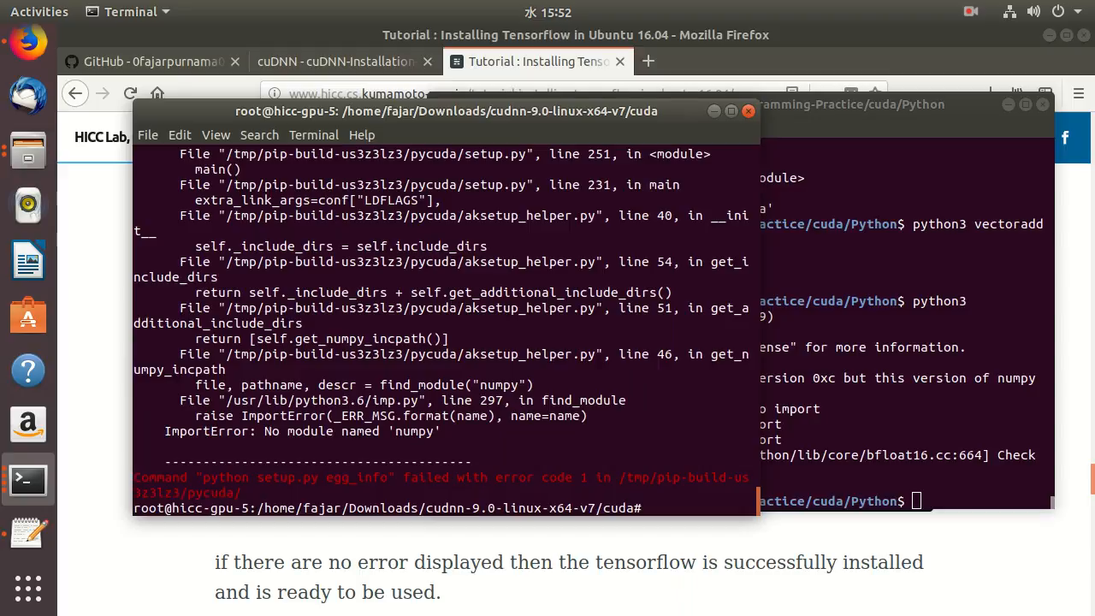
type("pip3 install numpy pycu")
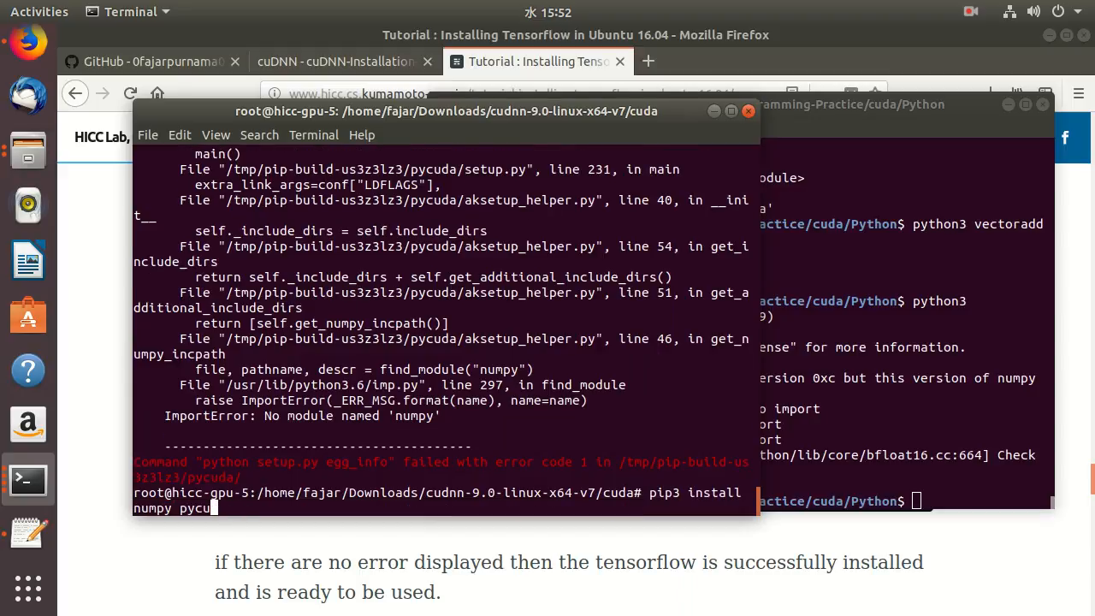
key("Return")
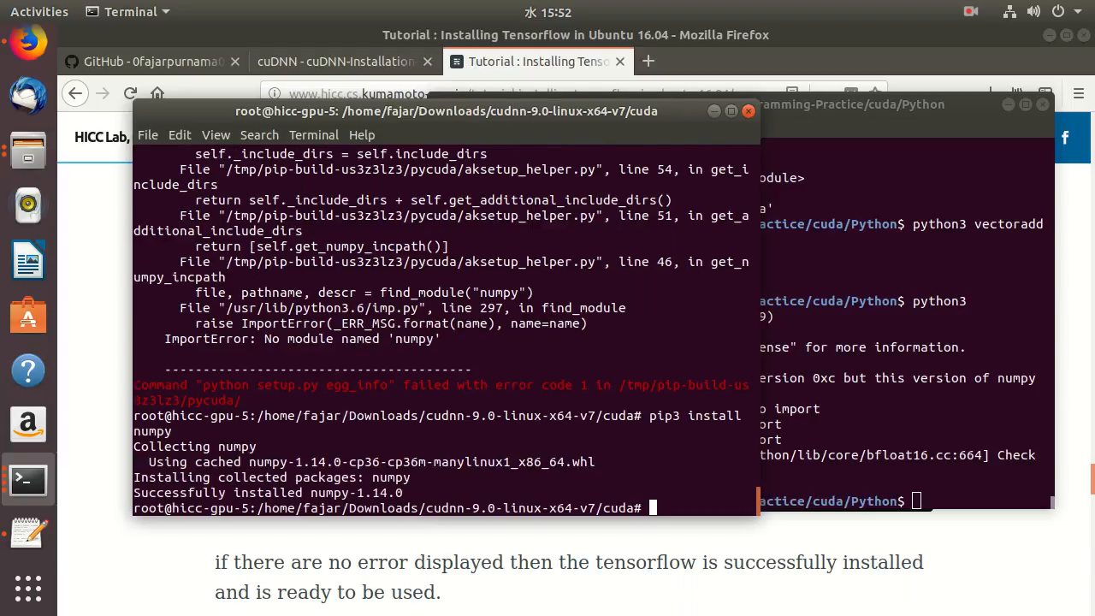
mouse_move(606, 451)
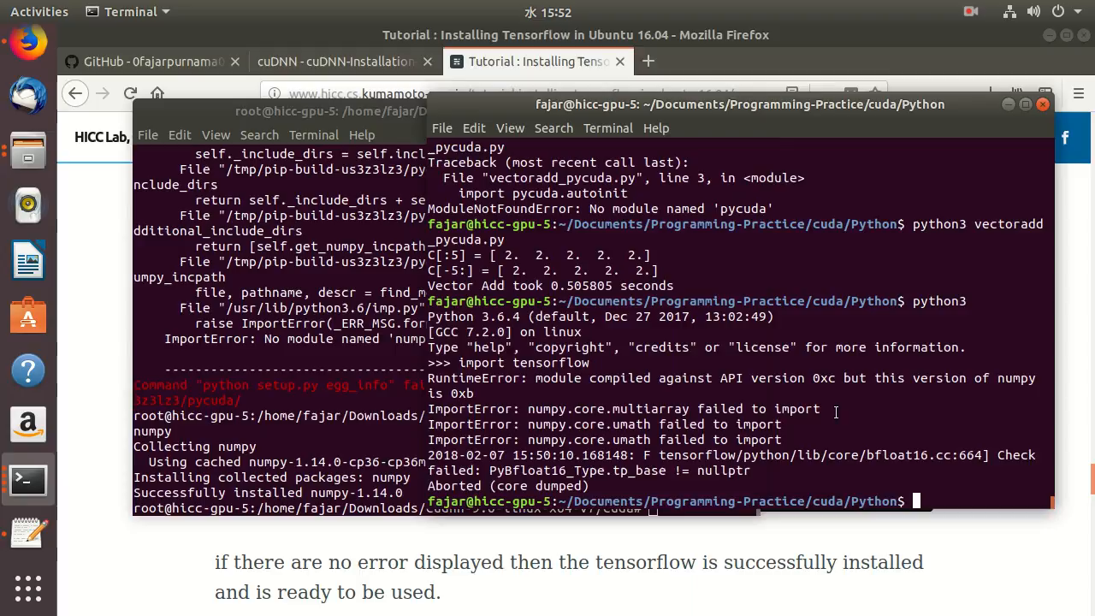
- Start python3 in the user terminal and import tensorflow with no error
type("python3")
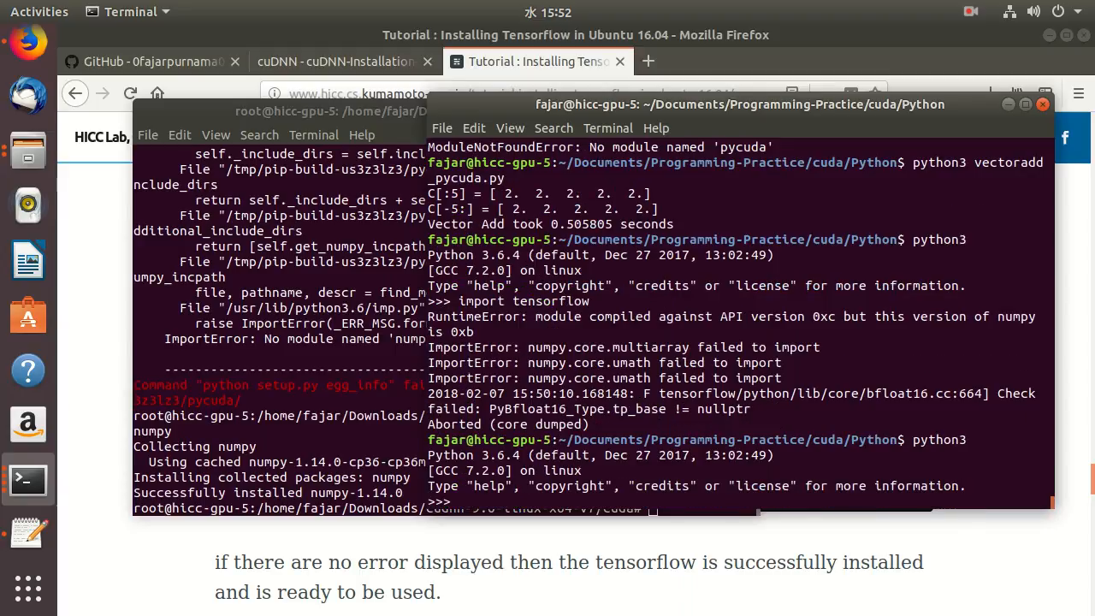
type("tensorflow")
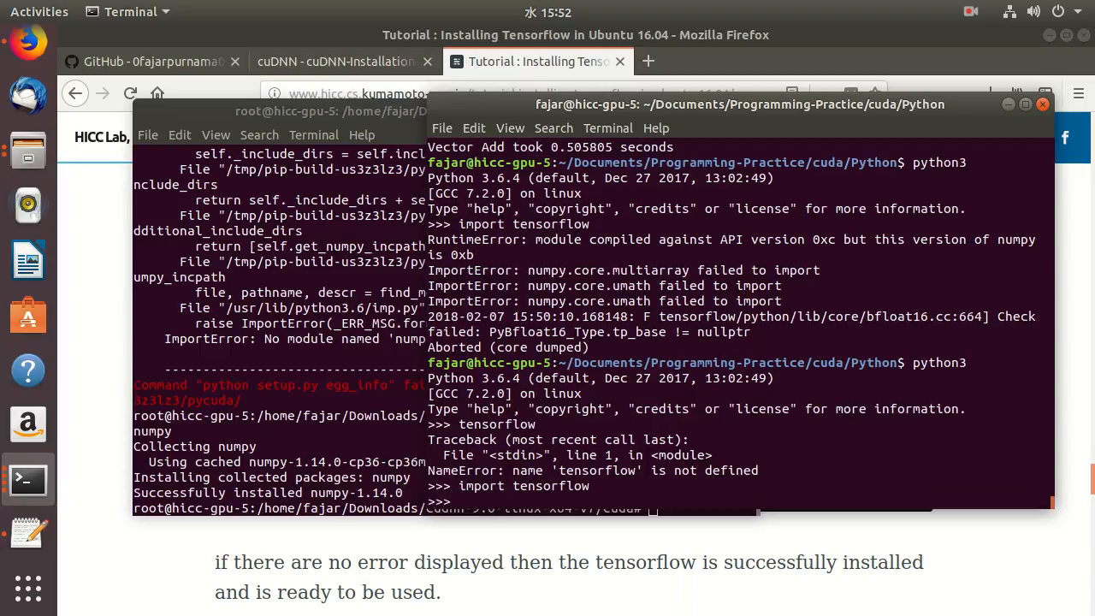
mouse_move(833, 434)
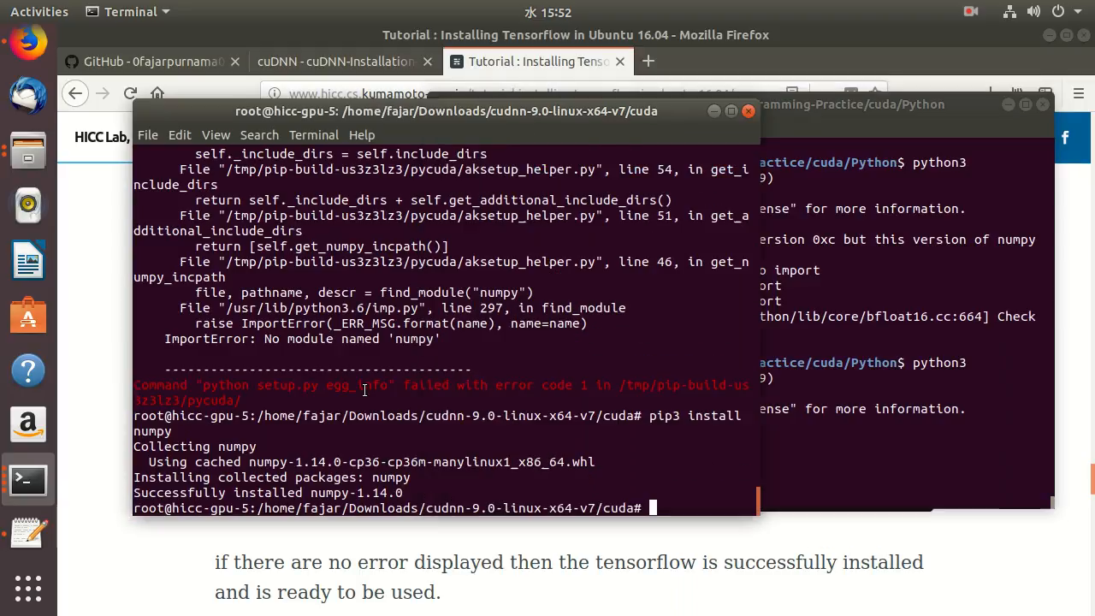
- Install pycuda 2017.1.1 with its pytools dependency via pip3 in the root shell
type("pip3 install numpy")
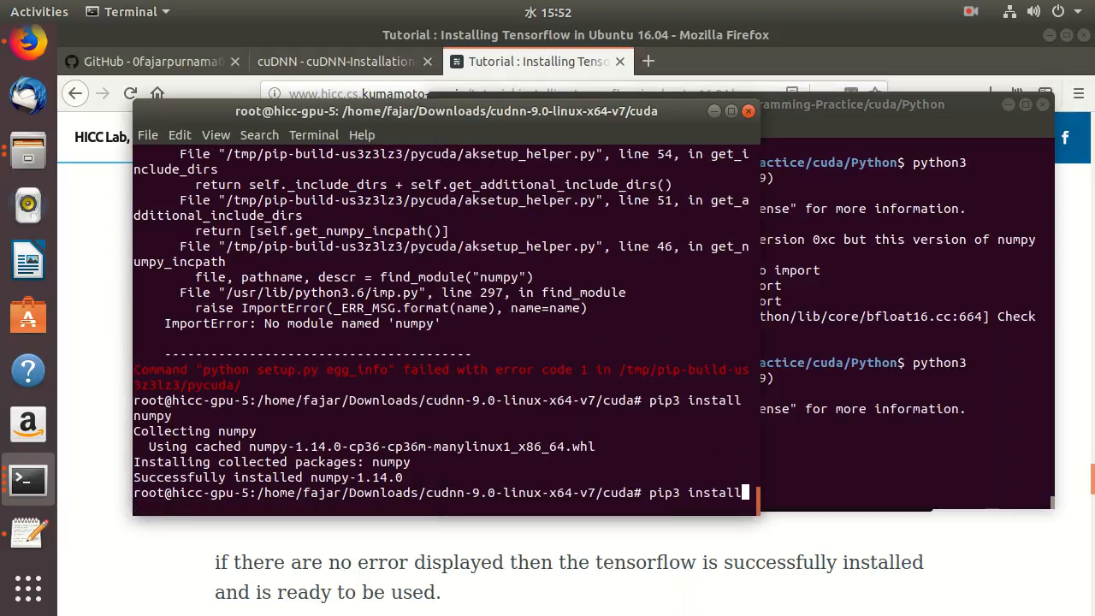
type("pycuda")
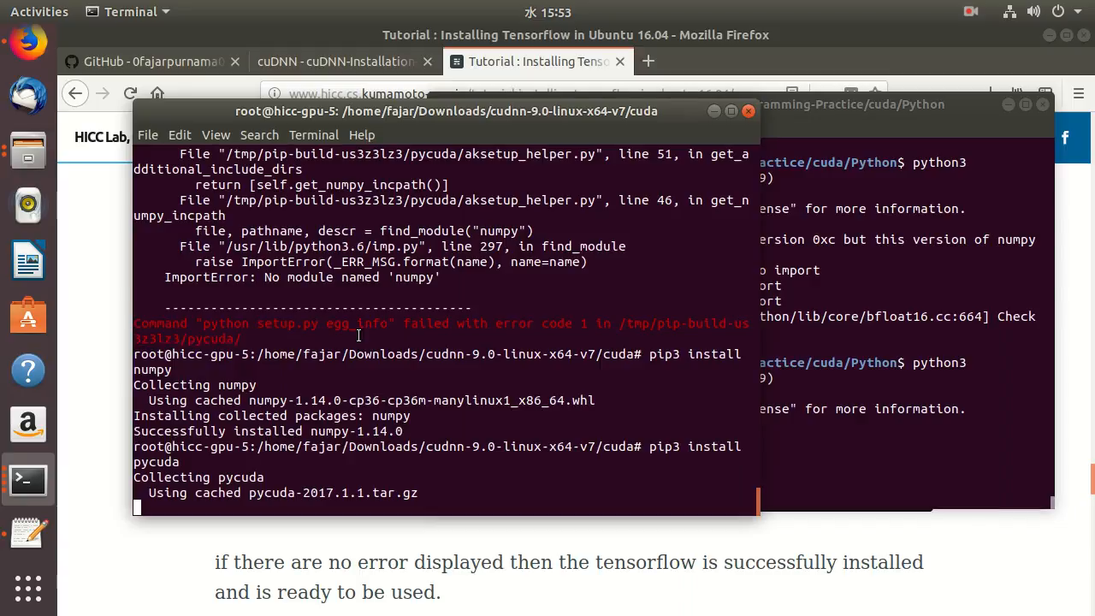
mouse_move(549, 295)
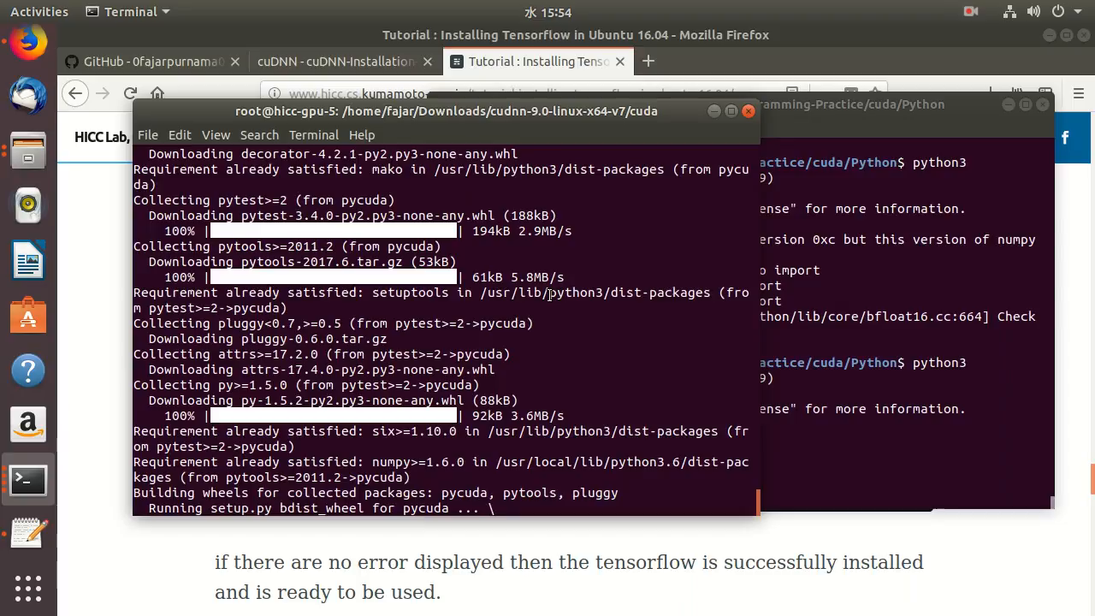
mouse_move(932, 69)
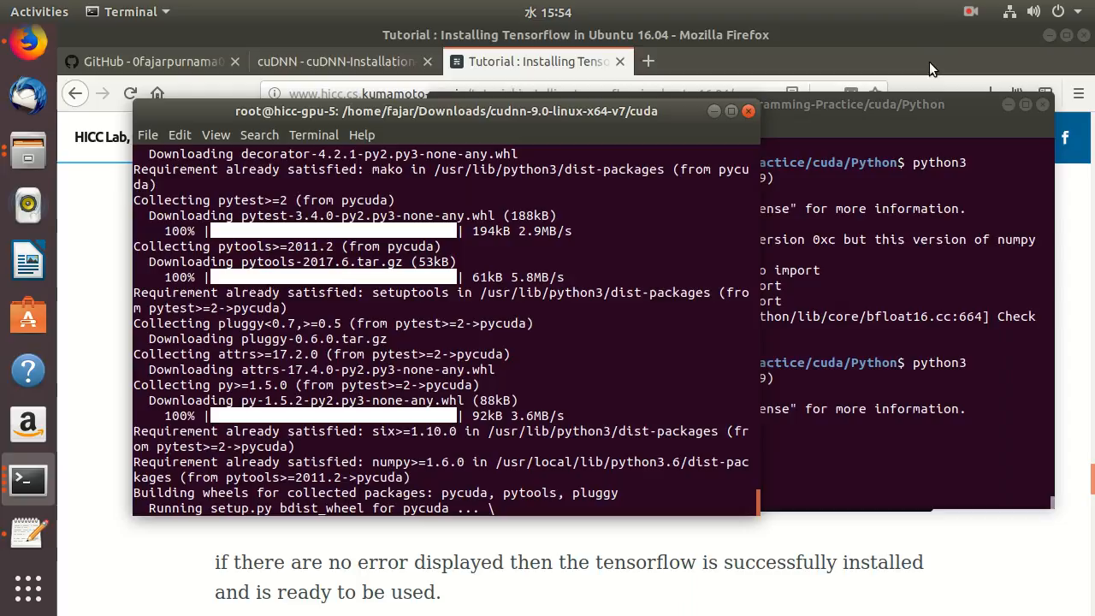
left_click(971, 12)
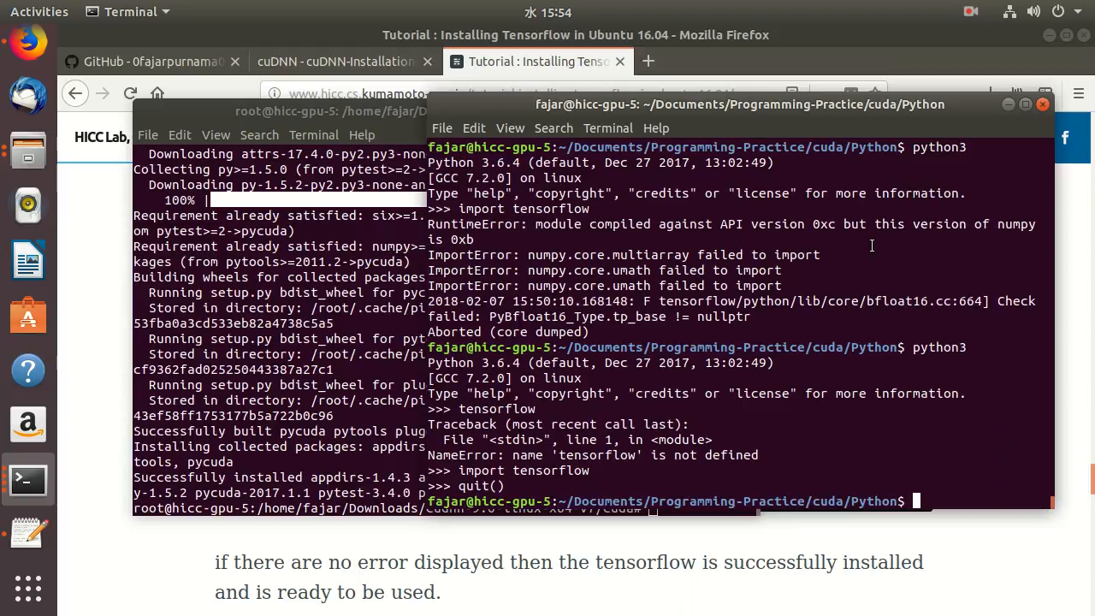
- Quit Python and run vectoradd_pycuda.py, printing 2.0 result arrays and 0.54-second timing
type("python3 vectoradd_pycuda.py")
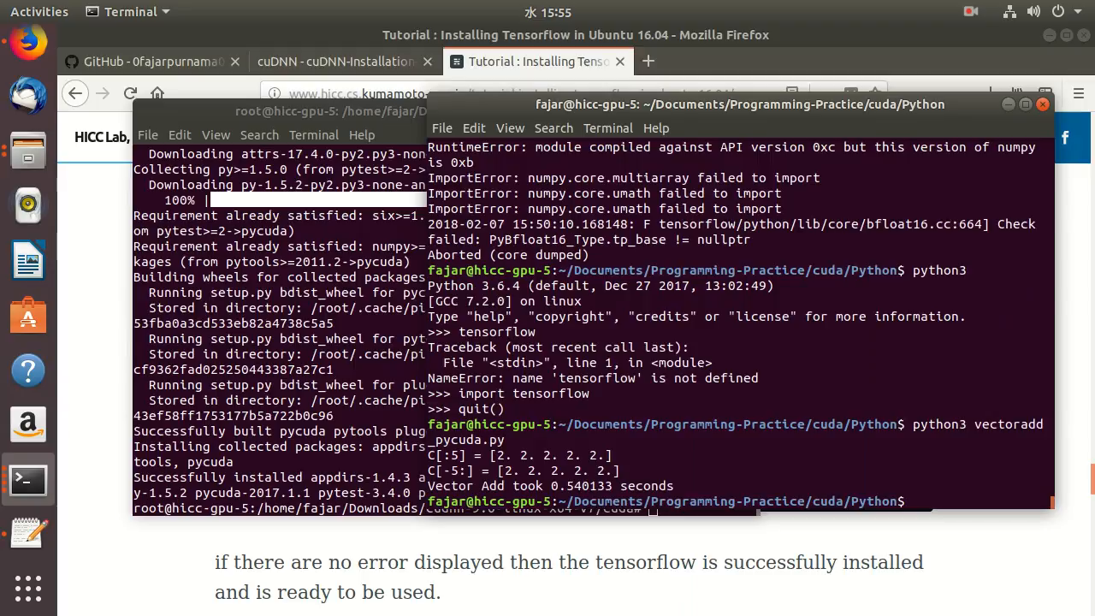
mouse_move(877, 103)
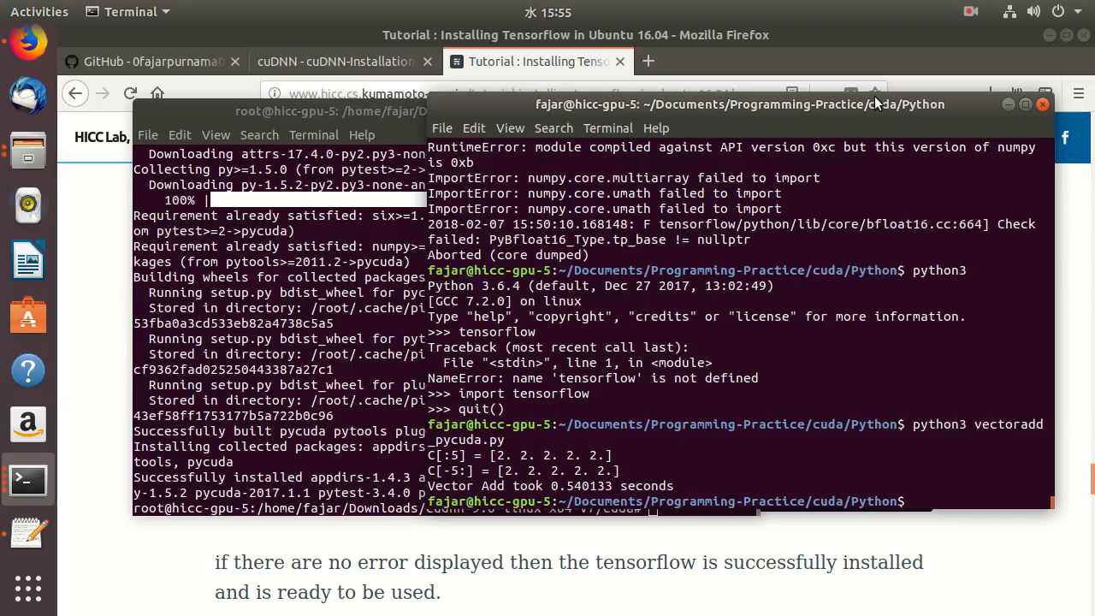
left_click(970, 11)
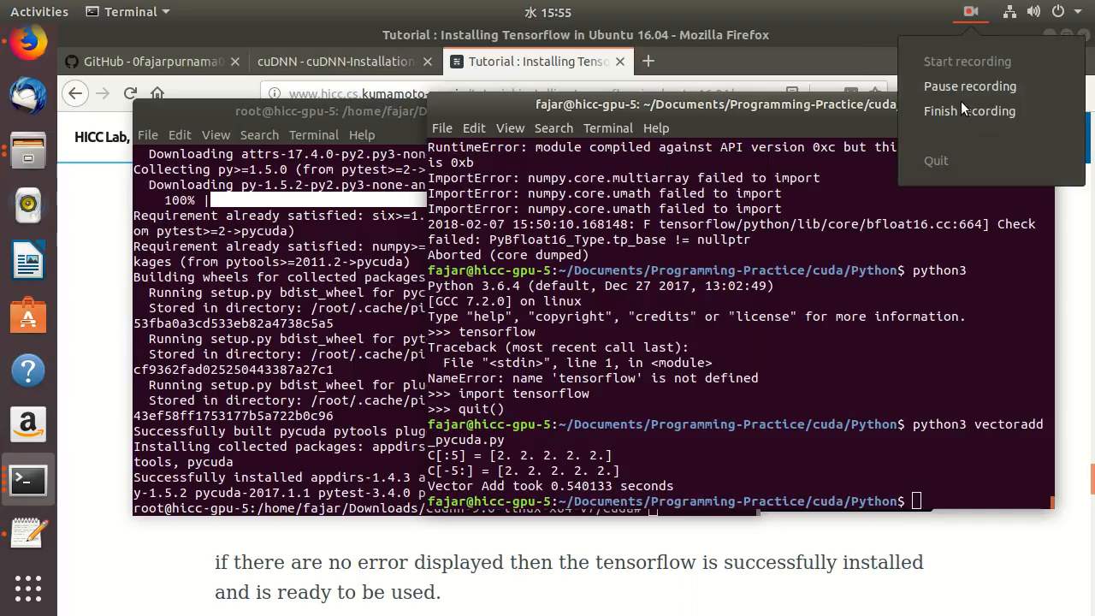